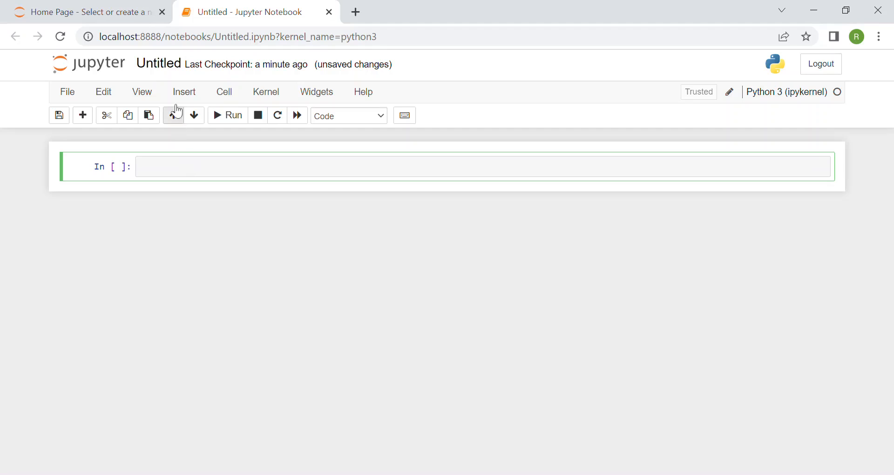
Rename the untitled notebook to CandleStickChart via the Rename Notebook dialog.
type("C")
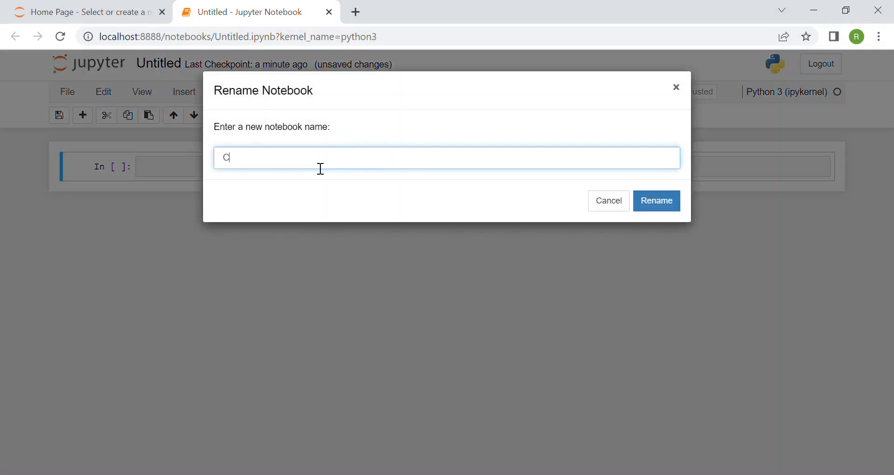
type("andleSt")
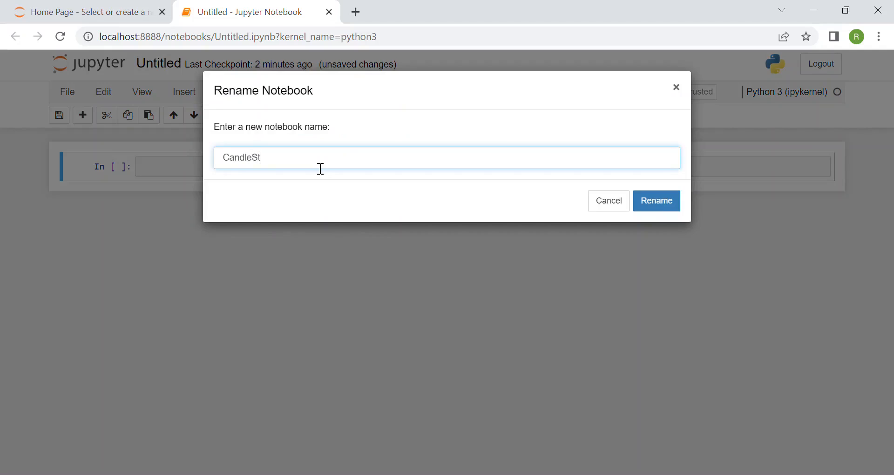
left_click(655, 201)
type("#")
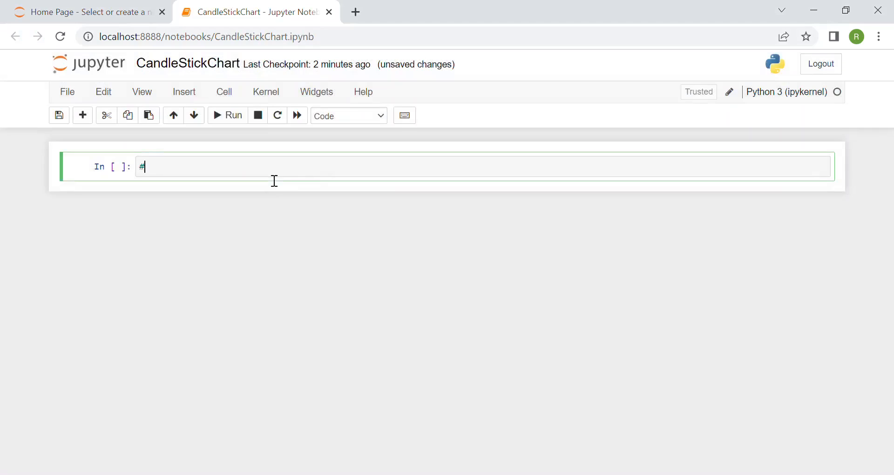
Write and run a first cell importing yfinance as yf and plotly.graph_objs as go.
type("import packages")
type("import yfinance")
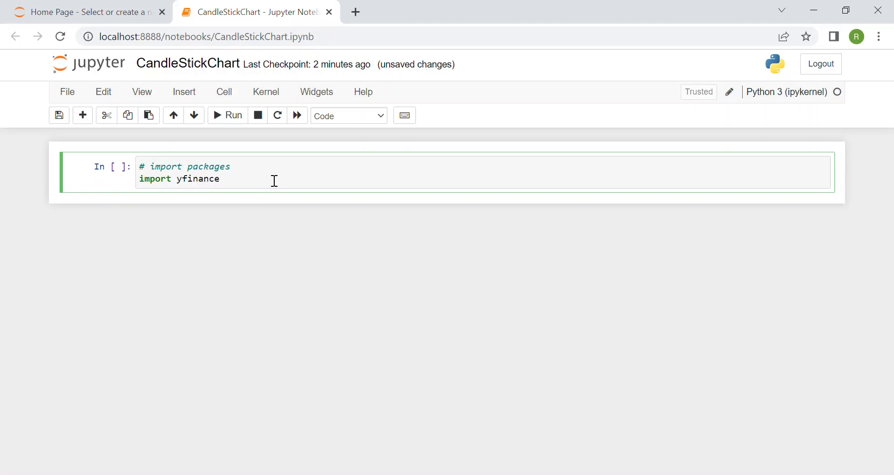
type("as yf")
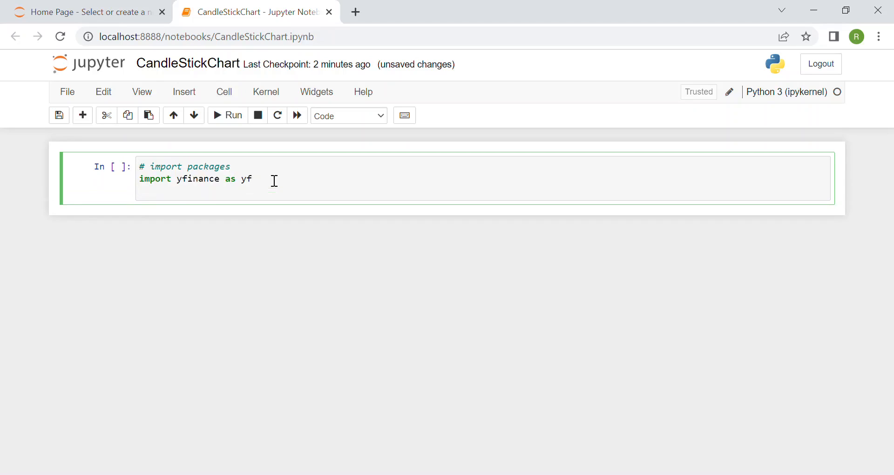
type("impo")
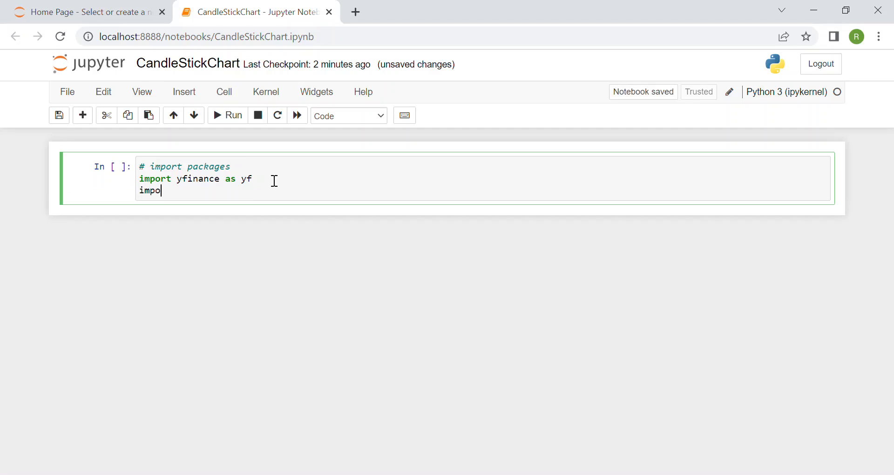
type("rt")
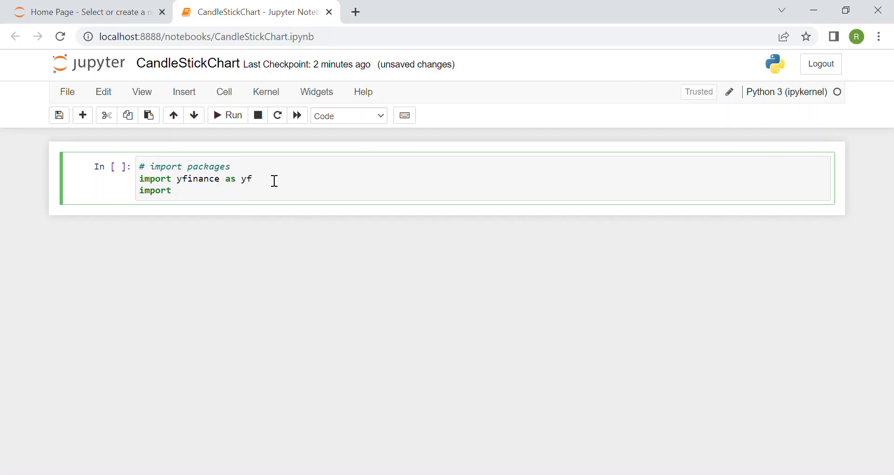
type("plotly")
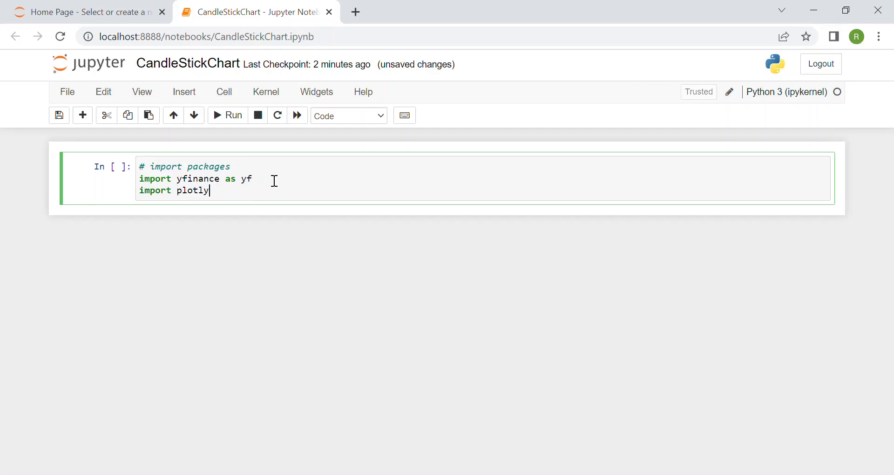
type(".")
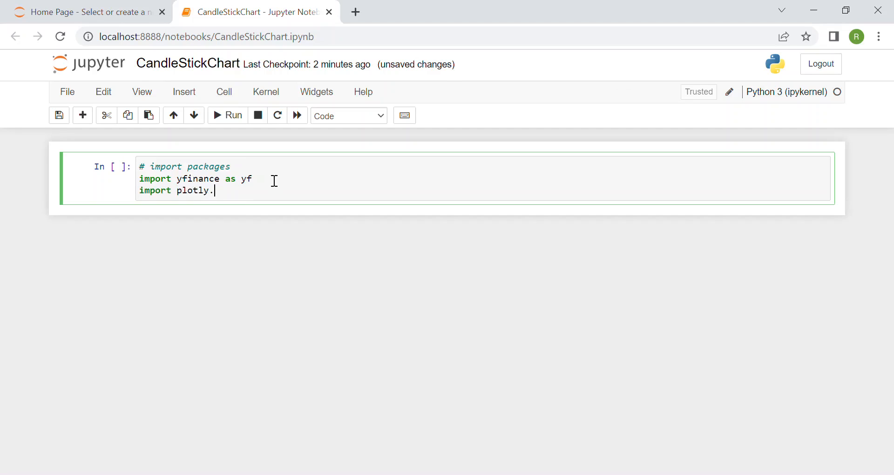
type("graph_")
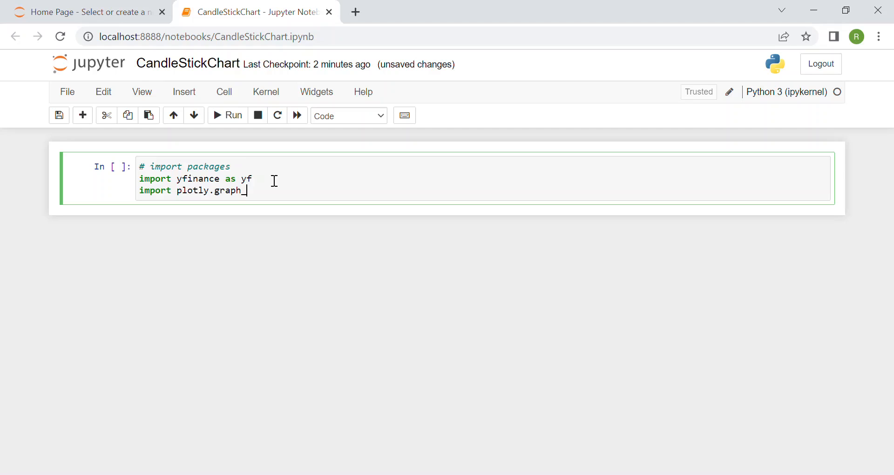
type("objs as go")
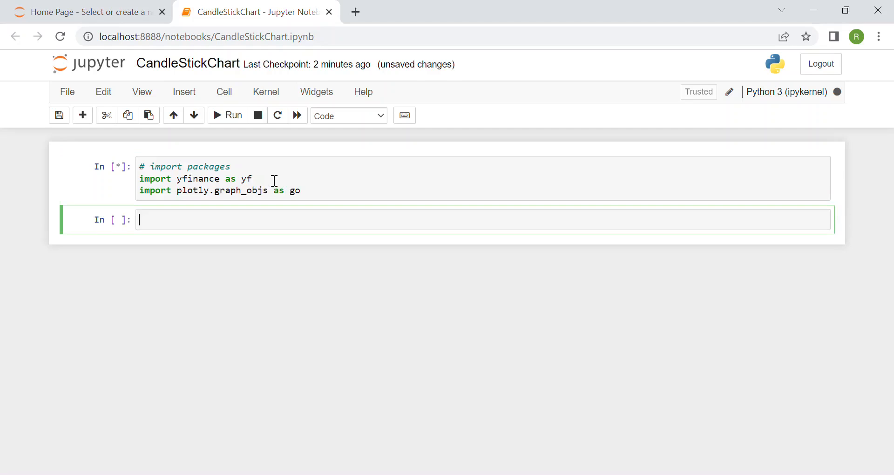
Define stock_name = 'AD.AS', T = '1d' and delta_t = '2m' in the second cell.
left_click(233, 115)
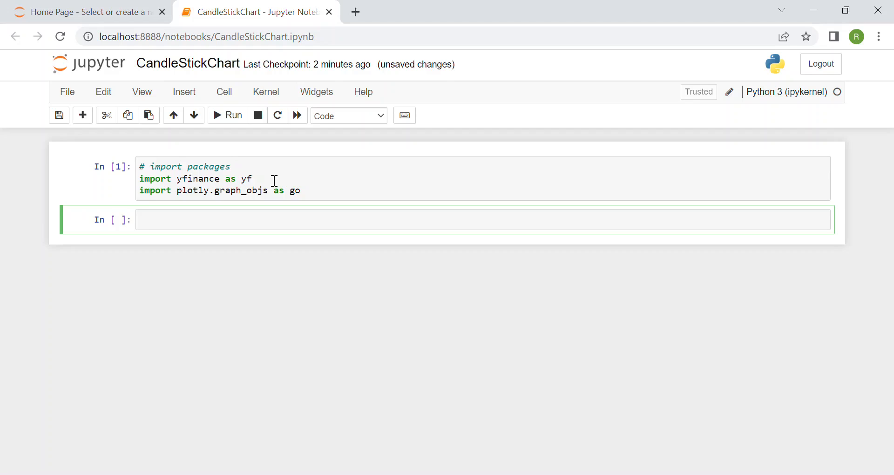
type("stock_name")
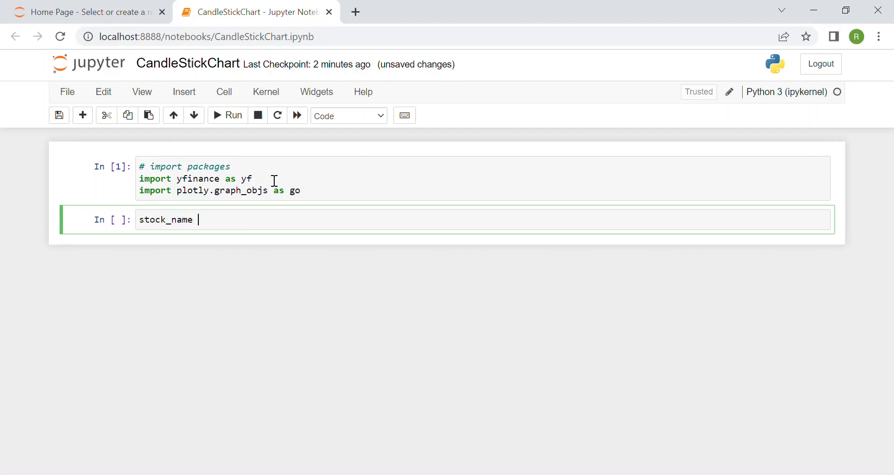
type("= 'AD'")
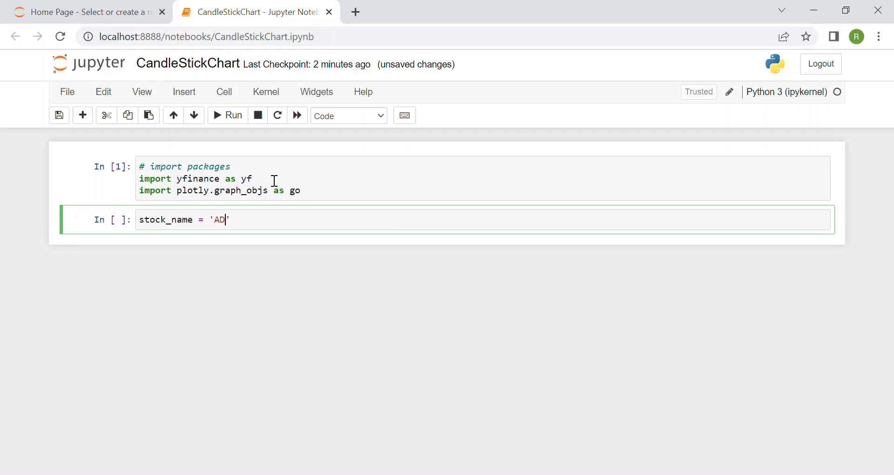
type(".AS")
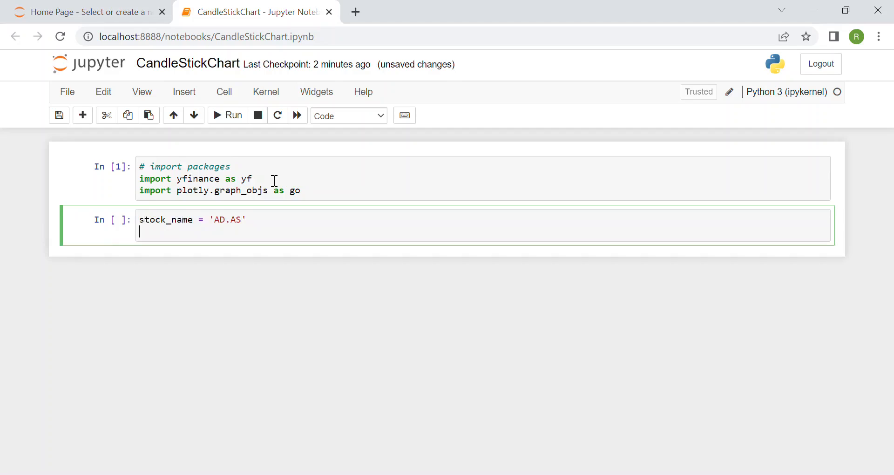
type("T")
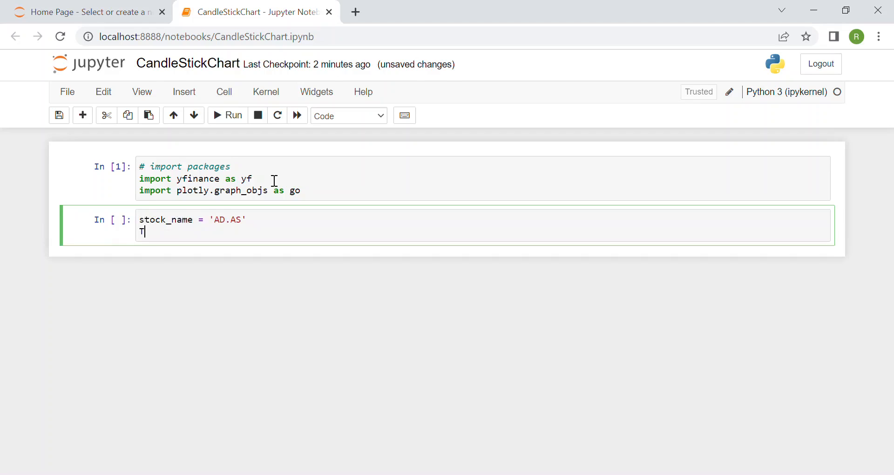
type("= ''")
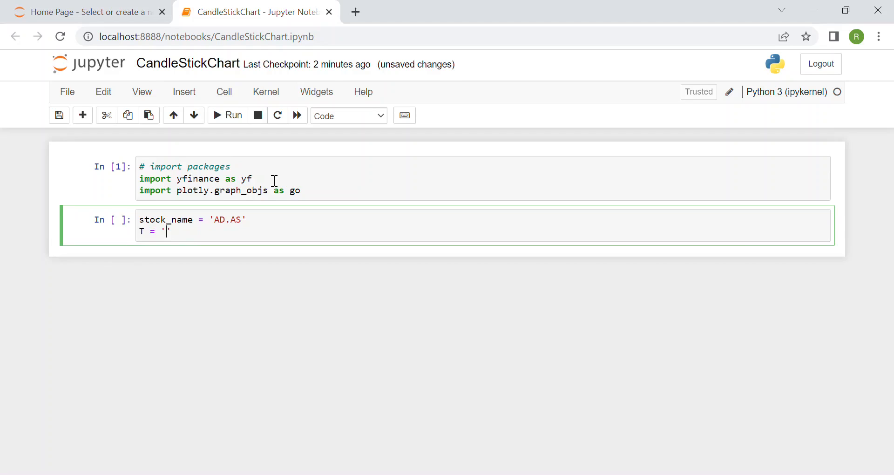
type("1d")
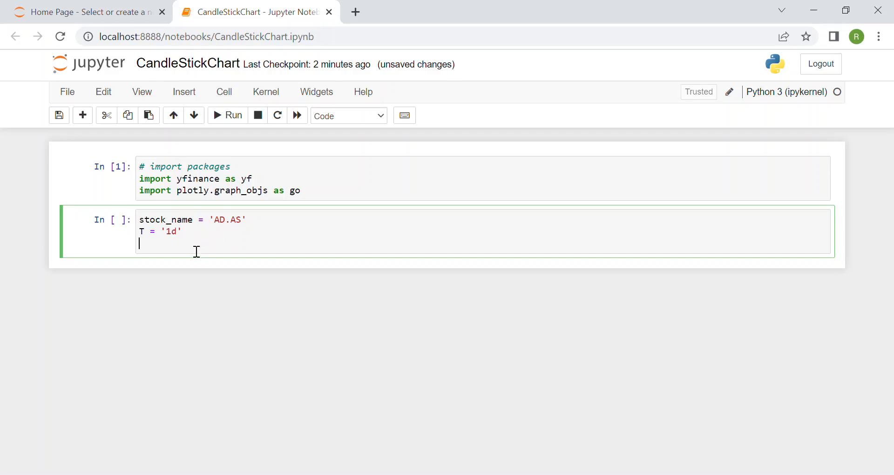
type("delta")
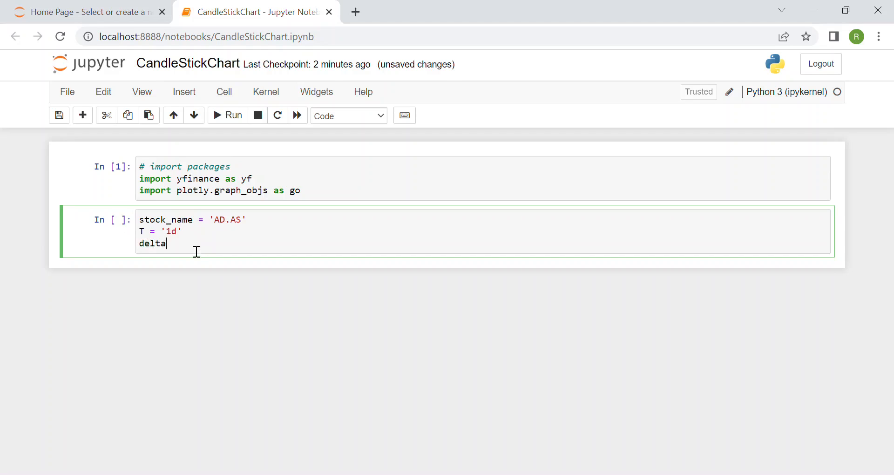
type("_t")
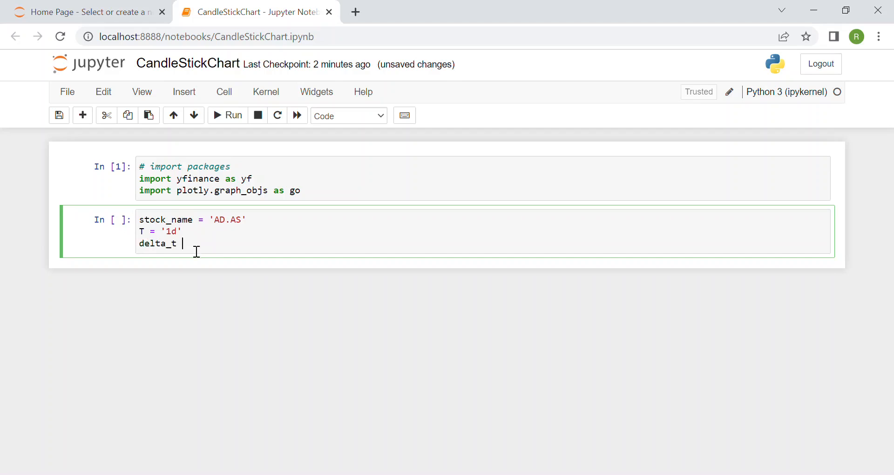
mouse_move(210, 256)
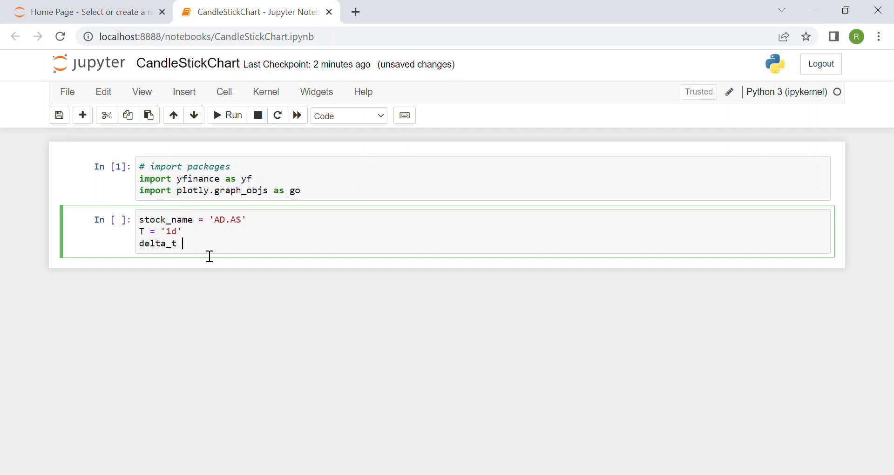
type("= ''")
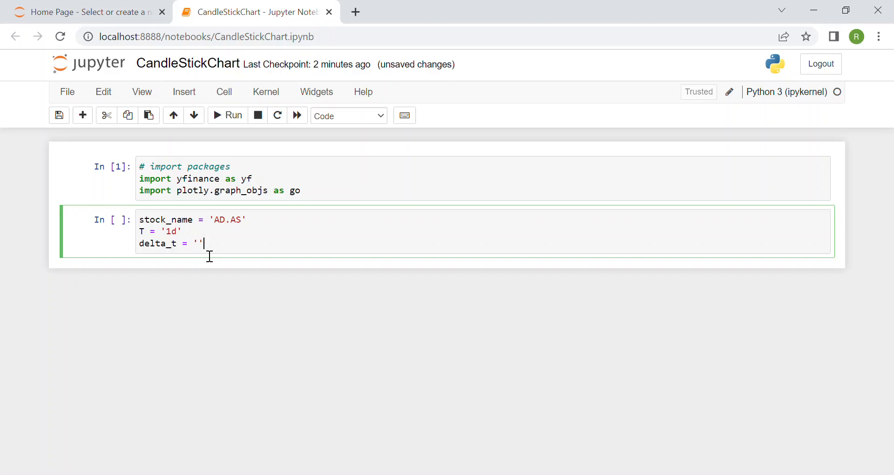
type("2m")
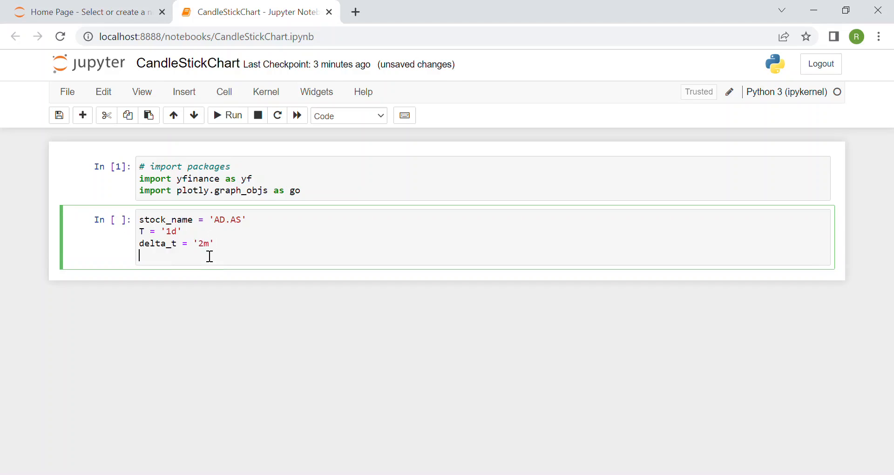
Download data with yf.download(tickers=stock_name, period=T, interval=delta_t) and show data.tail().
type("data =")
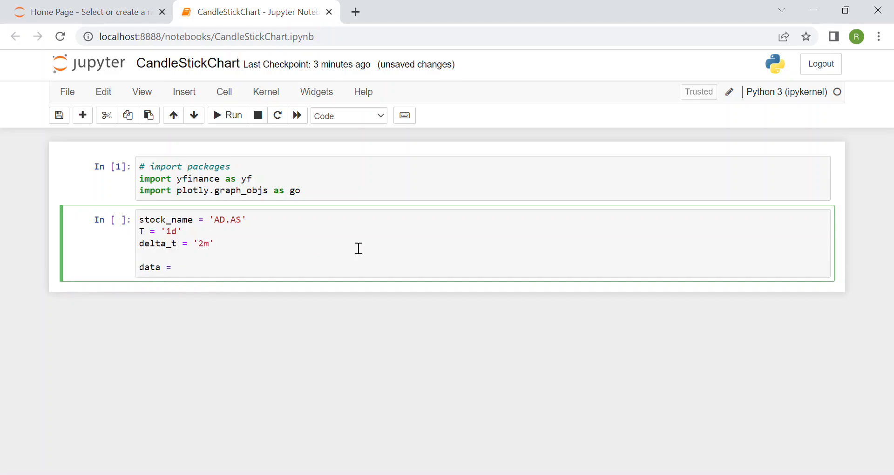
type("yf.")
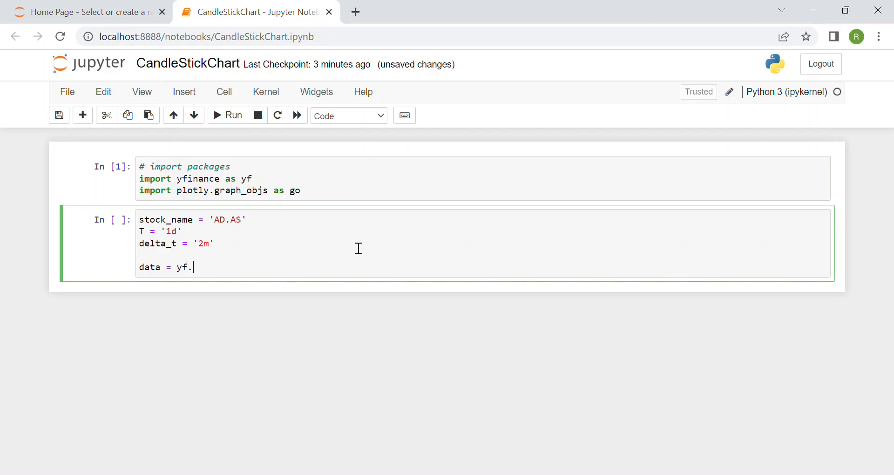
type("download")
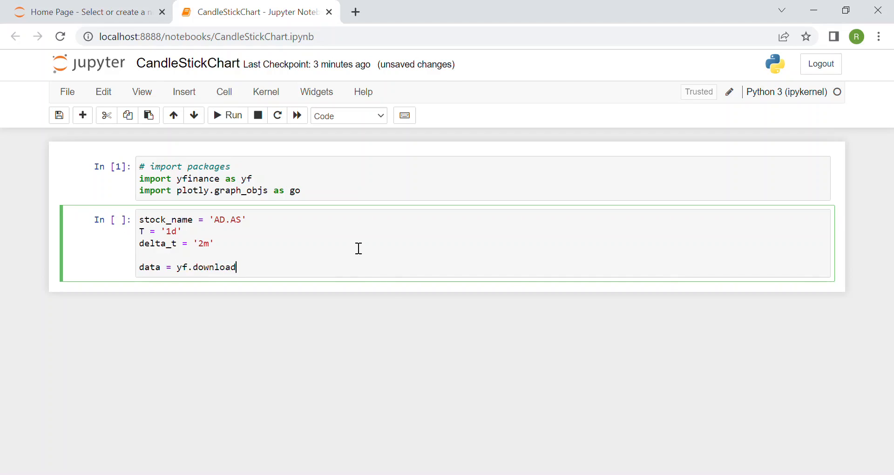
type("()")
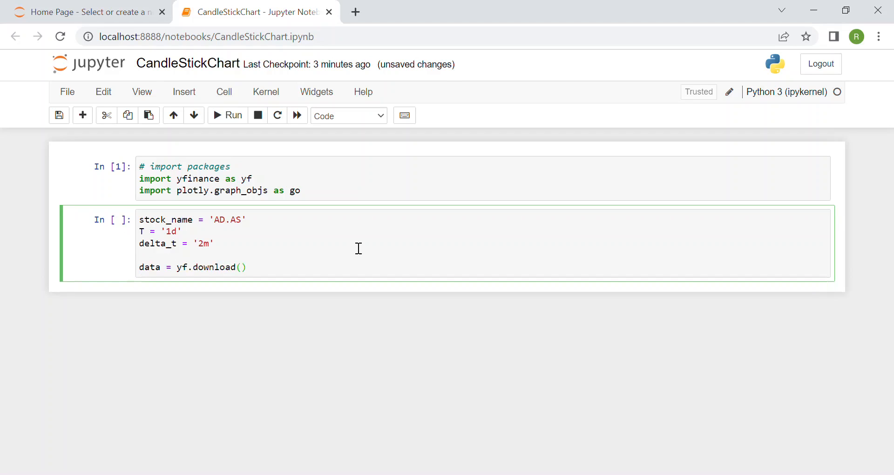
type("tickers")
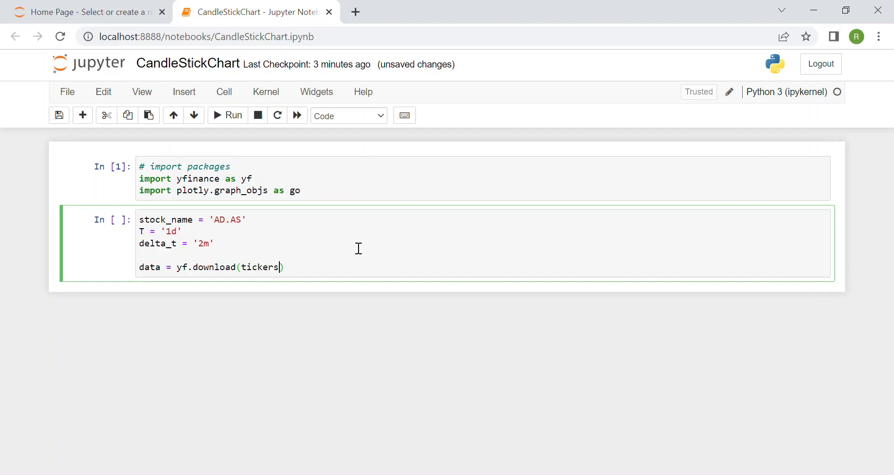
type("=stock_name,")
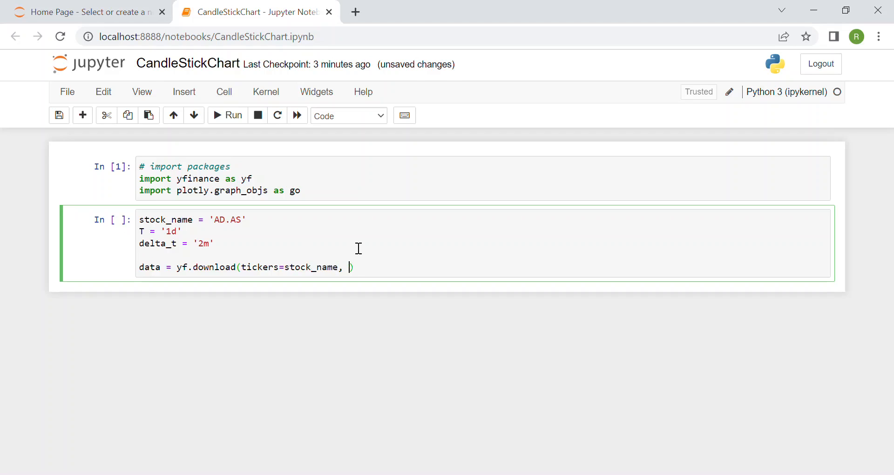
type("period=T,")
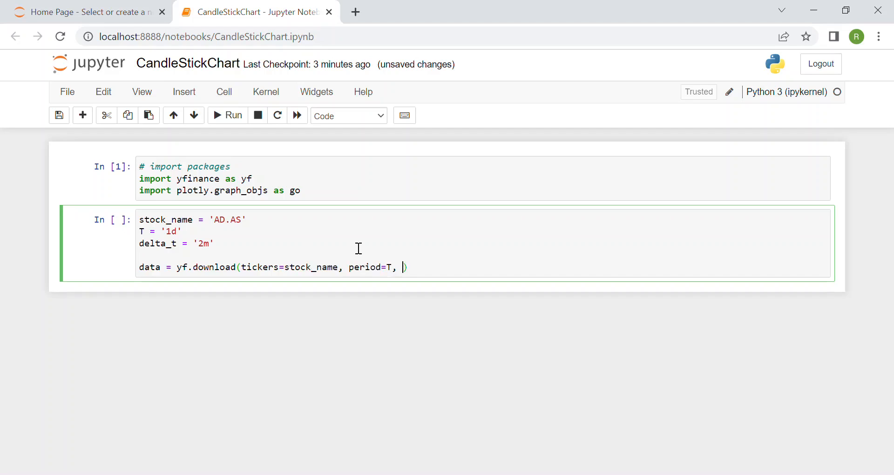
type("interv")
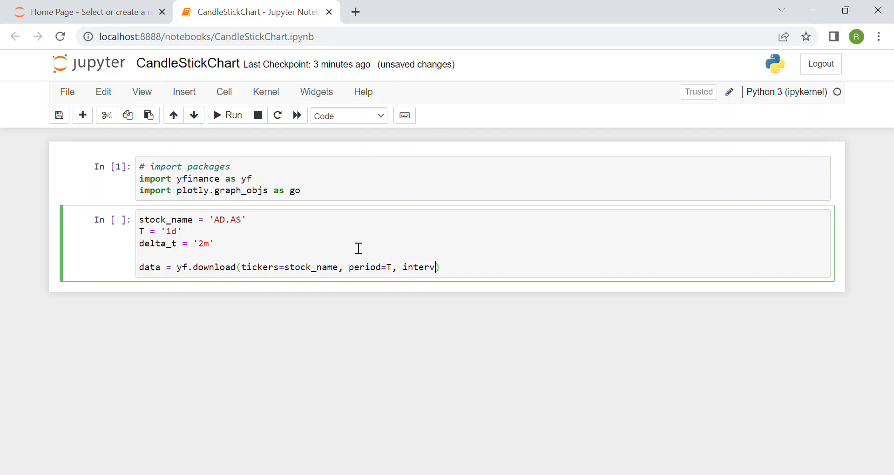
type("al=")
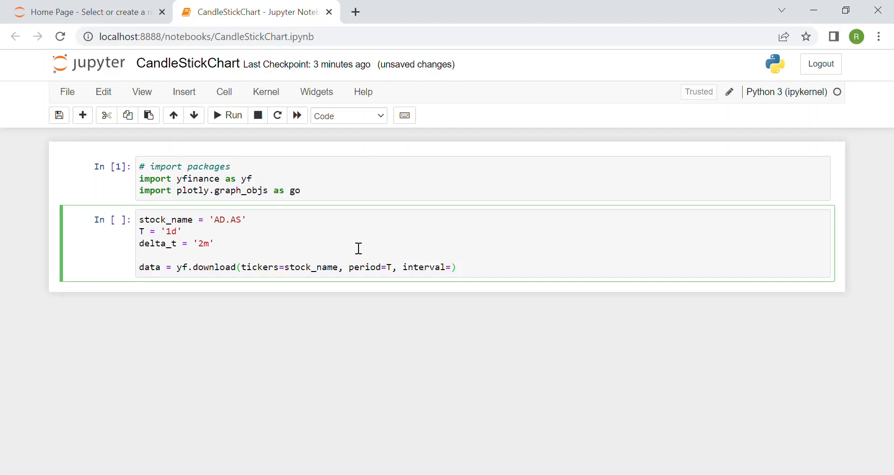
type("delta_t")
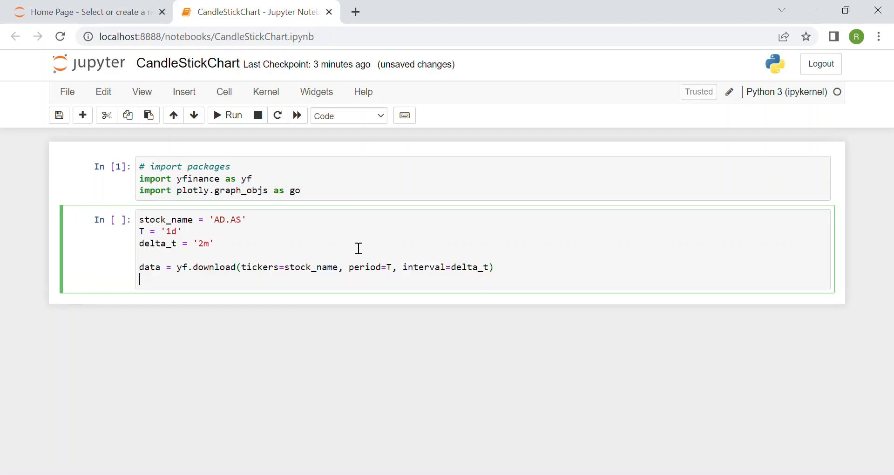
type("data.t")
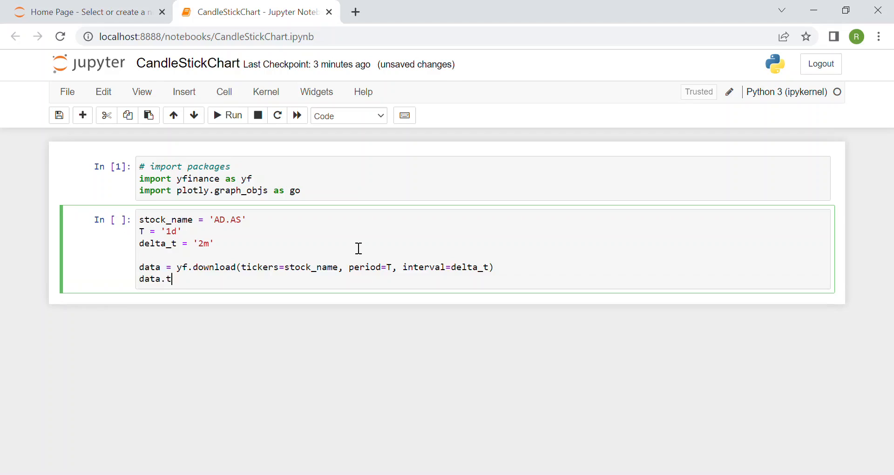
type("ail()")
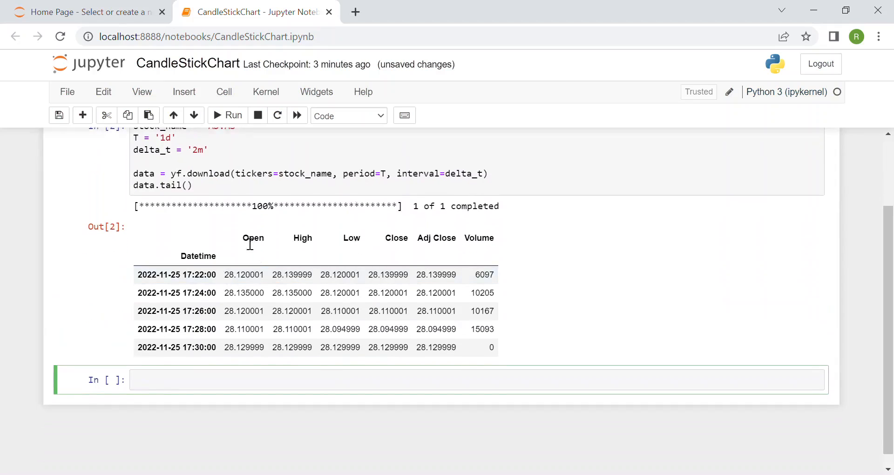
left_click_drag(242, 237, 495, 238)
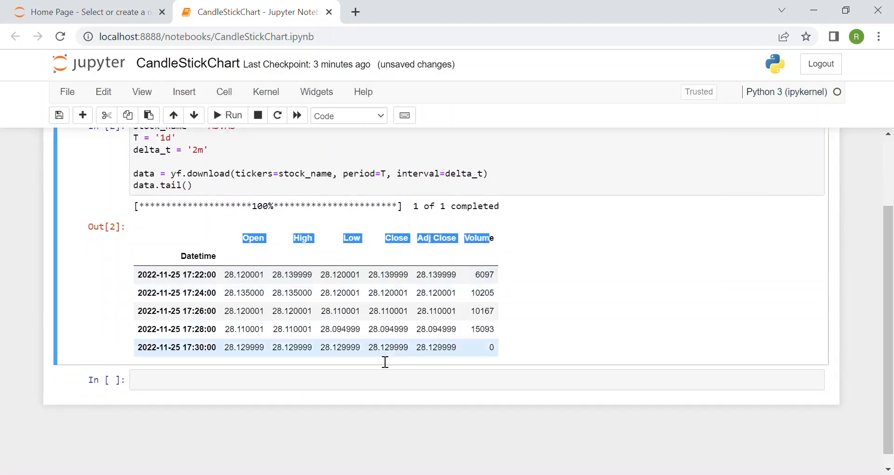
left_click(272, 380)
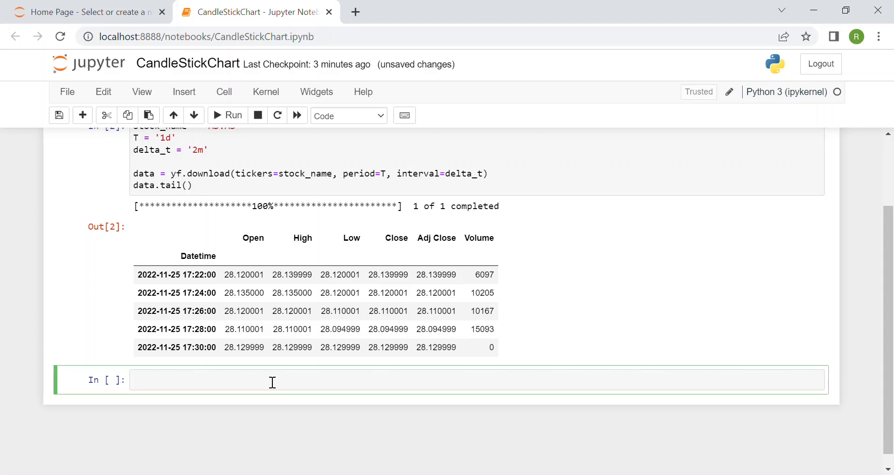
Create a go.Figure and add a go.Candlestick trace with x=data.index.
type("fig")
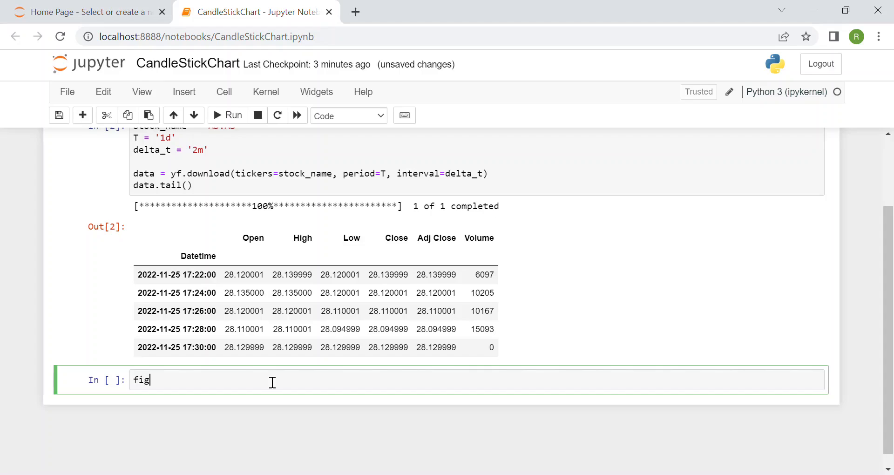
type(".g")
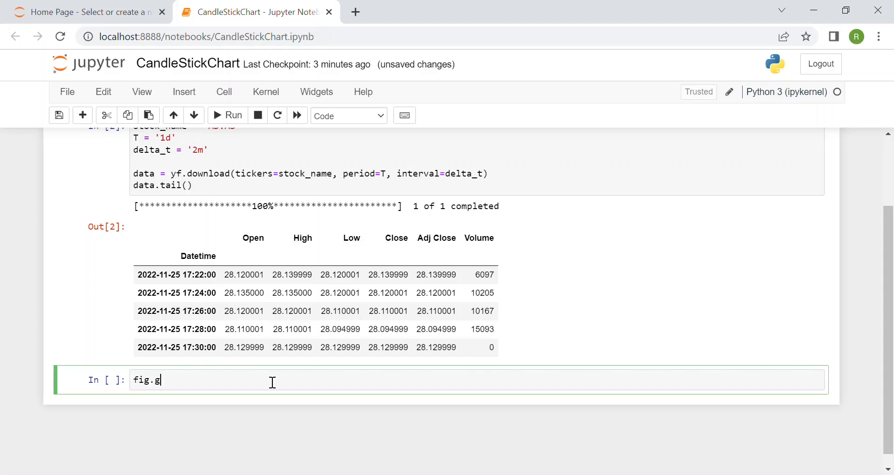
type("o.Figure()")
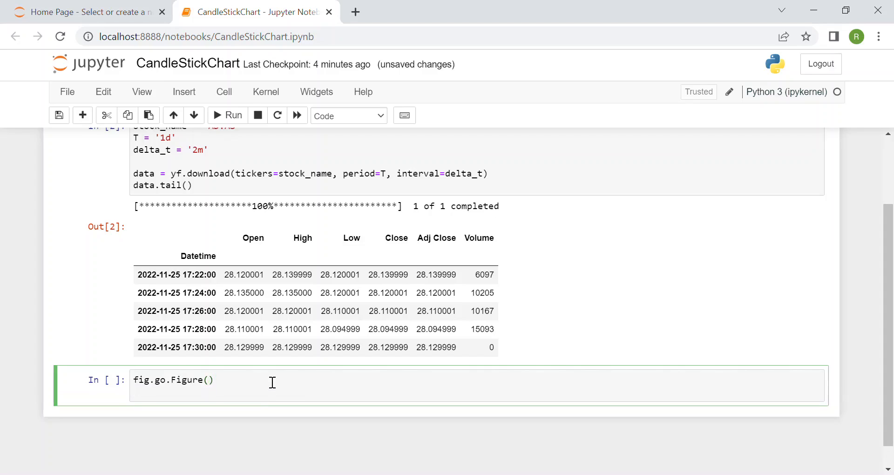
type("fig.")
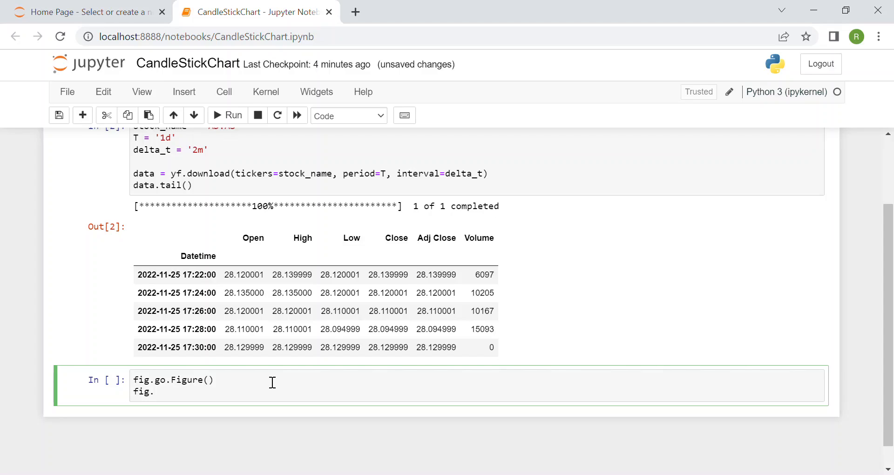
type("add_tra")
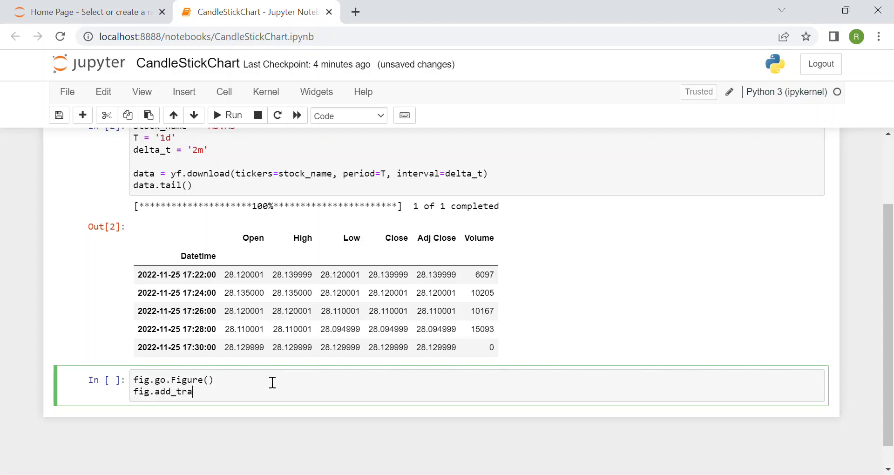
type("ce()")
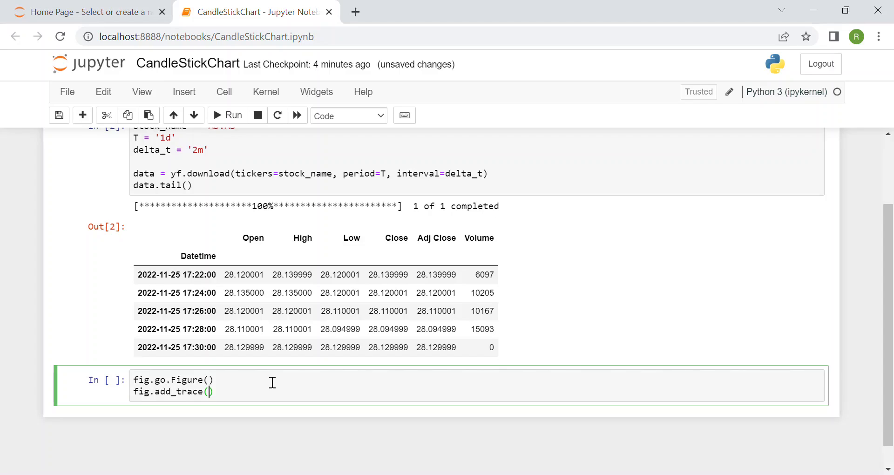
type("go.")
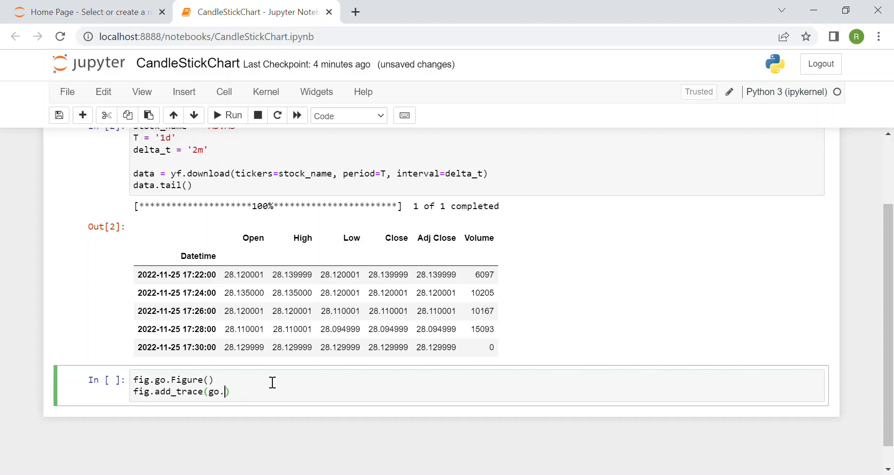
type("Ca")
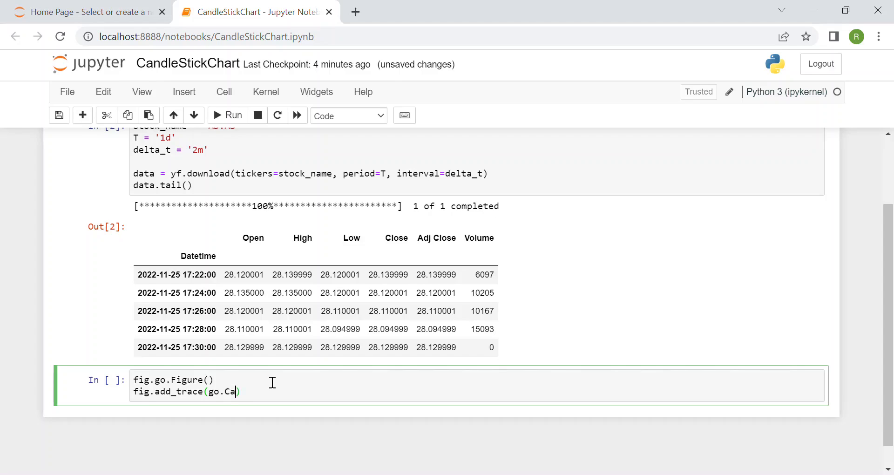
type("ndlestick")
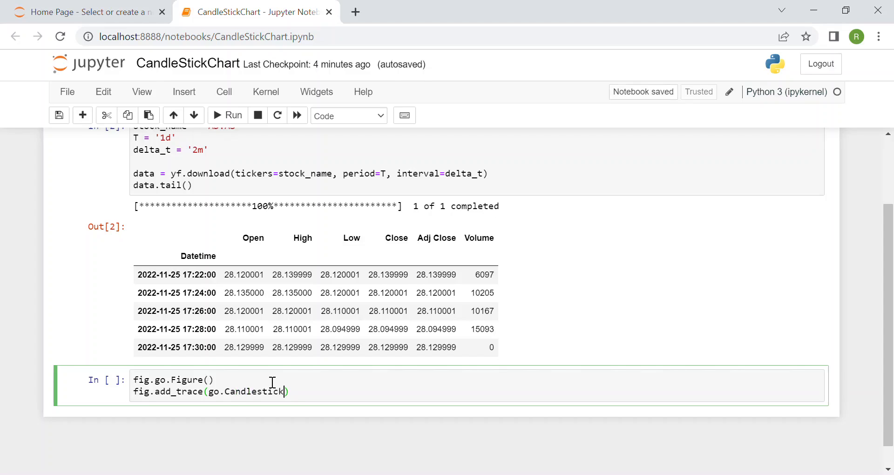
type("(")
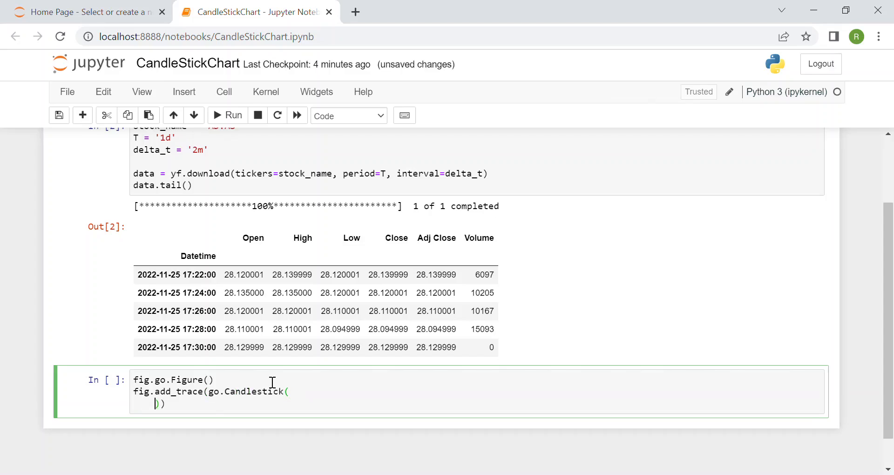
type("x=")
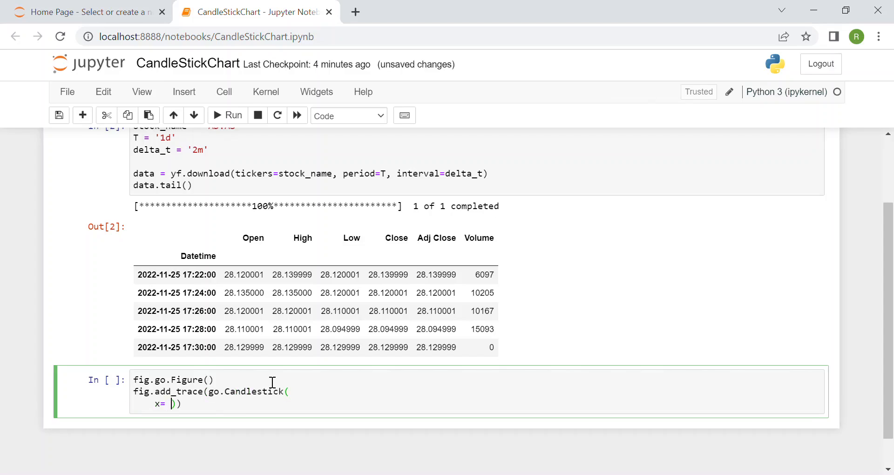
type("data")
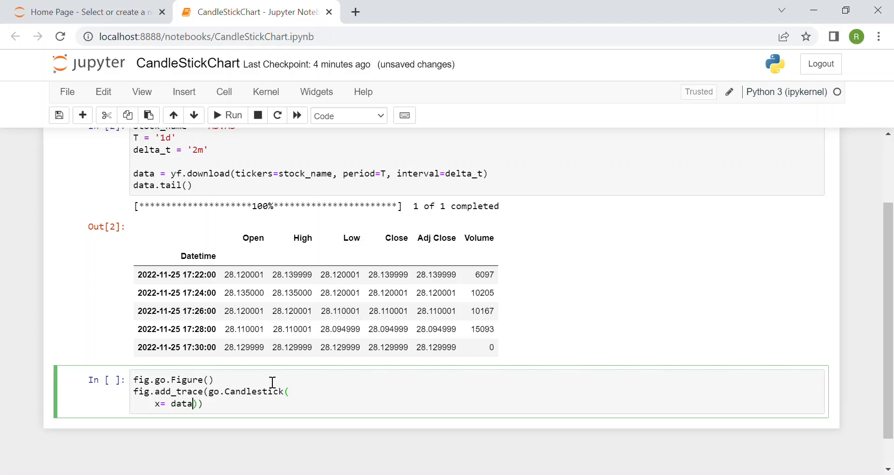
type(".index,")
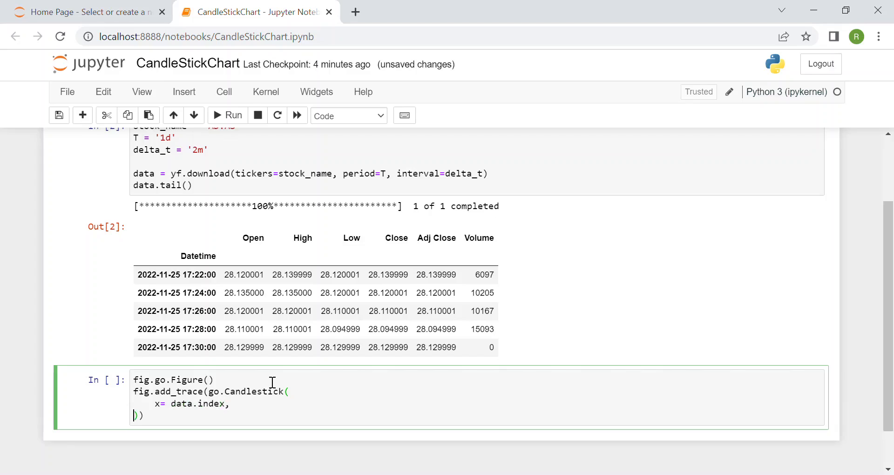
Map open, high, low and close to the data columns and name the trace 'market data'.
type("open")
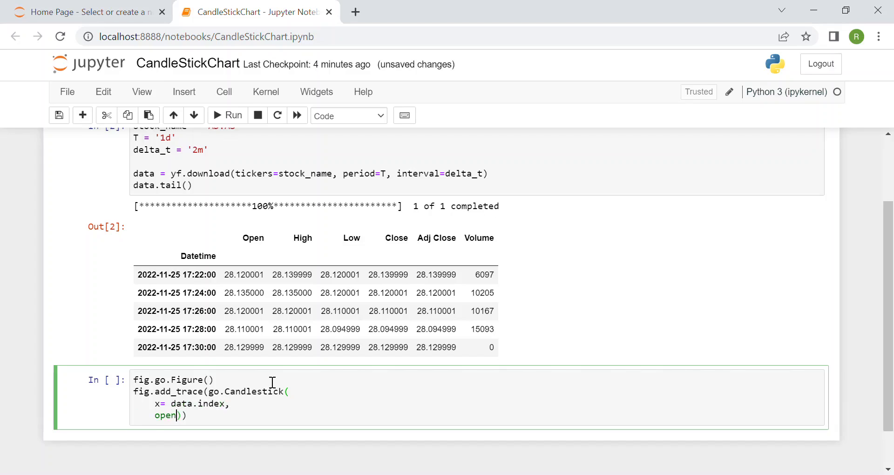
type("= d")
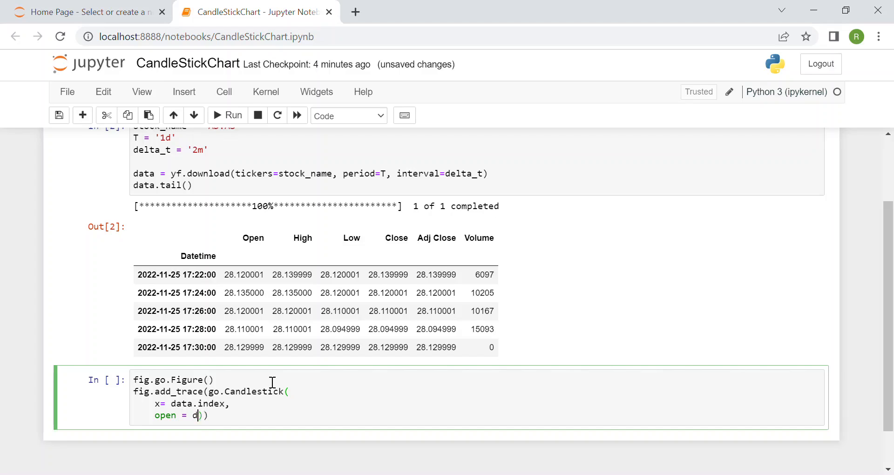
type("ata[")
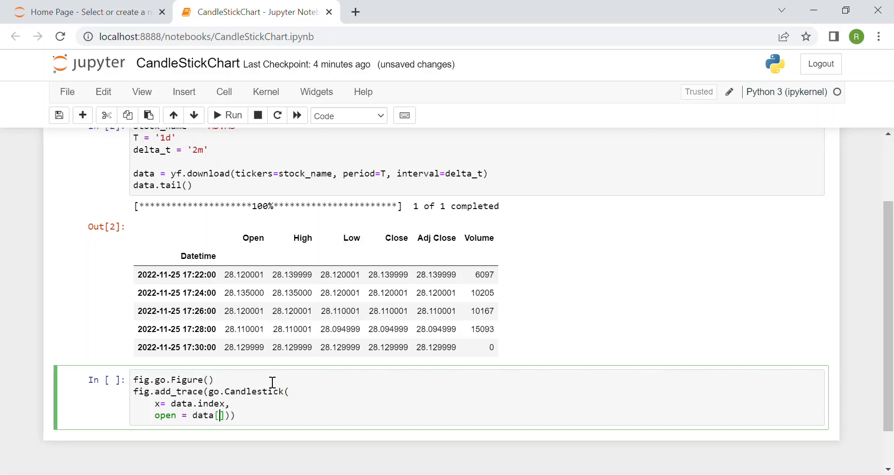
type("Op'")
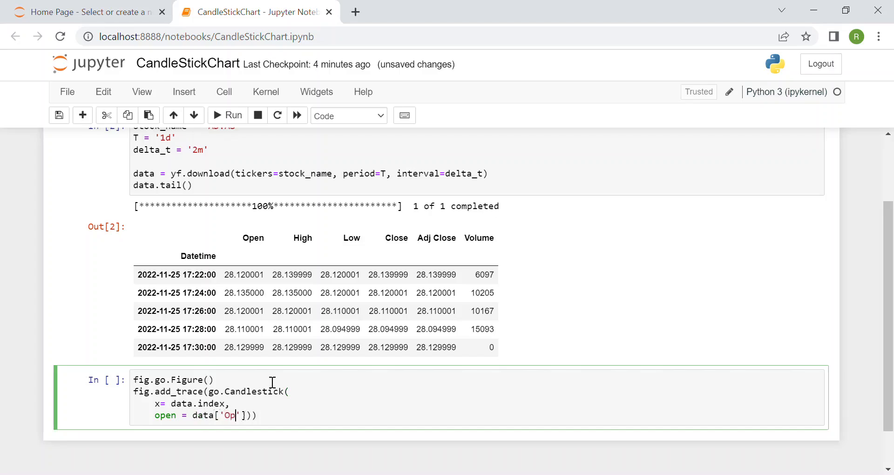
type("en'")
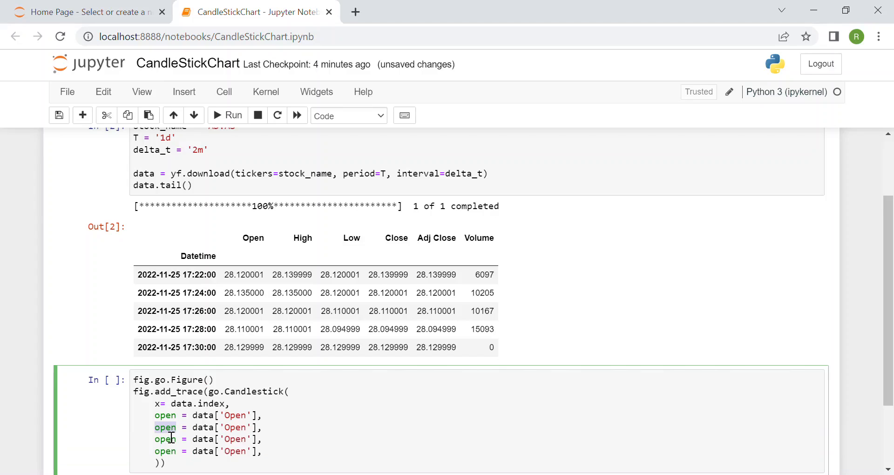
type("high")
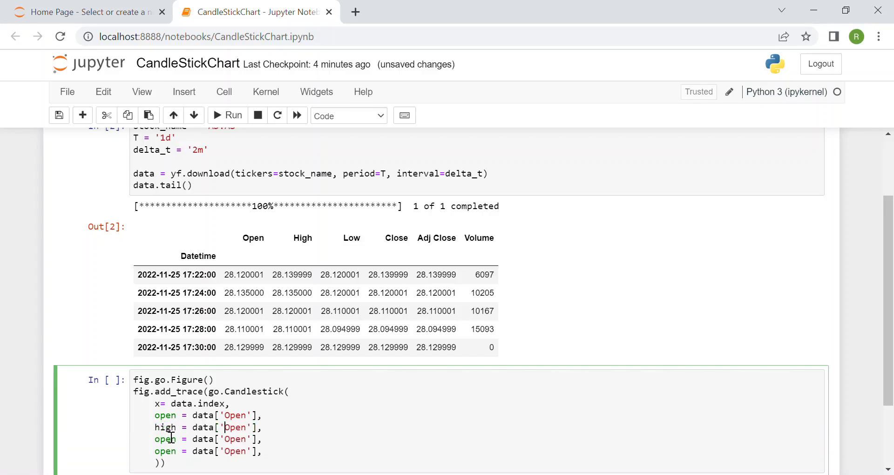
type("High")
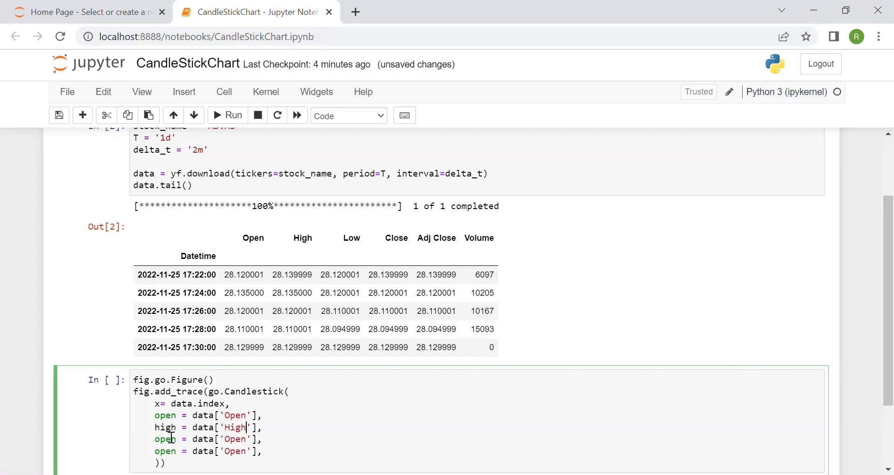
double_click(235, 439)
type("Low")
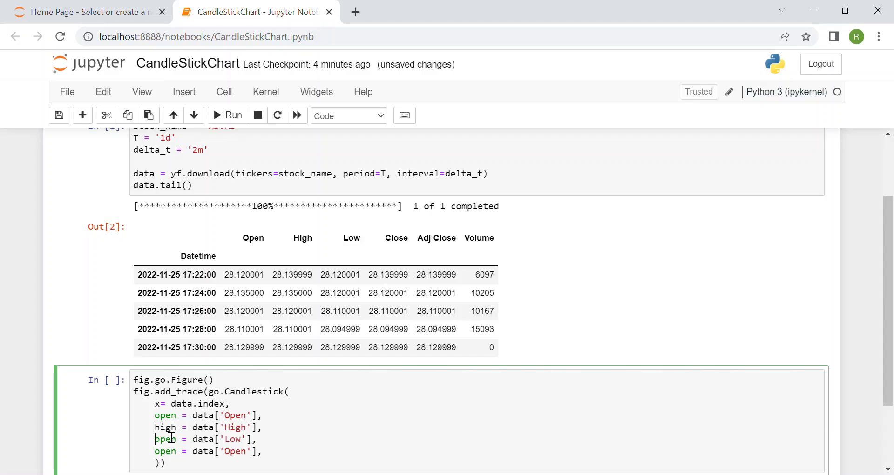
type("low")
left_click(208, 450)
type("clos")
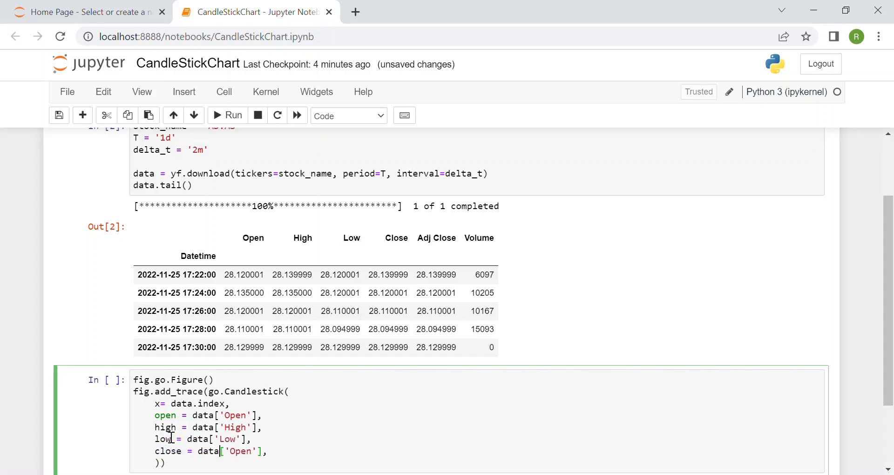
type("Close")
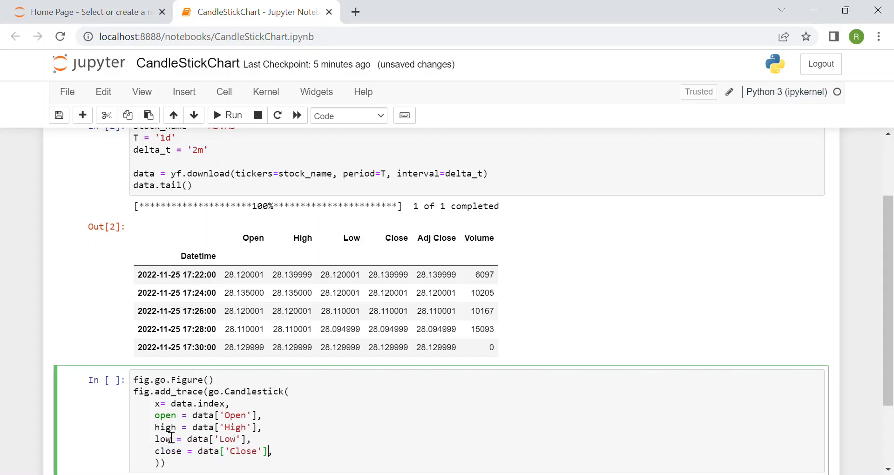
type("name = '")
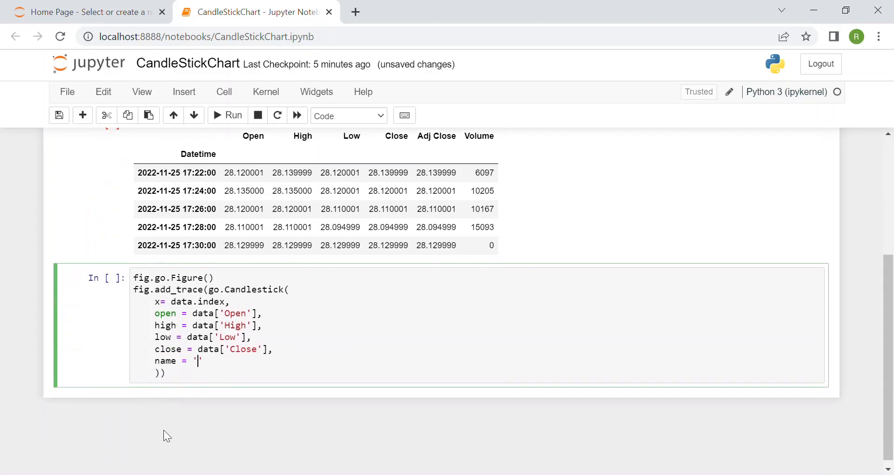
type("market data")
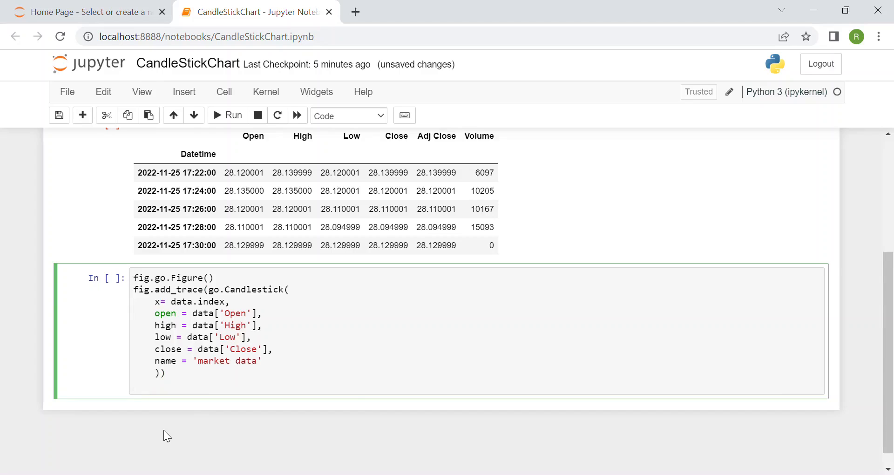
Correct fig.go.Figure() to fig = go.Figure() and rerun so the candlestick chart renders.
left_click(231, 116)
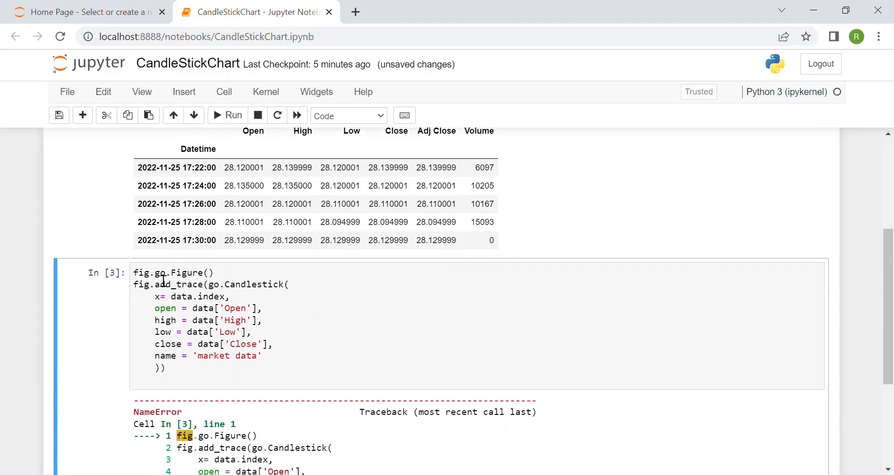
left_click(178, 281)
type(" = ")
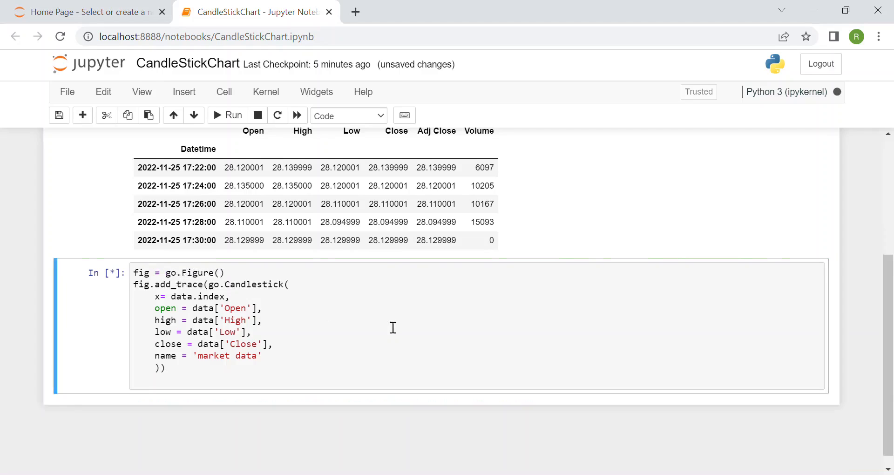
left_click(227, 115)
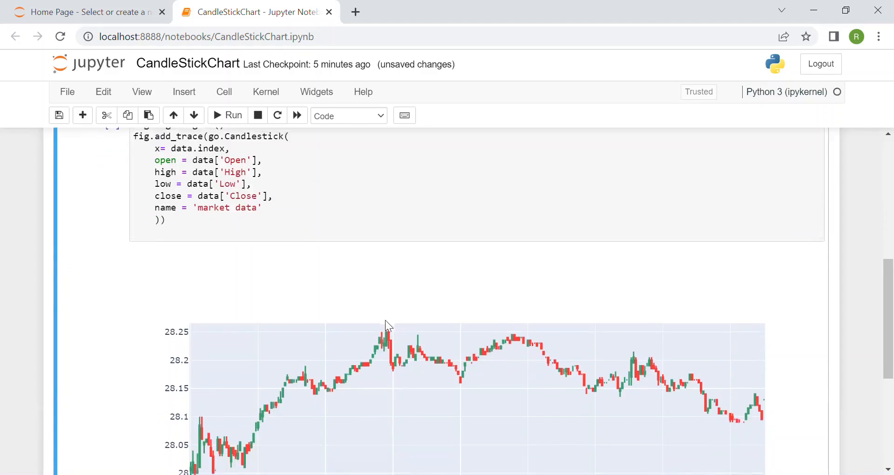
scroll("down", 3)
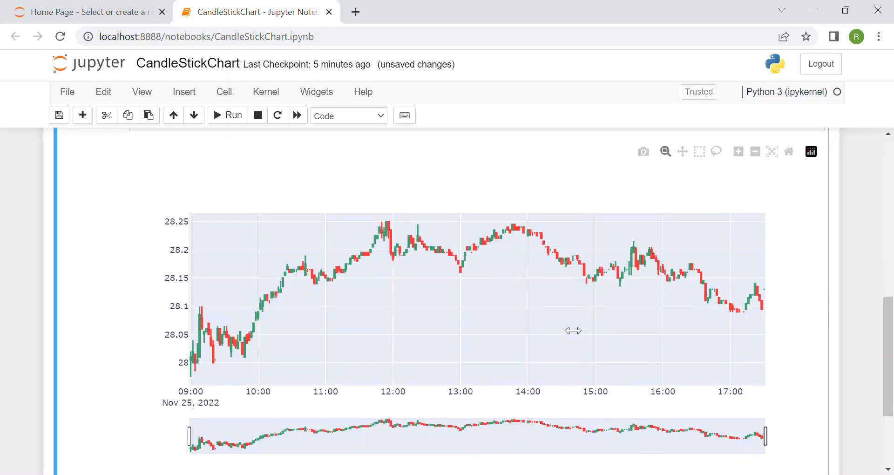
mouse_move(578, 323)
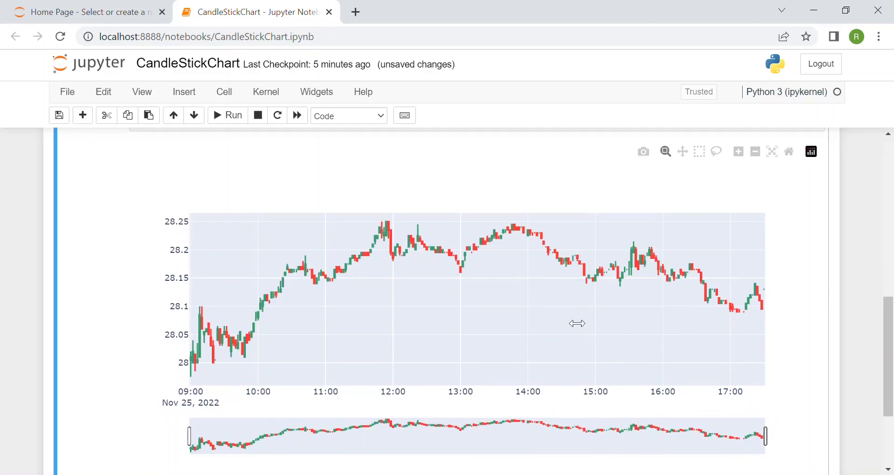
left_click_drag(571, 302, 717, 319)
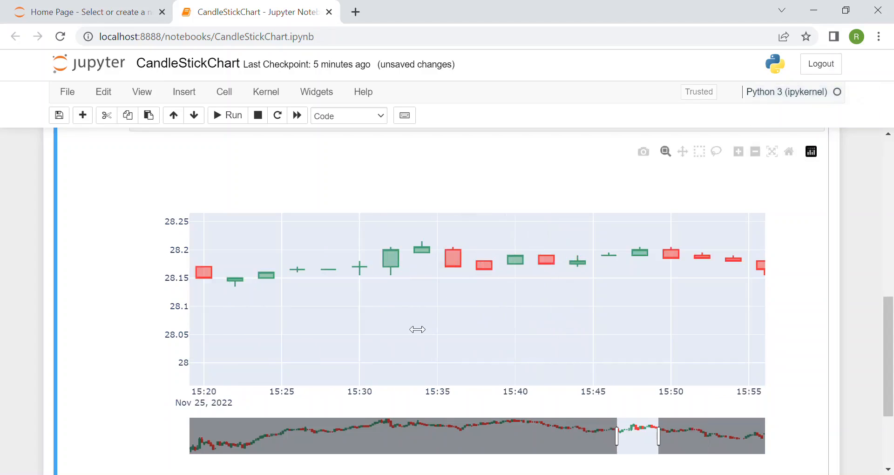
mouse_move(390, 257)
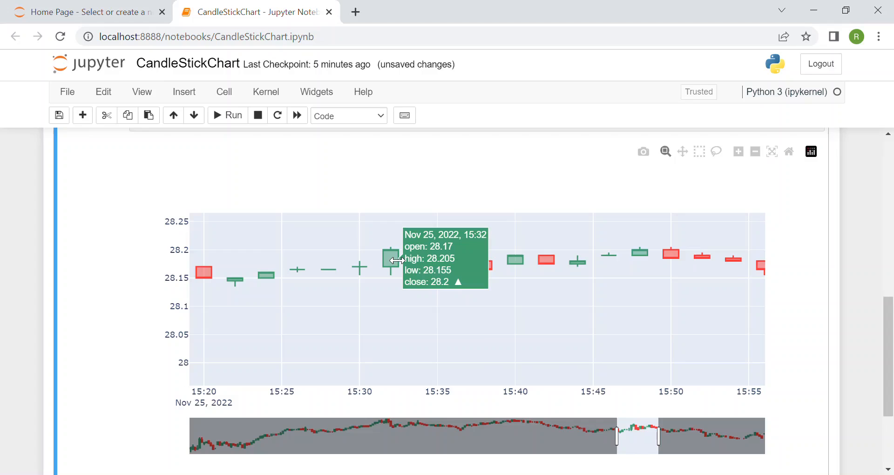
mouse_move(397, 260)
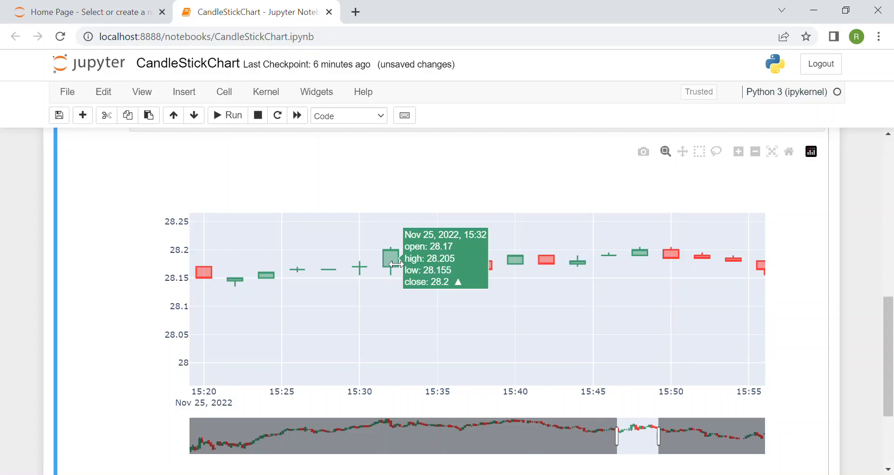
mouse_move(403, 270)
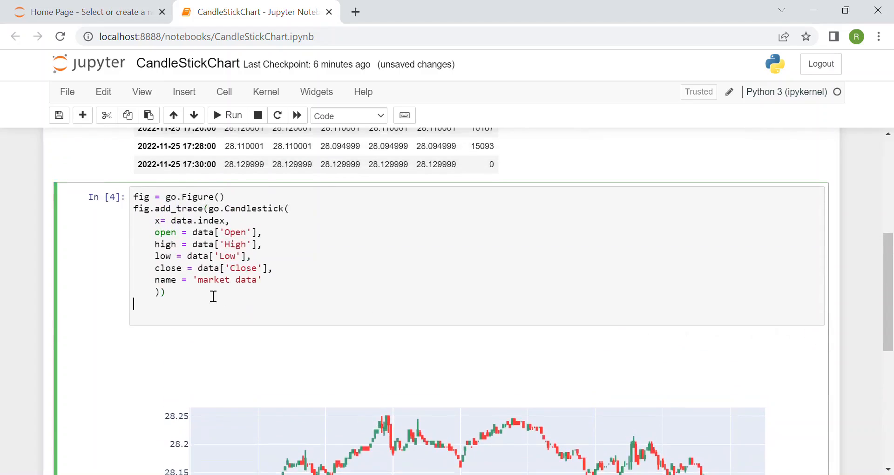
Add fig.update_layout with title 'Live Market Data' and yaxis_title 'Stock Price (per share)'.
scroll("down", 3)
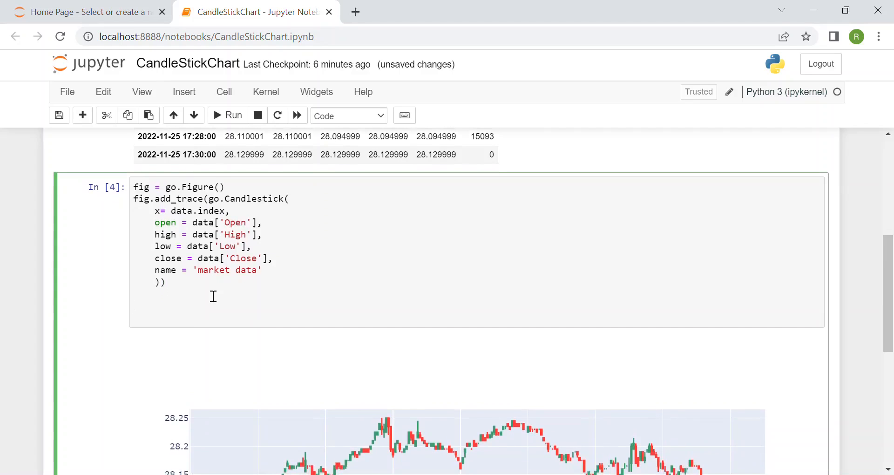
type("fig.")
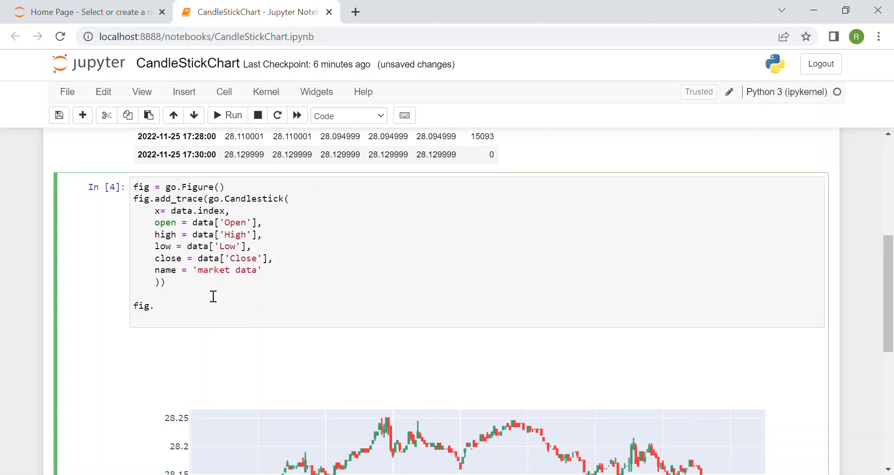
type("update_la")
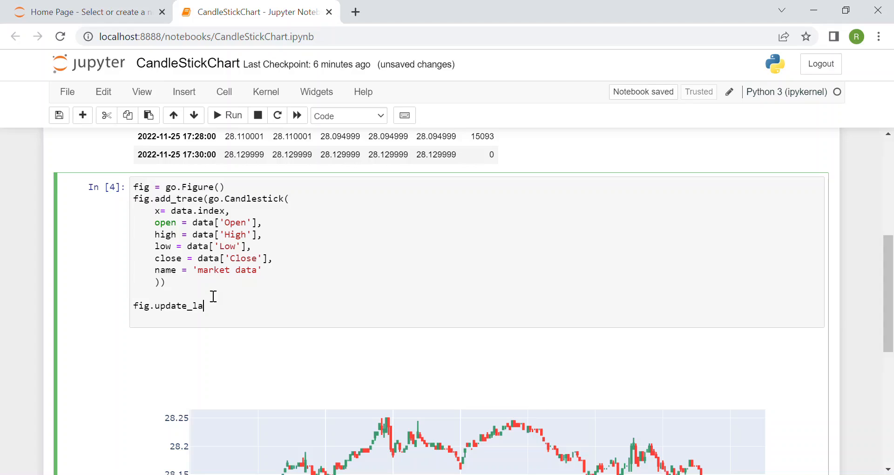
type("yout")
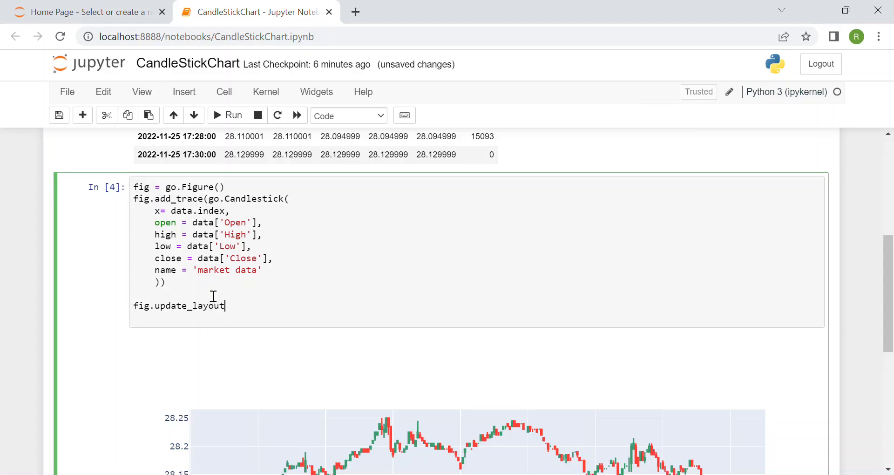
type("(")
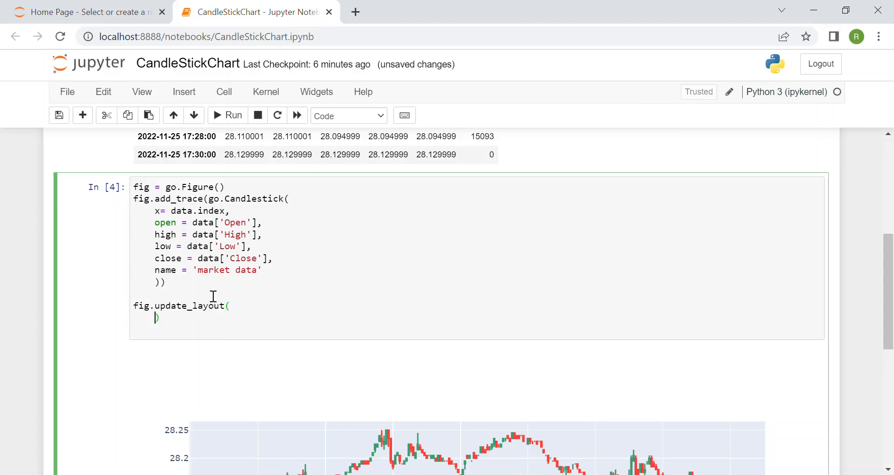
type("tit")
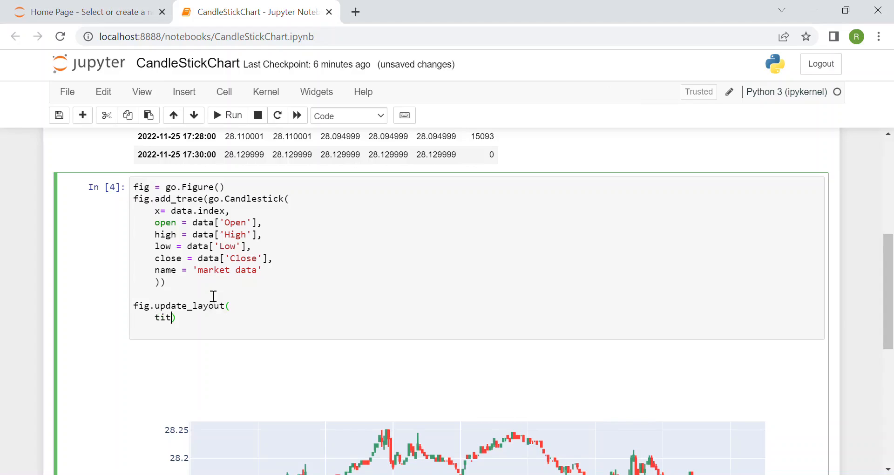
type("le = '")
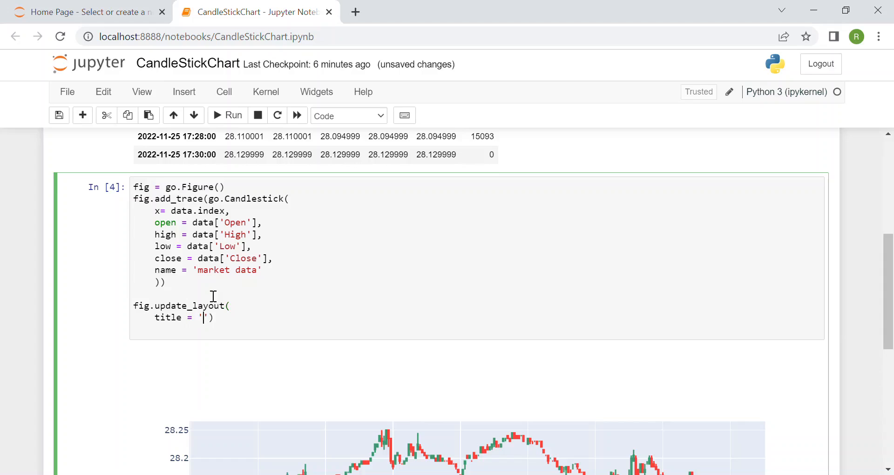
type("Live Market Data")
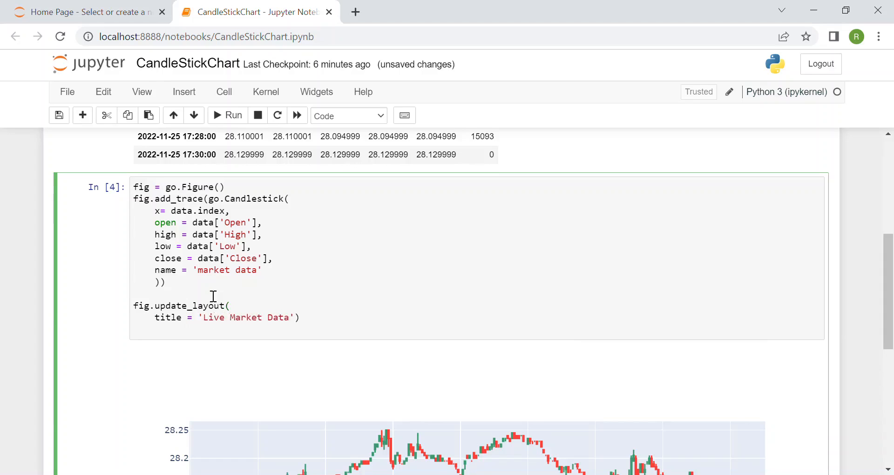
type(",")
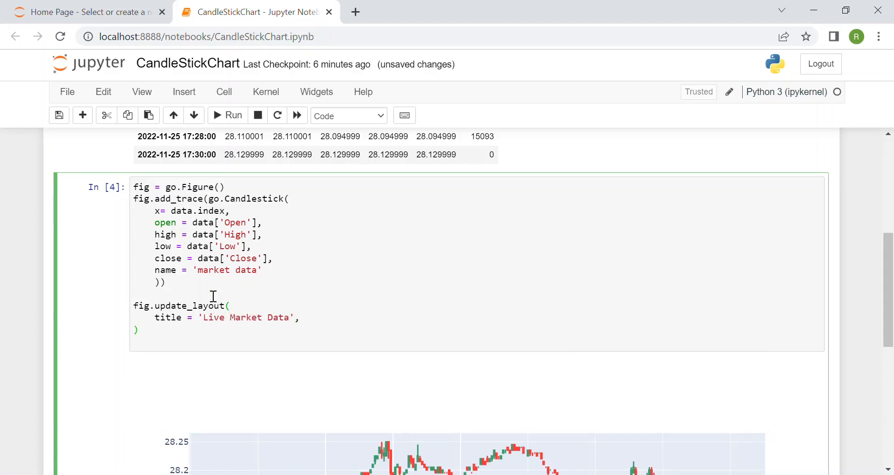
type("y")
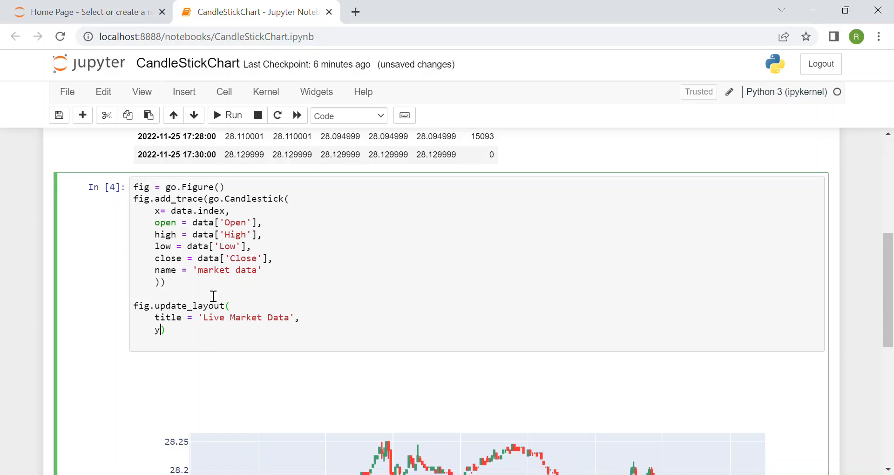
type("axis_title")
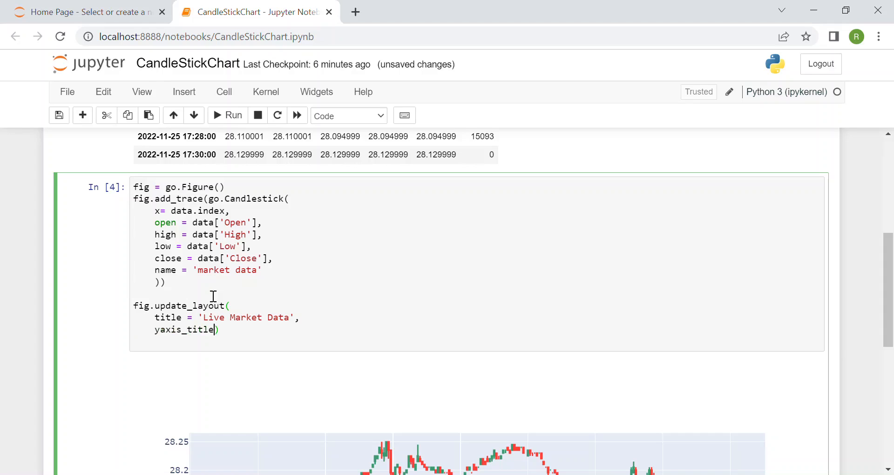
type("= 'Stock Price (")
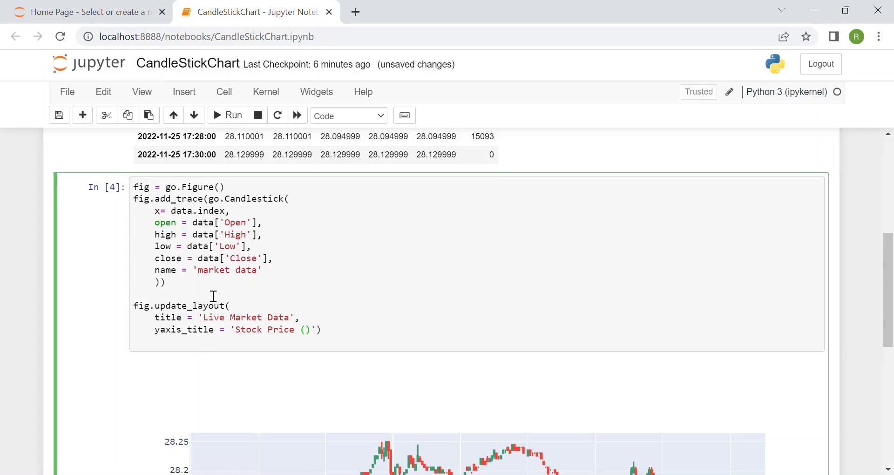
type("per shares")
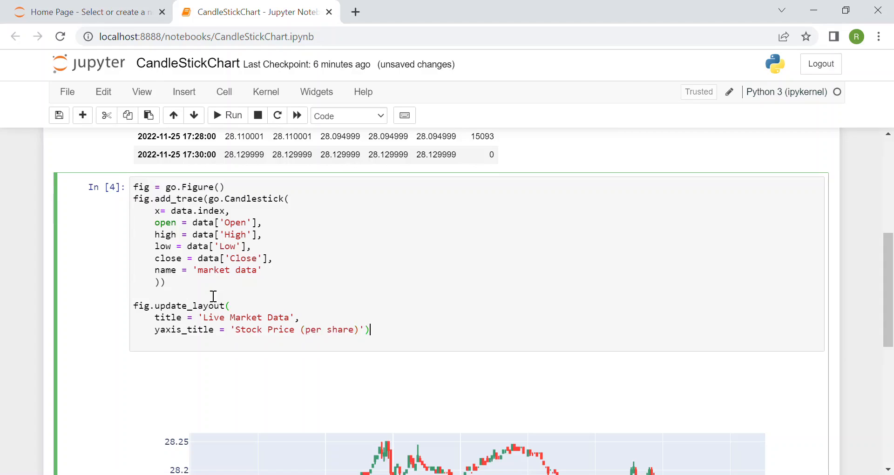
scroll("down", 3)
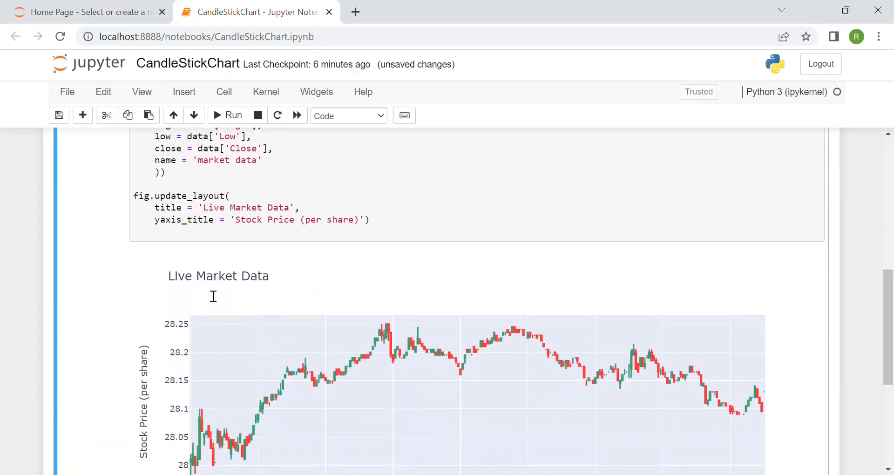
scroll("down", 3)
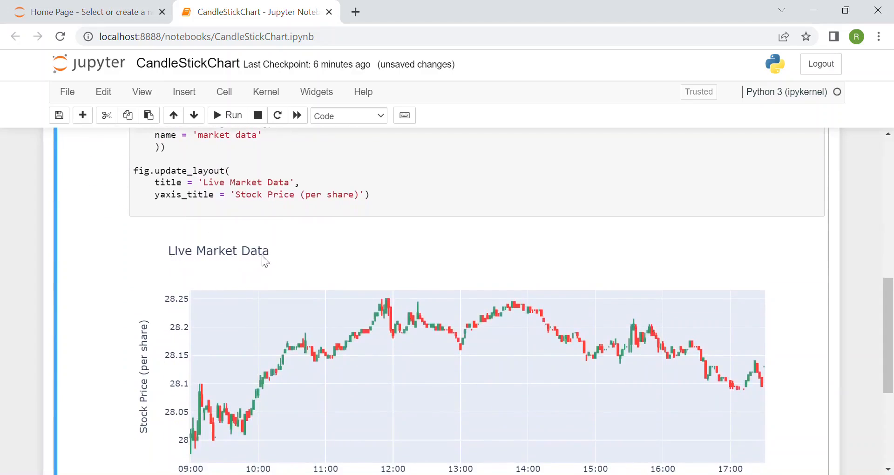
scroll("down", 3)
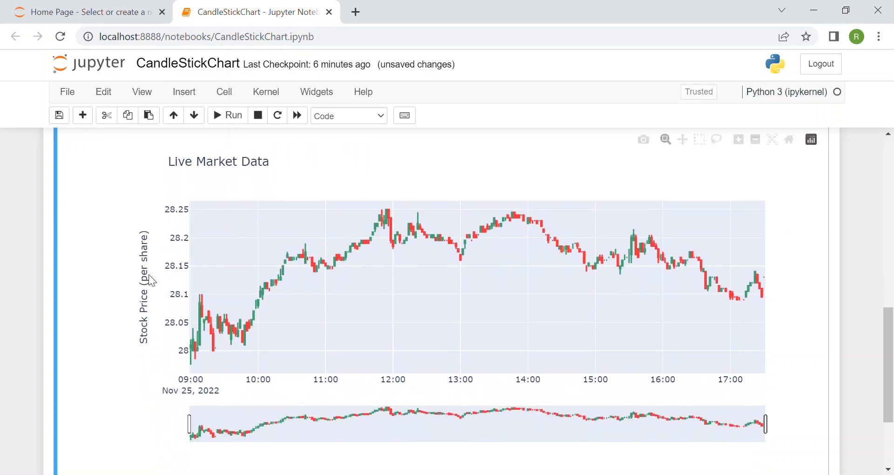
mouse_move(145, 251)
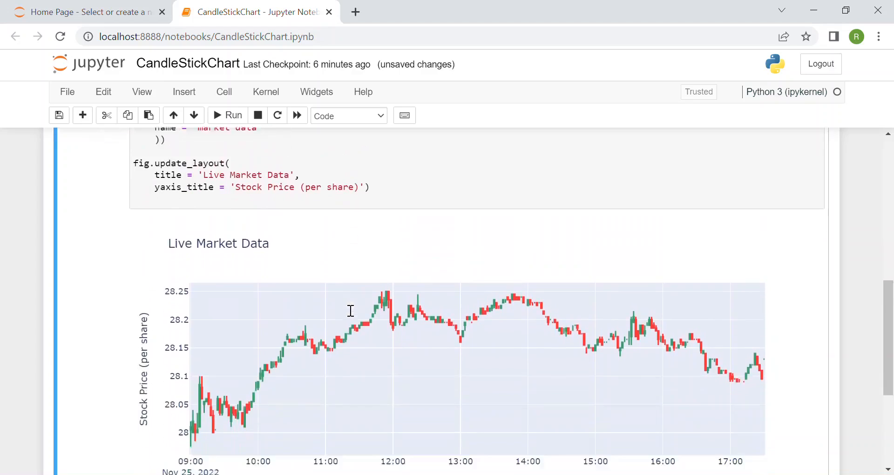
scroll("down", 3)
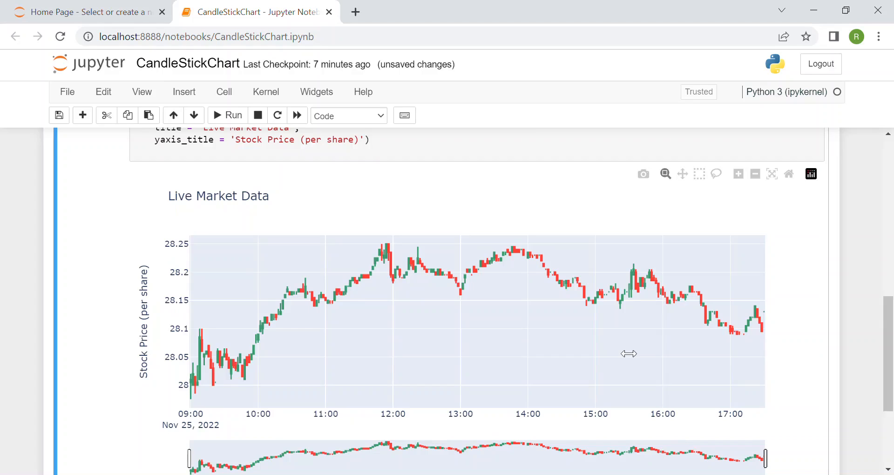
mouse_move(650, 350)
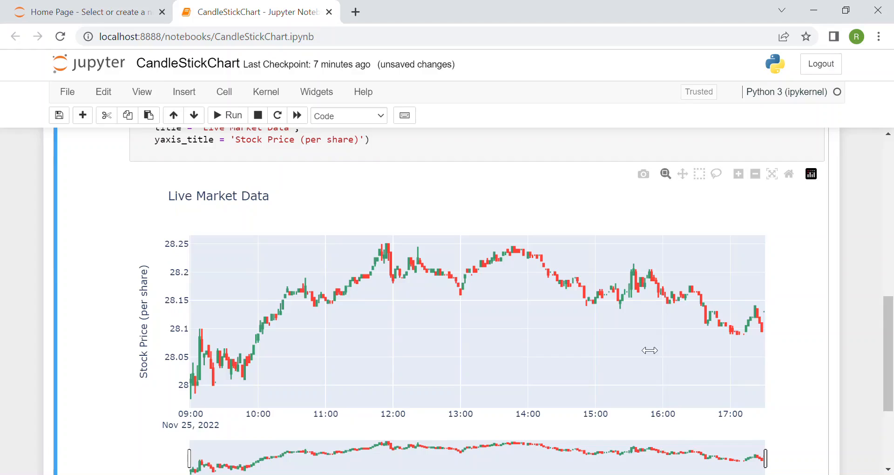
mouse_move(641, 347)
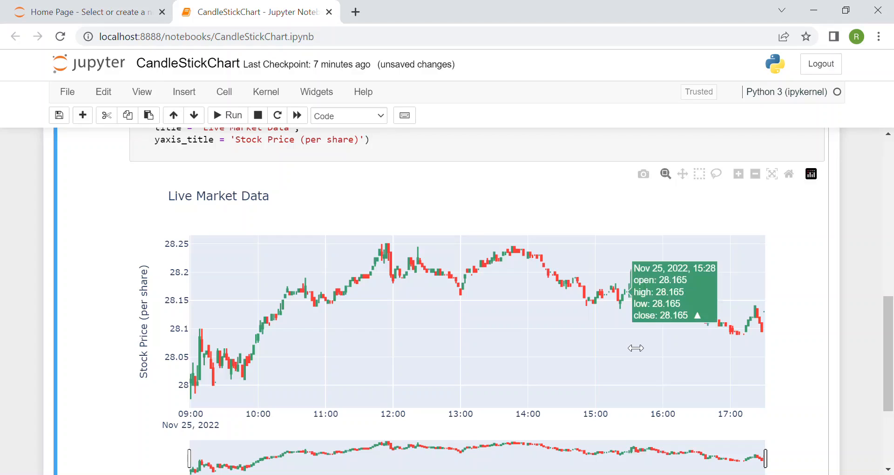
mouse_move(768, 352)
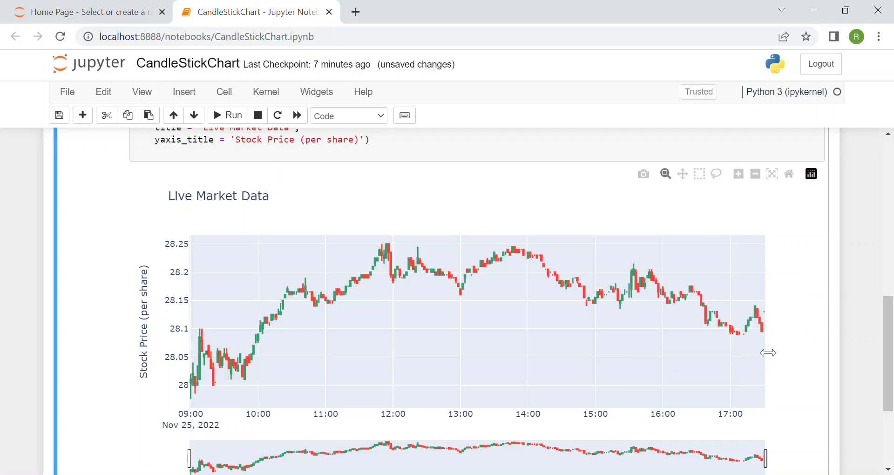
mouse_move(730, 350)
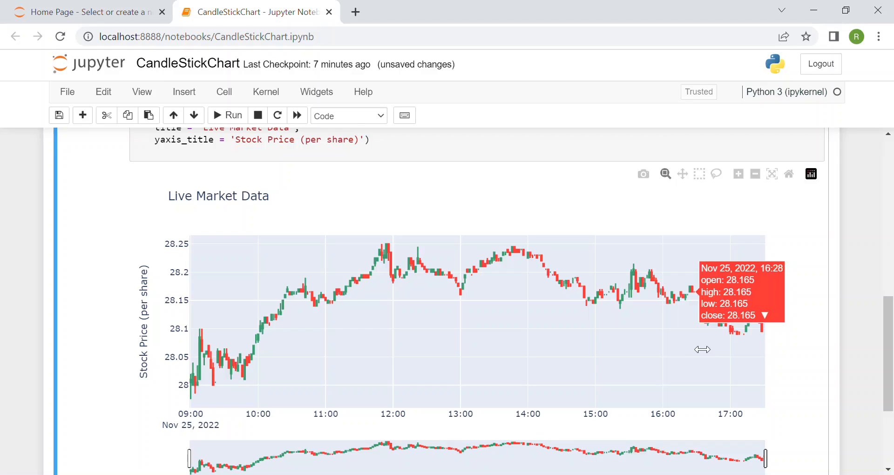
mouse_move(710, 344)
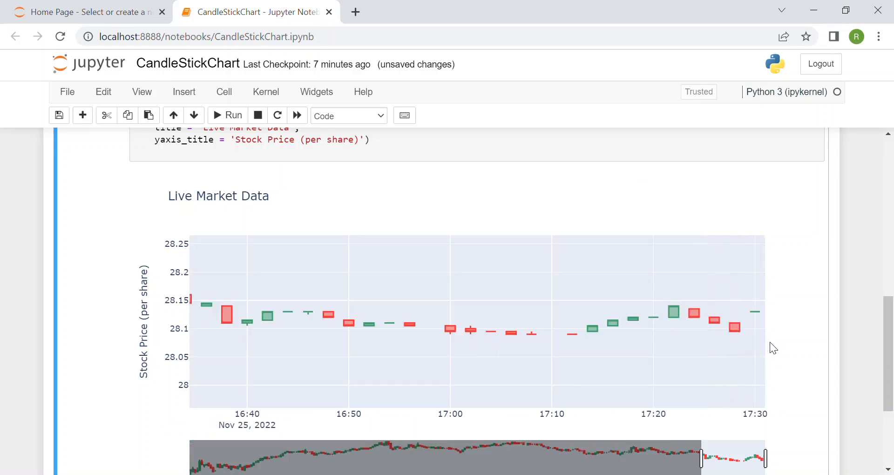
mouse_move(487, 354)
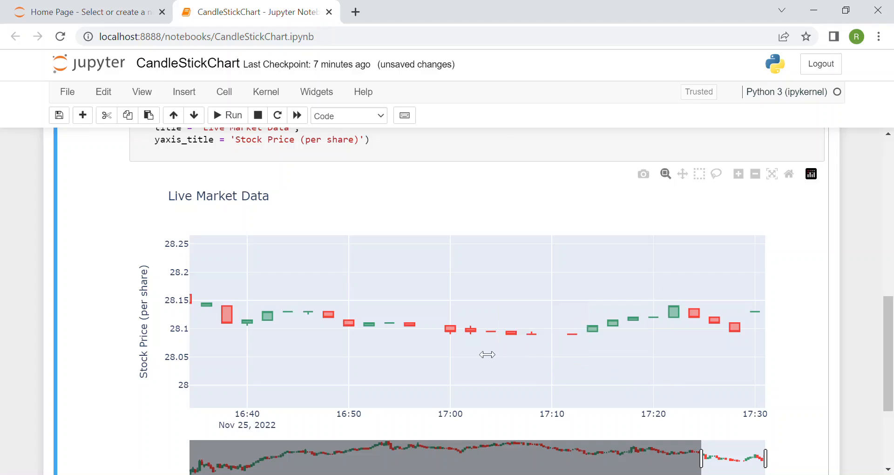
mouse_move(321, 364)
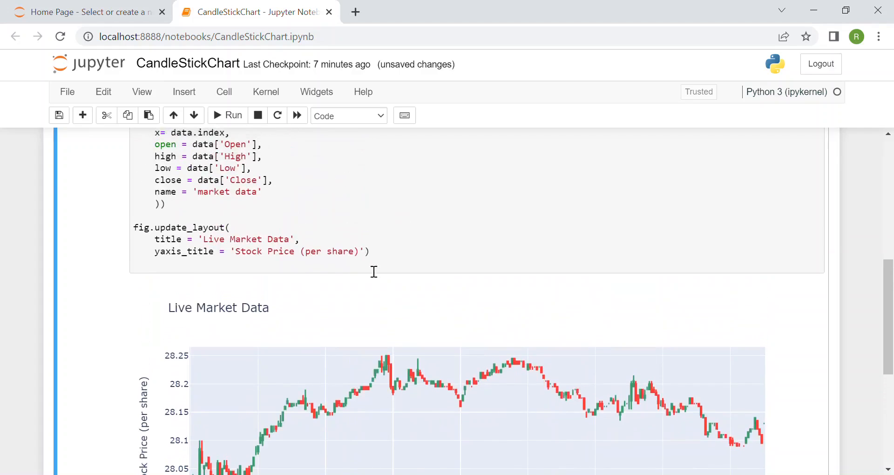
mouse_move(174, 339)
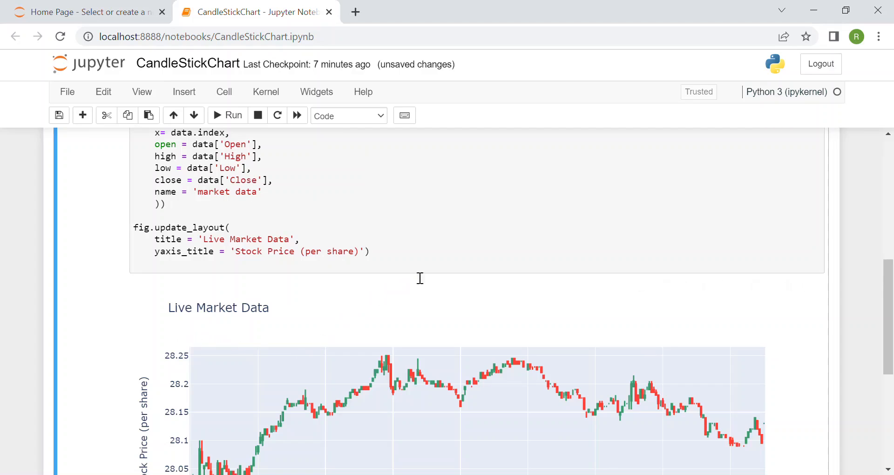
Start a fig.update_xaxes() call on a new line below the layout code.
left_click(425, 273)
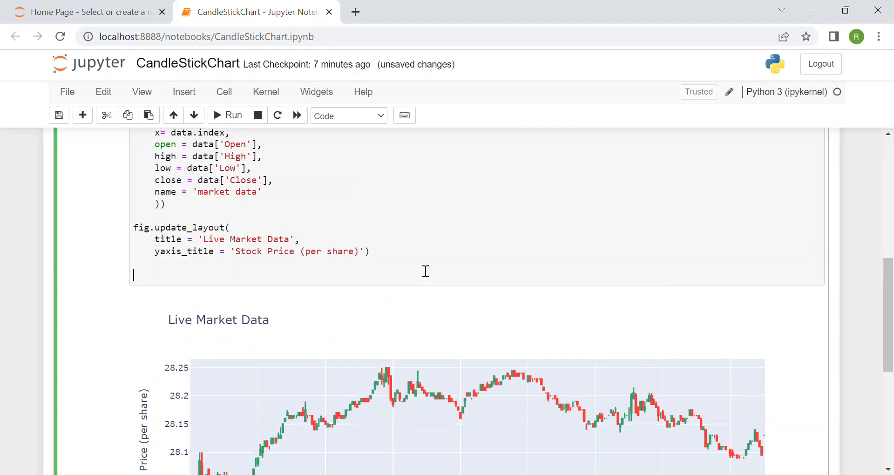
type("fig.")
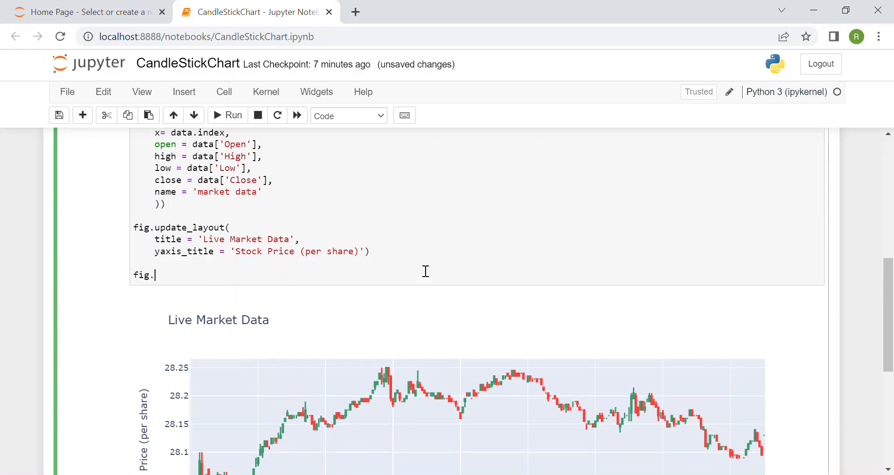
type("update_x")
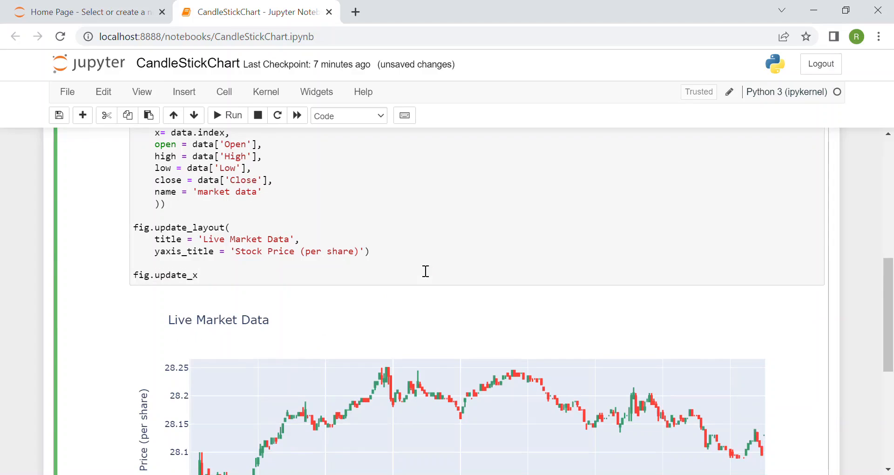
type("axesax")
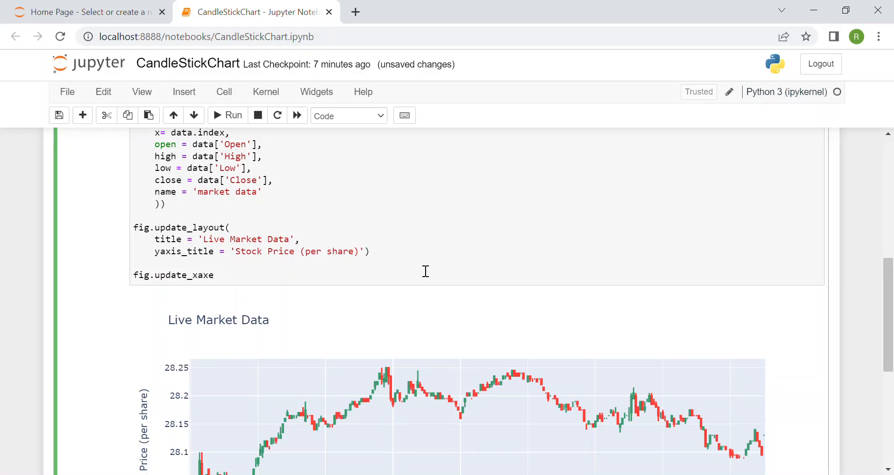
type("s()")
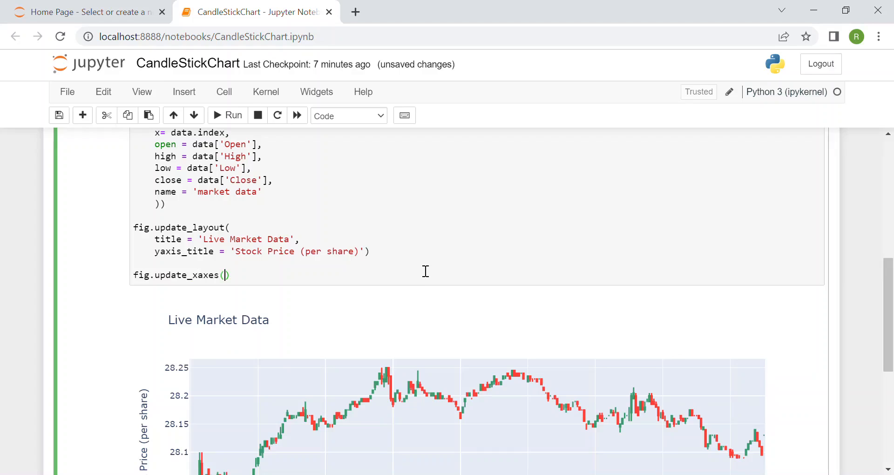
key("enter")
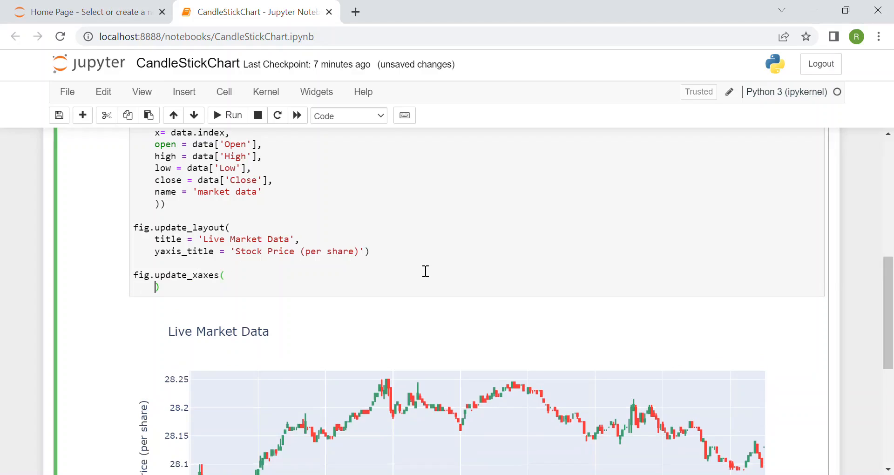
Add rangeslider_visible = True and begin an empty rangeselector = dict().
type("range")
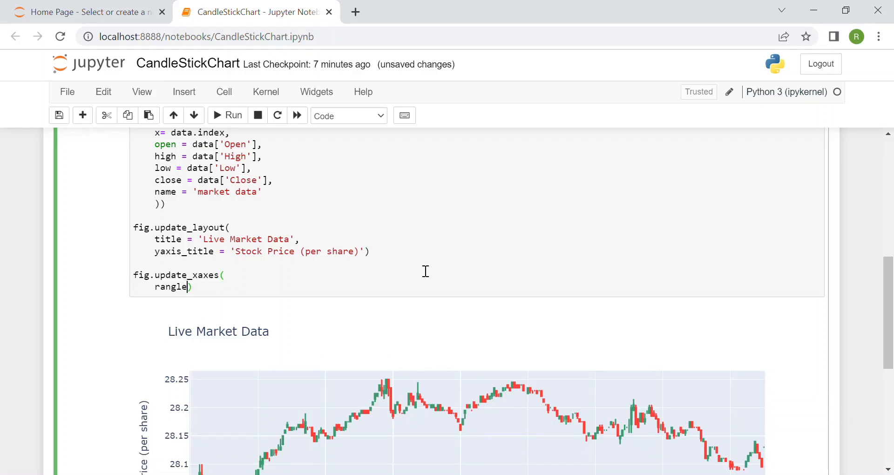
type("slider")
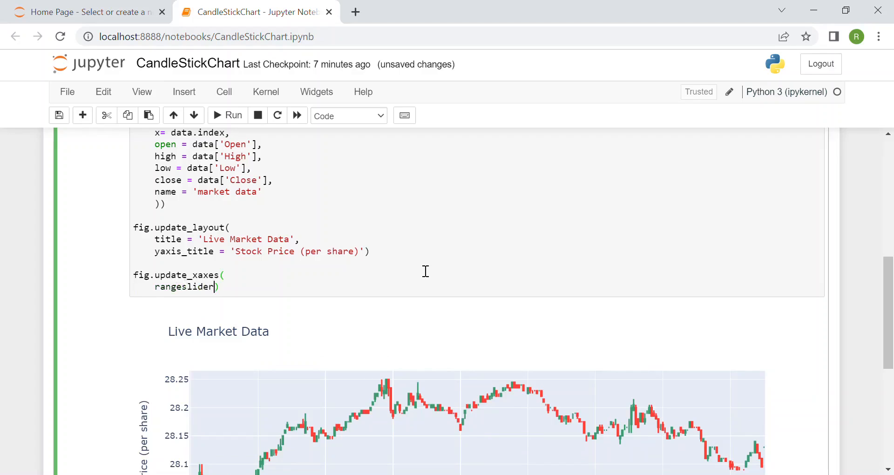
type("_visible -")
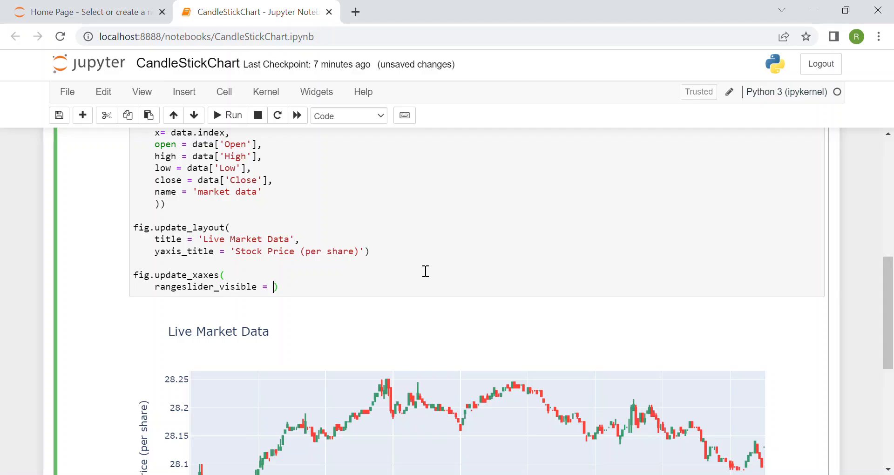
type("True")
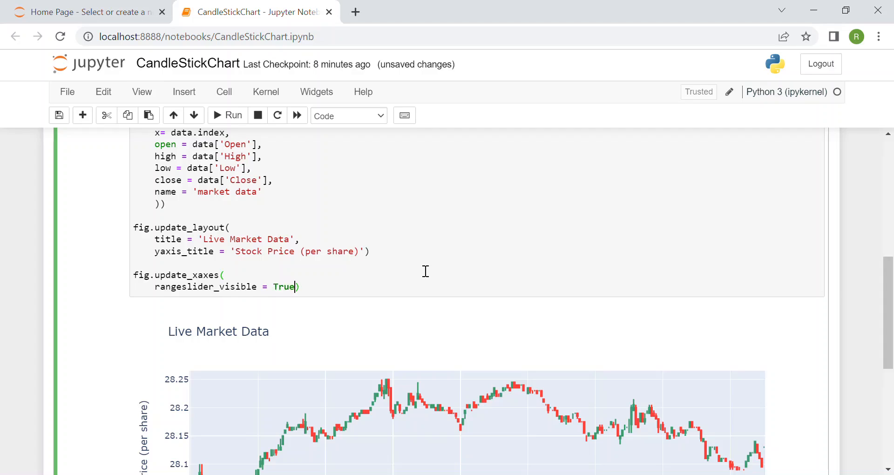
type(",")
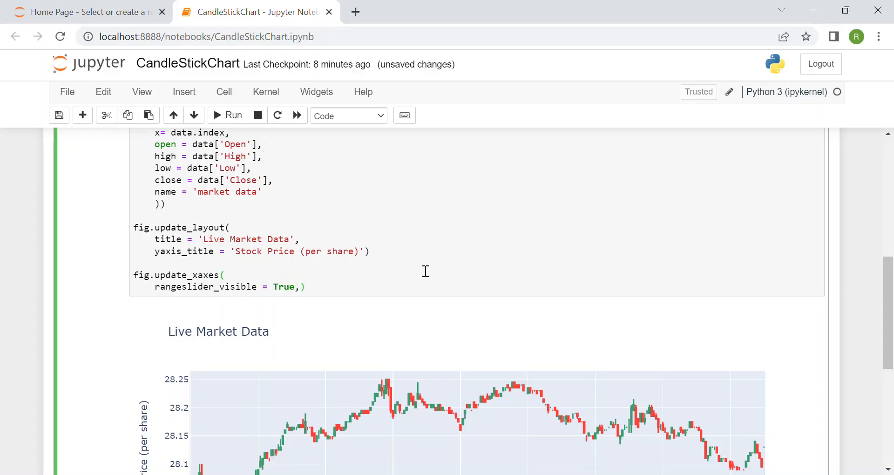
type("rangesele)")
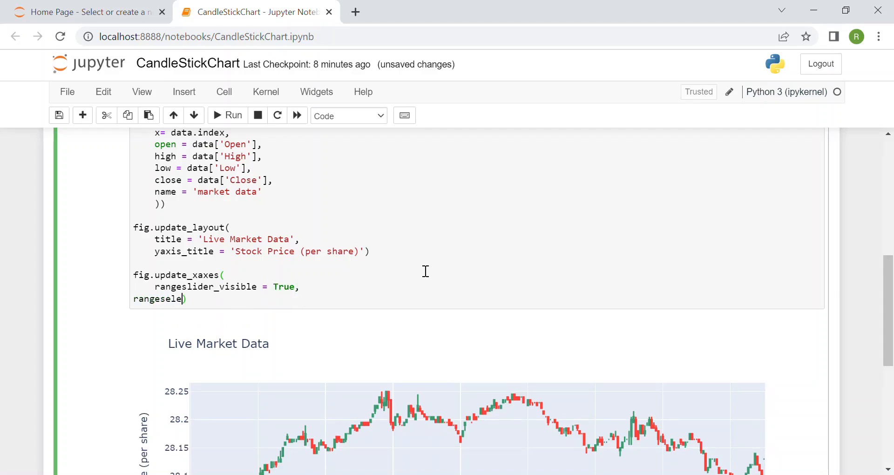
type("ctor =")
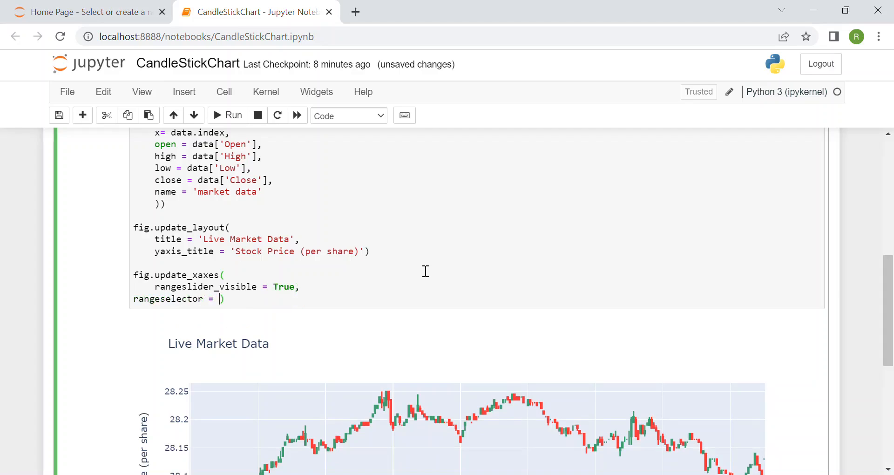
type("dict(")
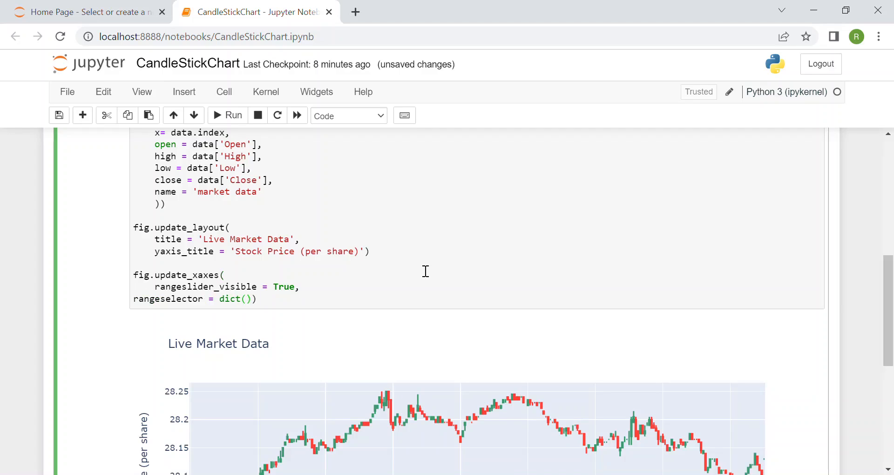
left_click(154, 298)
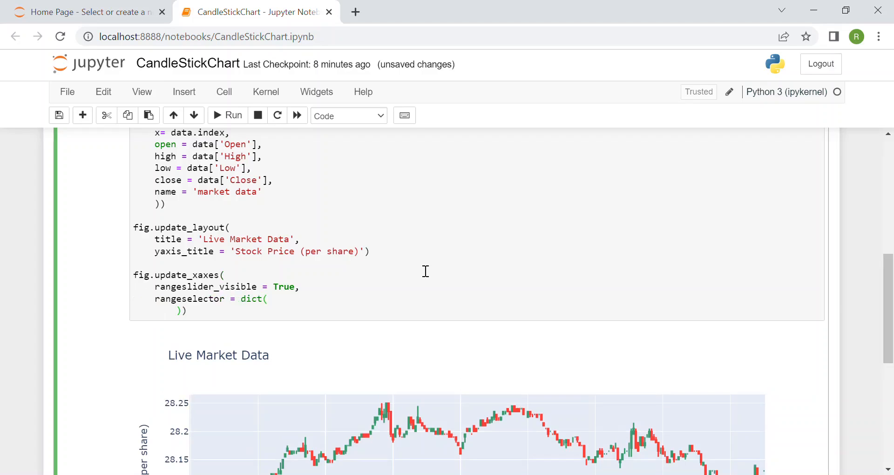
Inside rangeselector, start buttons = list([ dict(count = 1, label='HTD' ]).
type("buttons")
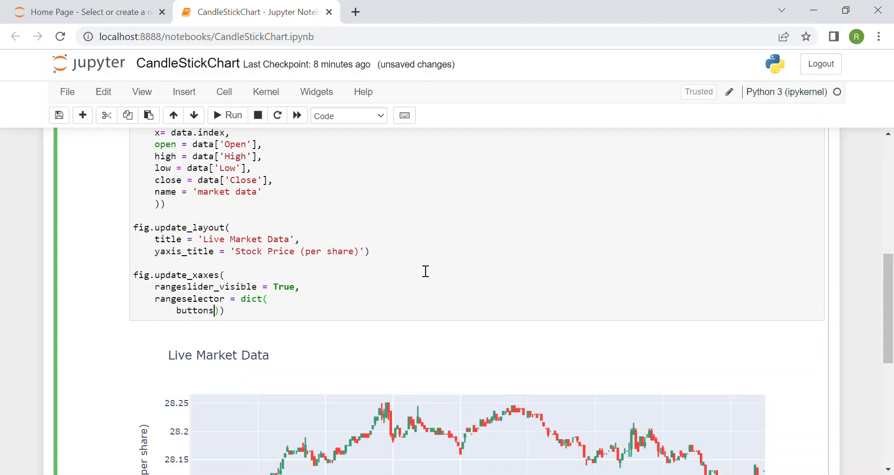
type("=")
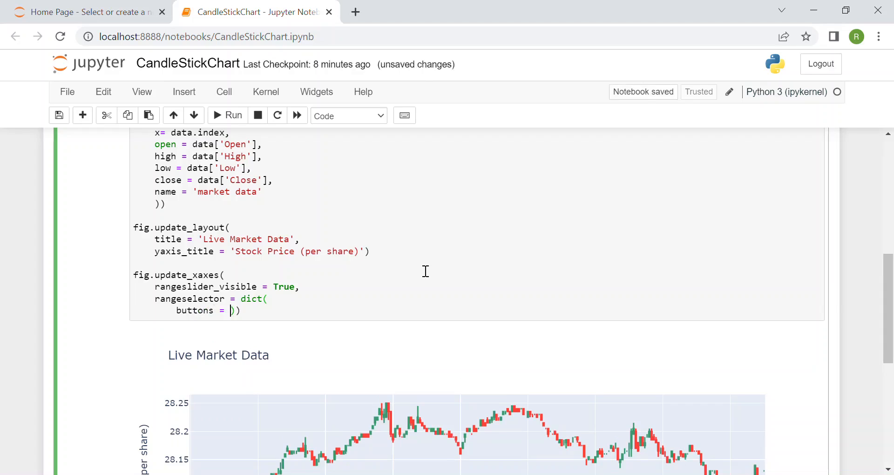
type("list")
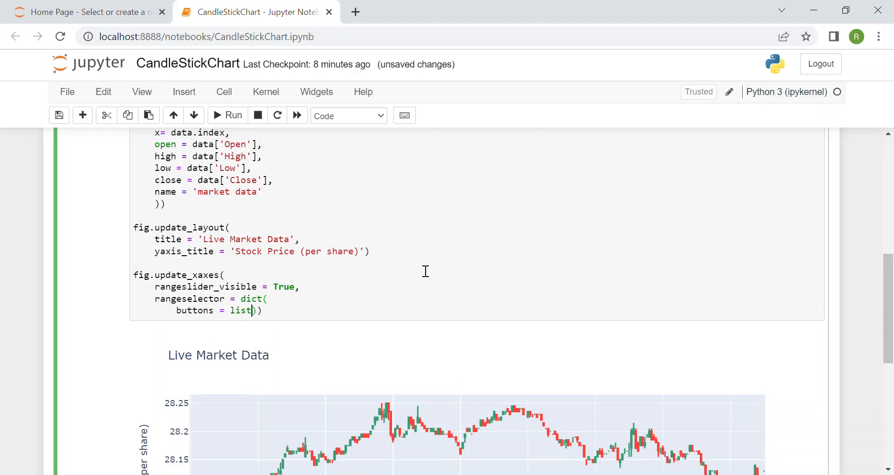
type("(")
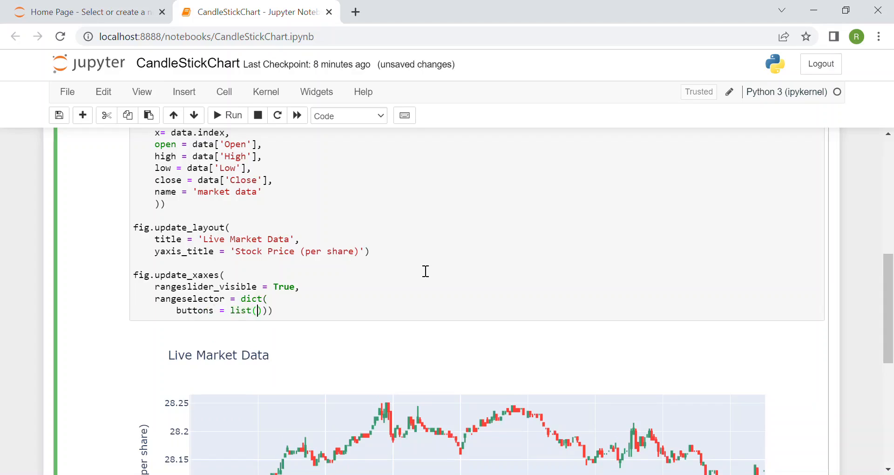
type("[")
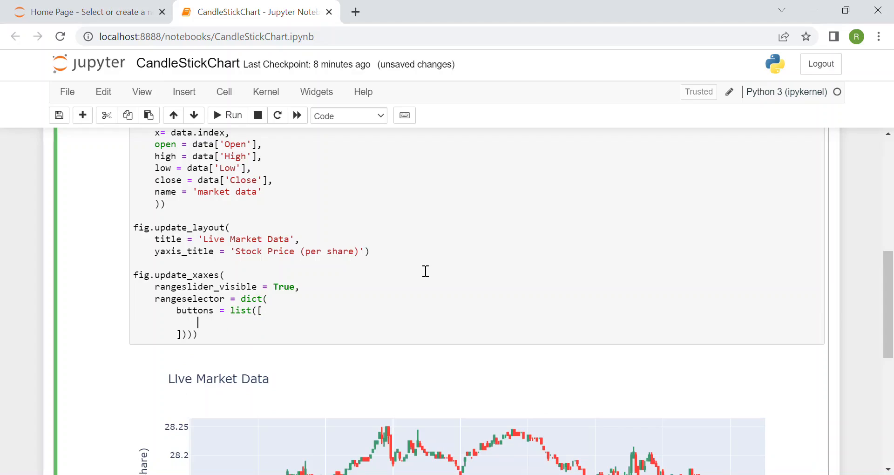
type("dict")
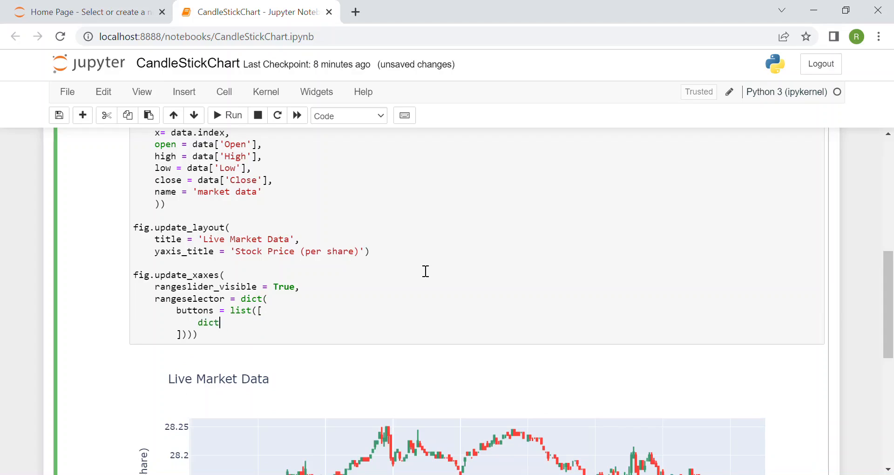
type("(count)")
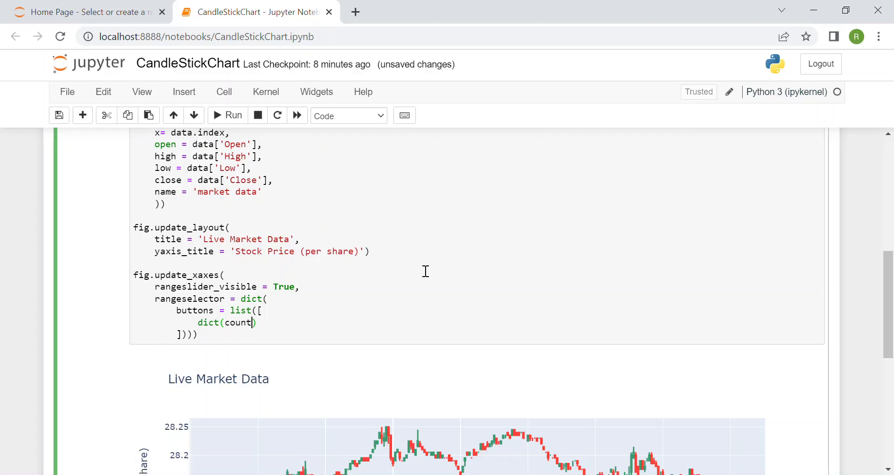
type("=")
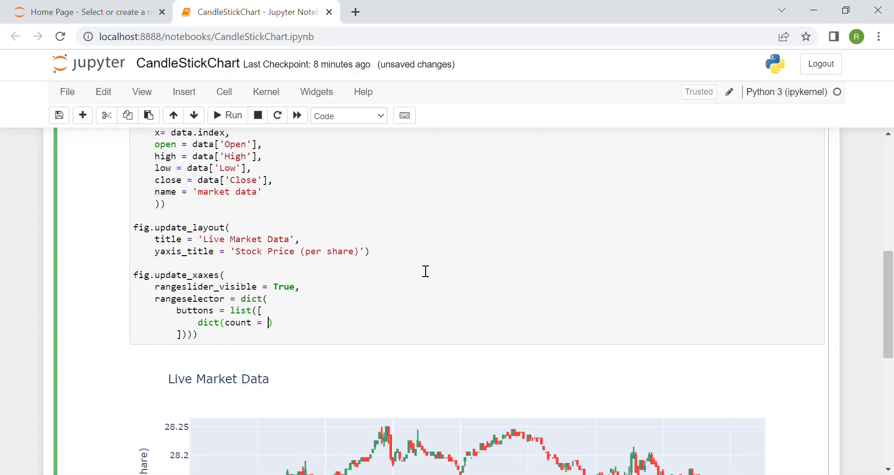
type("1")
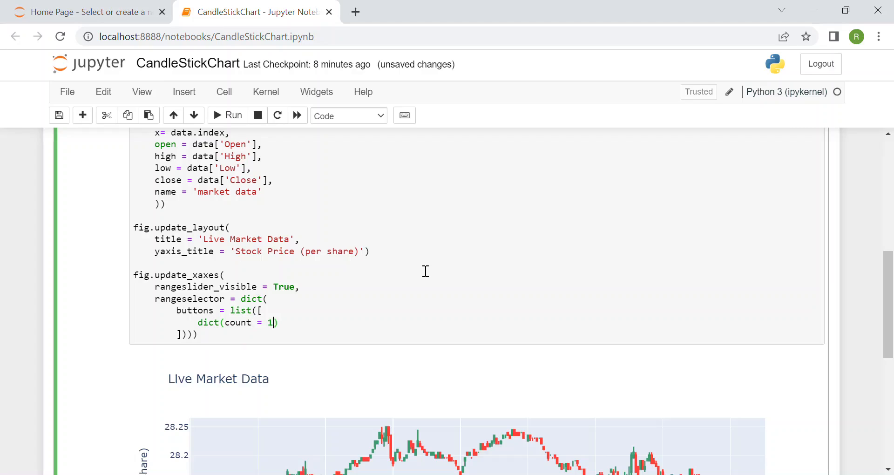
type(",")
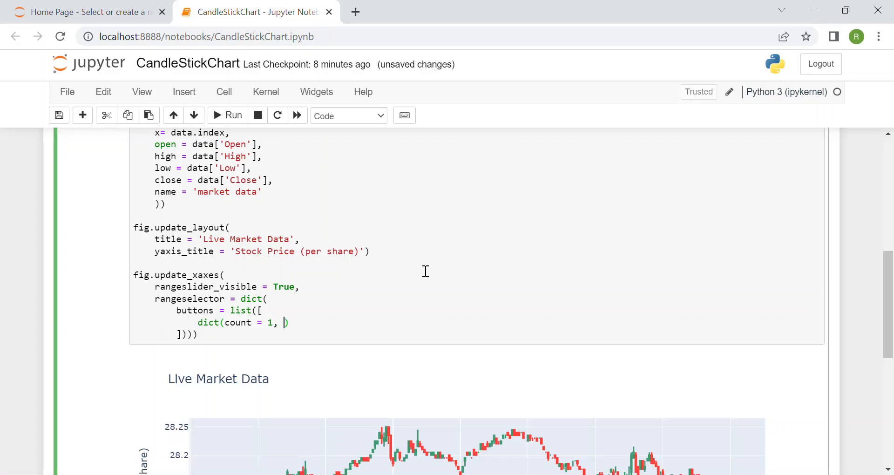
type("'1'")
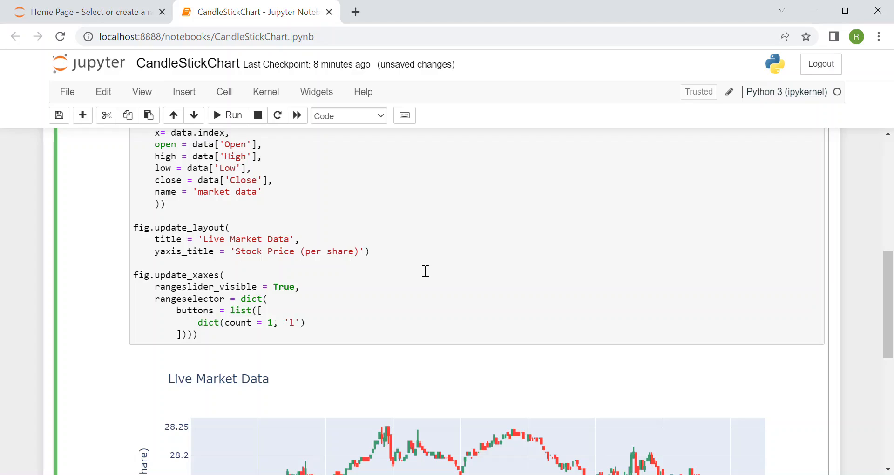
type("label=")
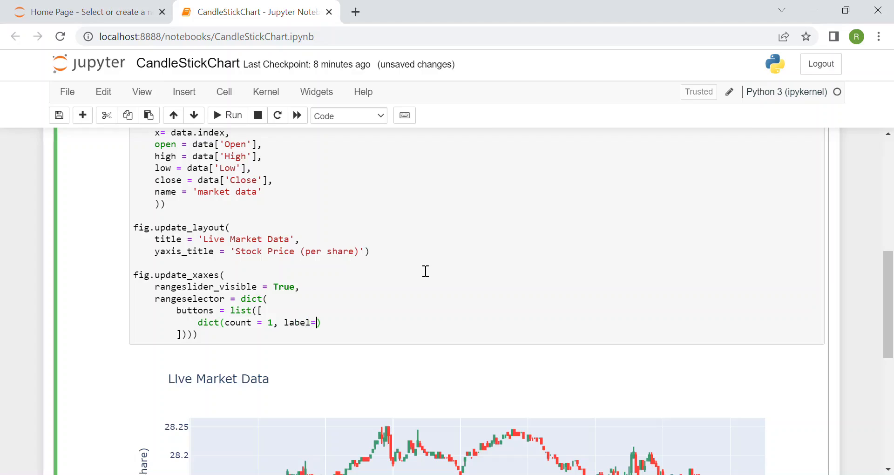
type("'H")
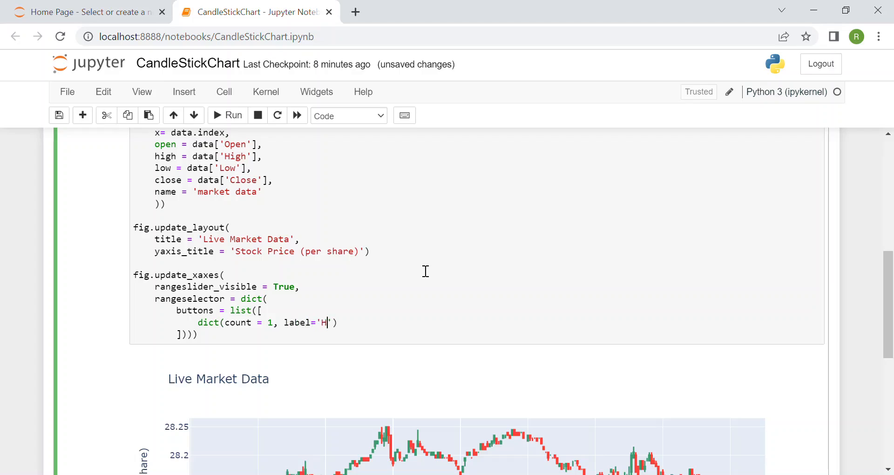
type("TD")
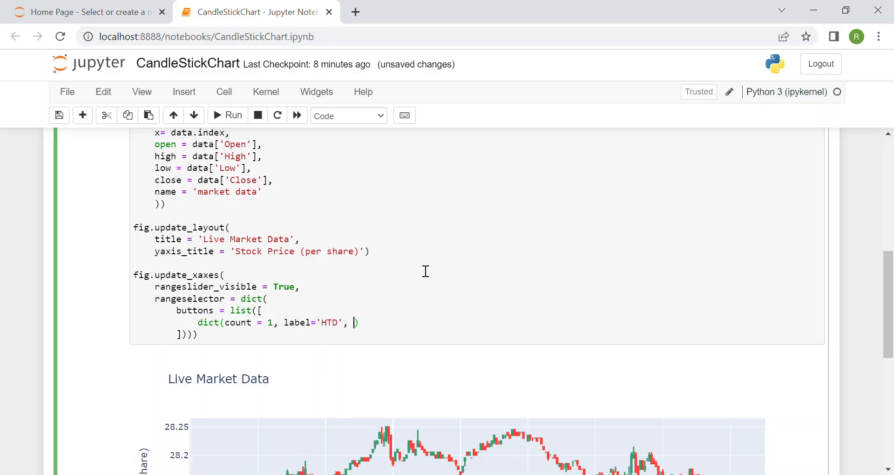
Finish the HTD button with step="hour" and stepmode="todate".
type("step")
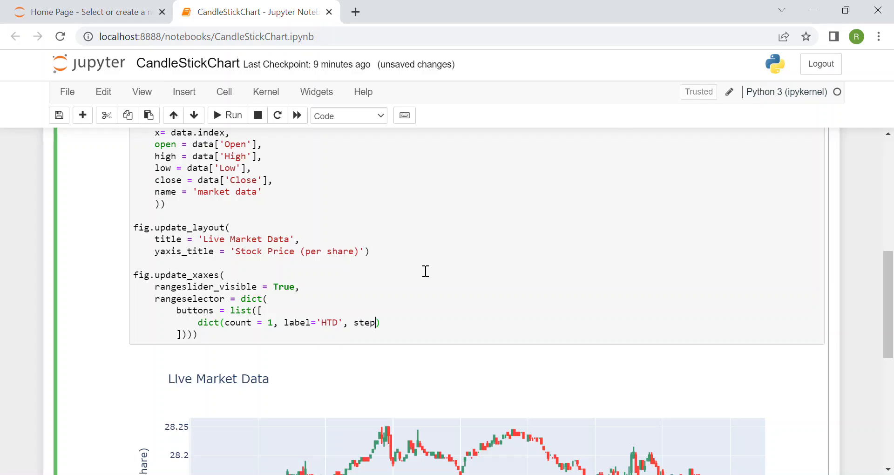
type("=")
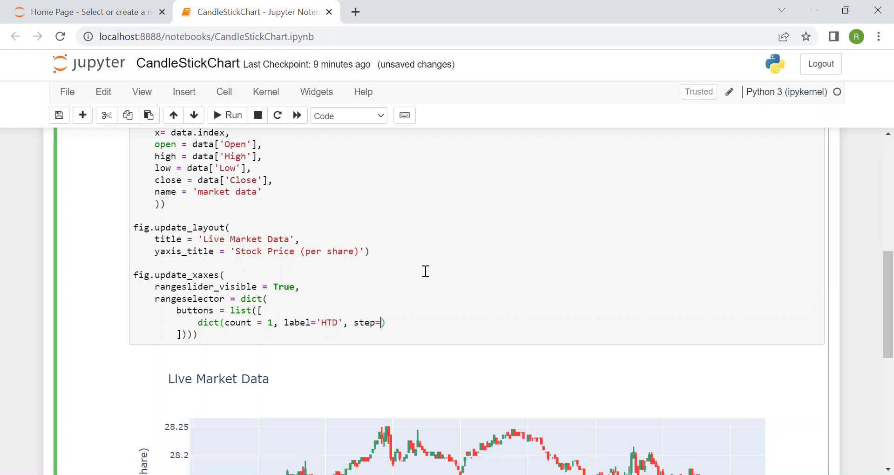
type("\"hour\"")
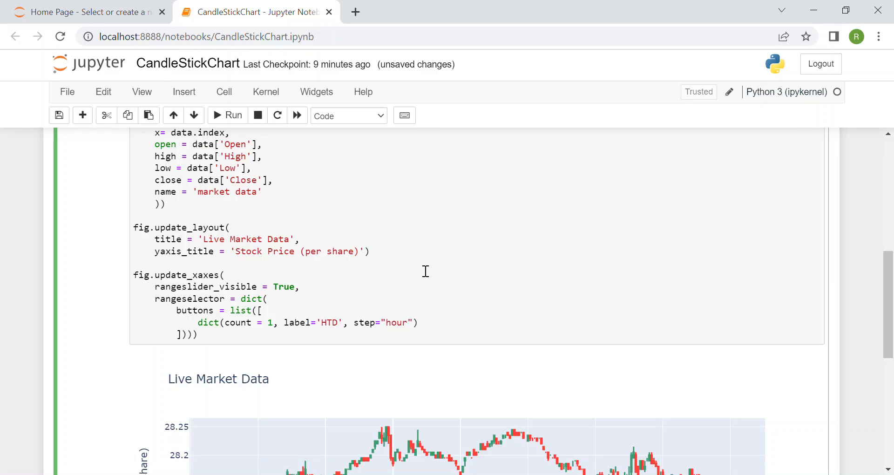
type(", s")
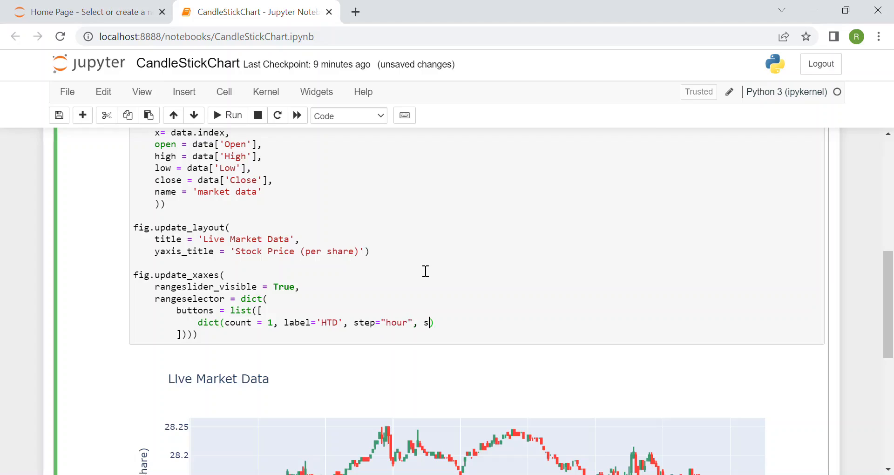
type("tepmode")
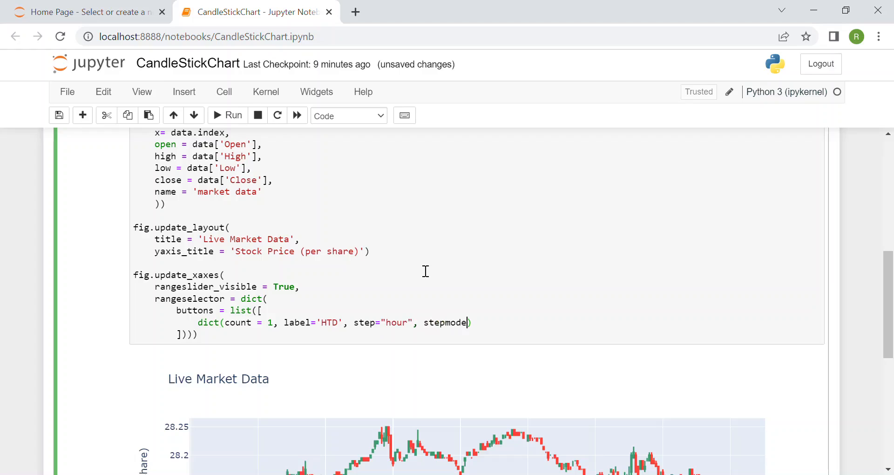
type("=")
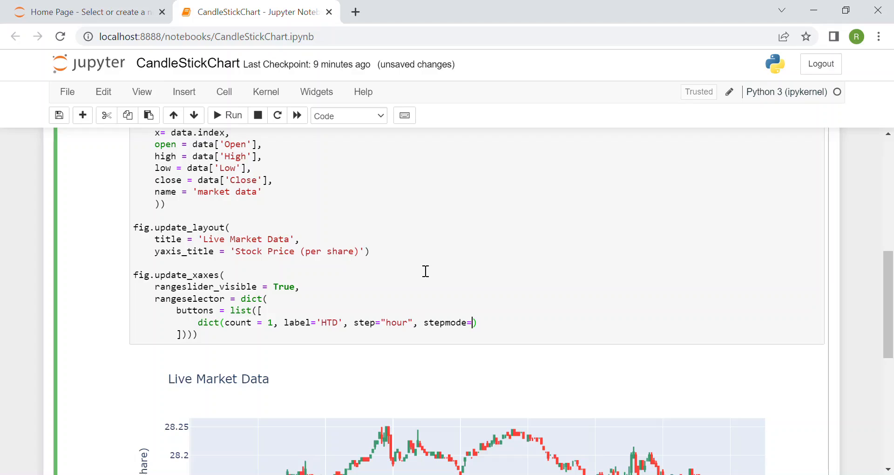
type("\"t")
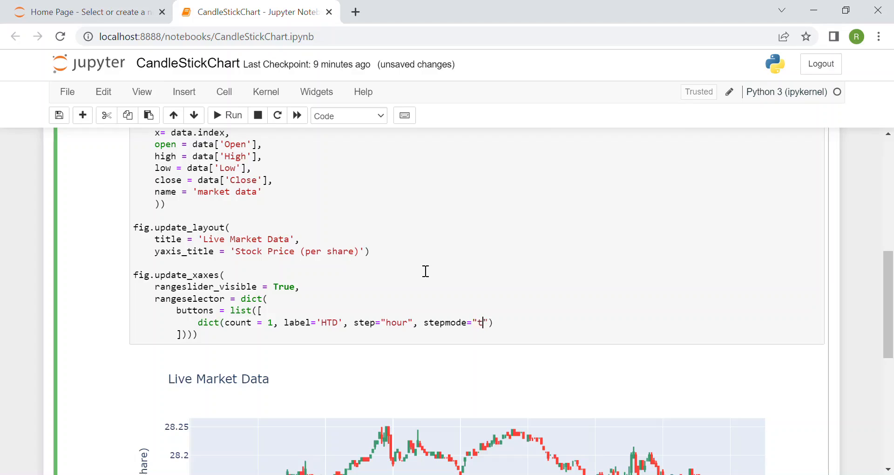
type("odate")
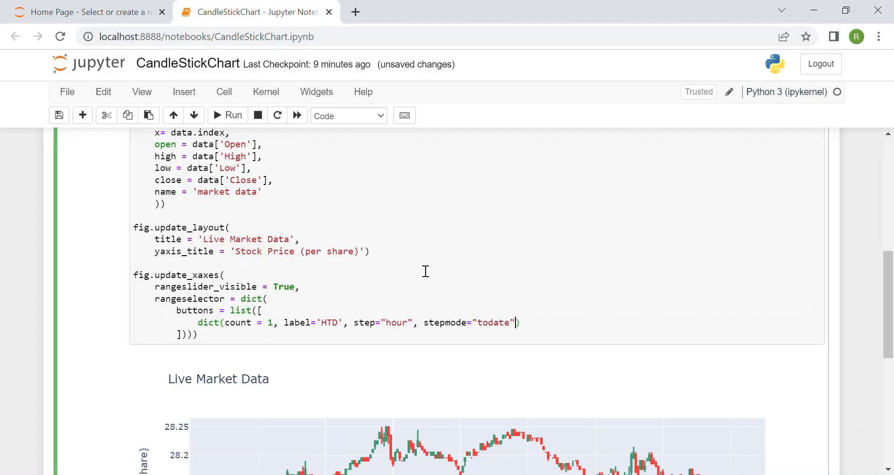
type(",")
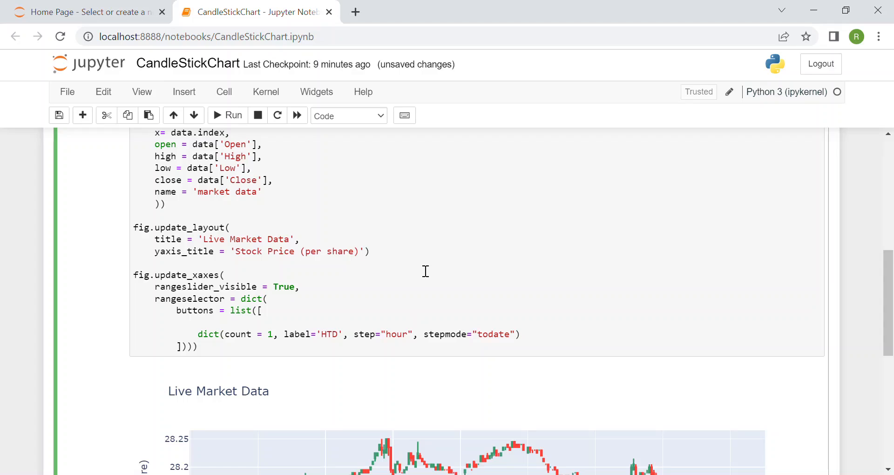
Add a 30m button dict(count = 30, label="30m", step="minute", stepmode="backward") before HTD.
type("dict(cou")
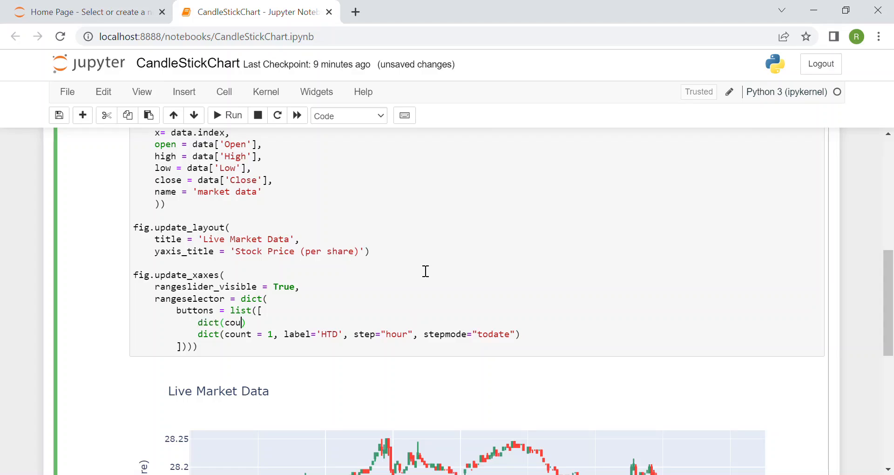
type("nt =")
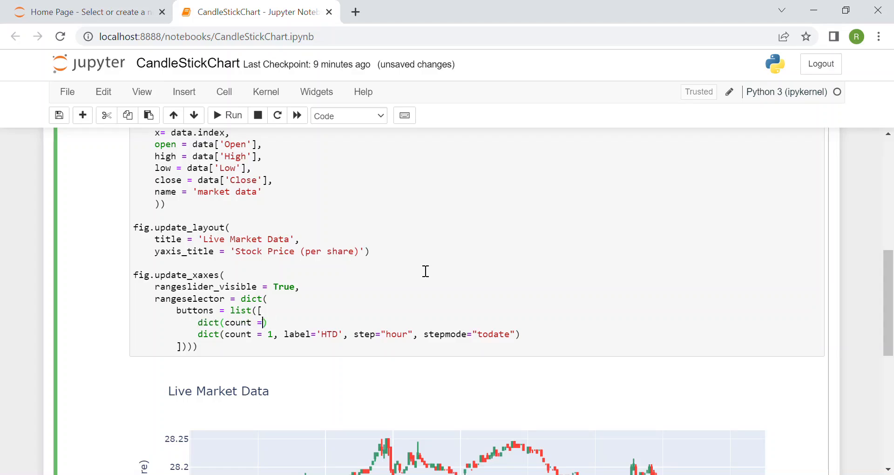
type("30")
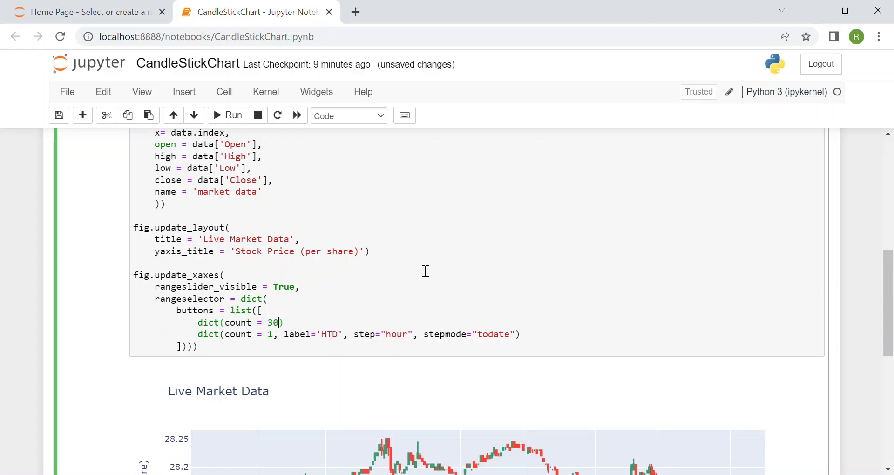
type(", label")
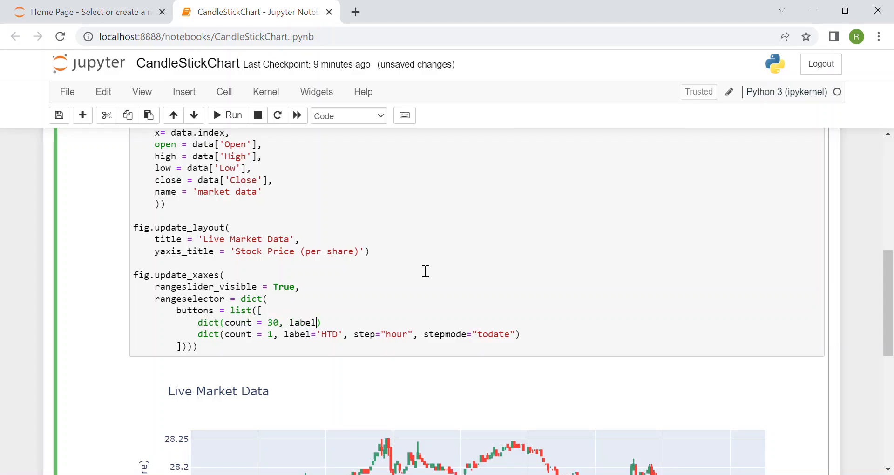
type("=")
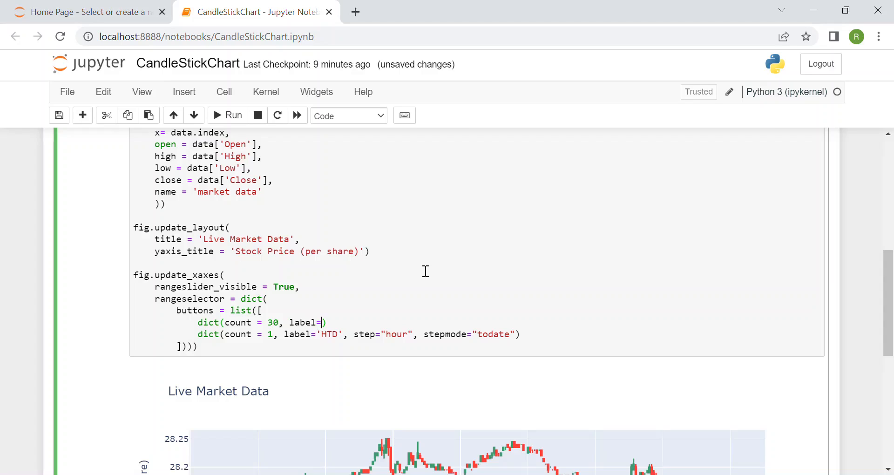
type("\"\"")
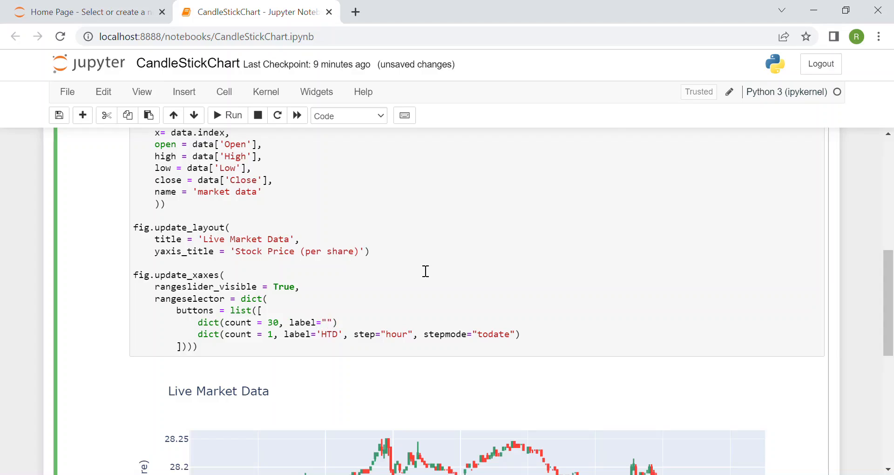
type("30m")
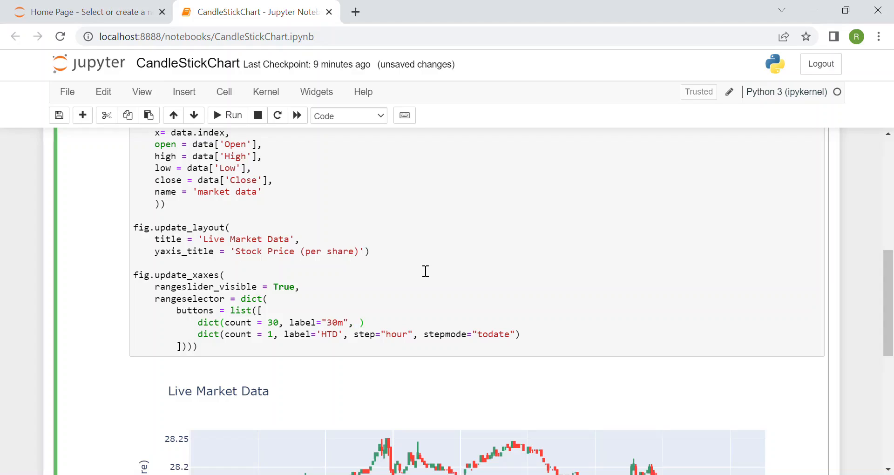
type("step=\"minute\"")
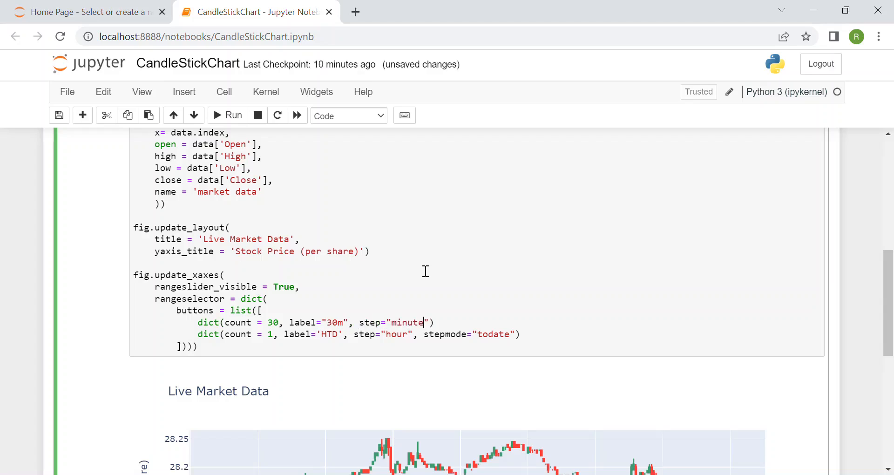
type(",")
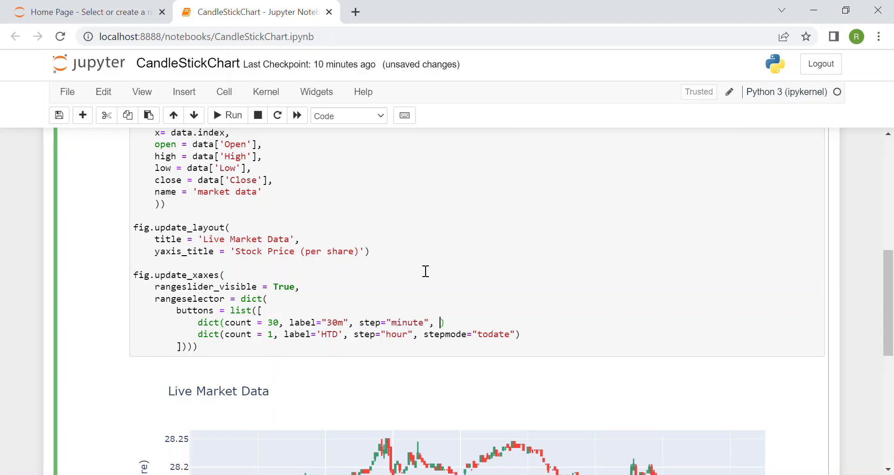
type("st")
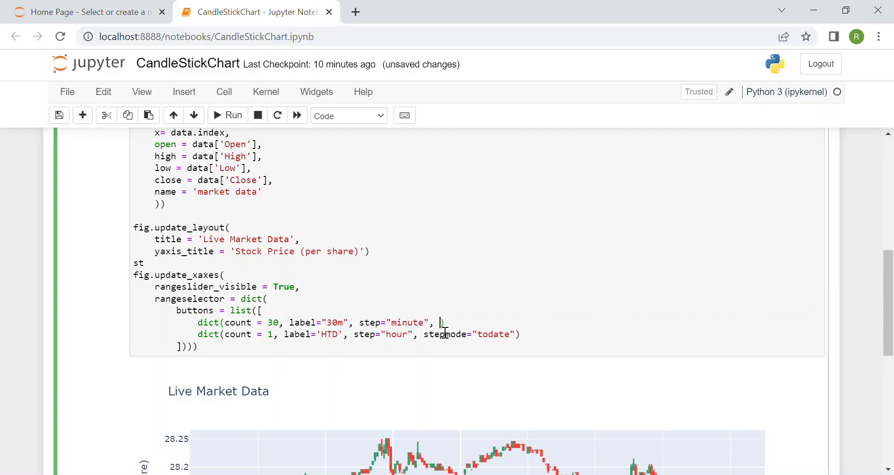
type("stepmode=\"\"")
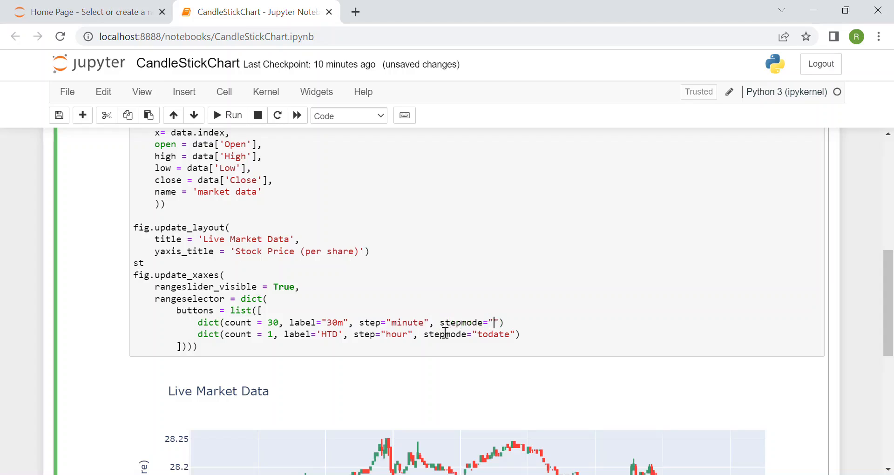
type("backward")
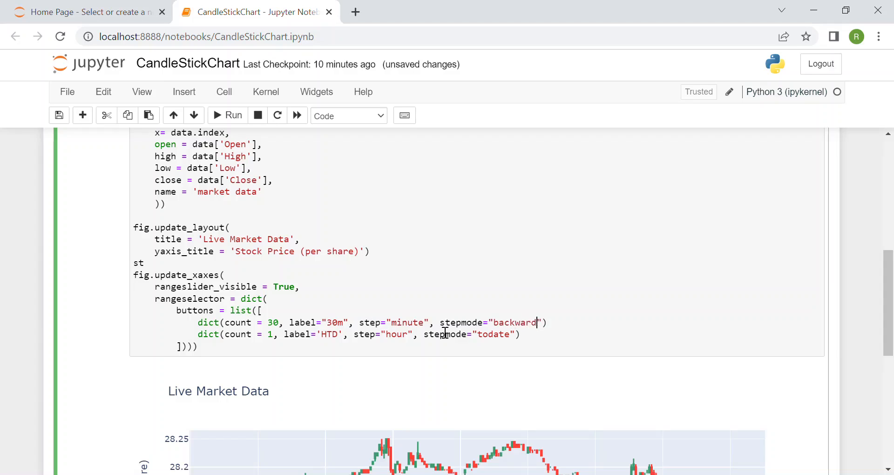
scroll("down", 3)
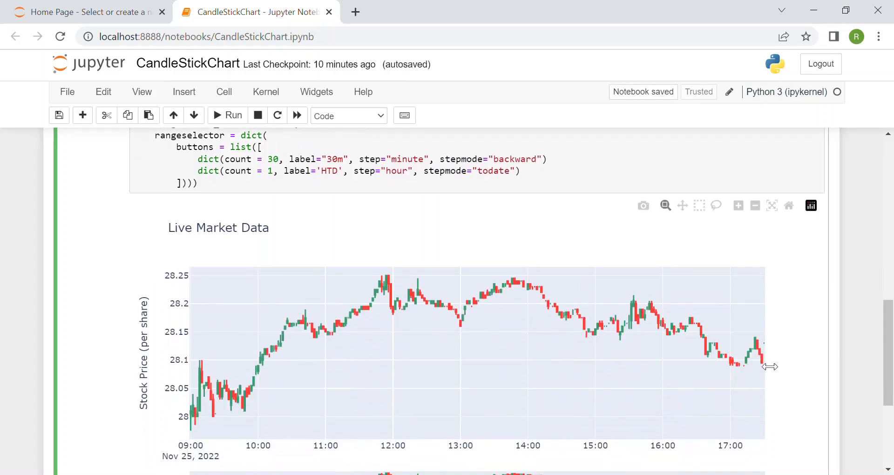
mouse_move(760, 342)
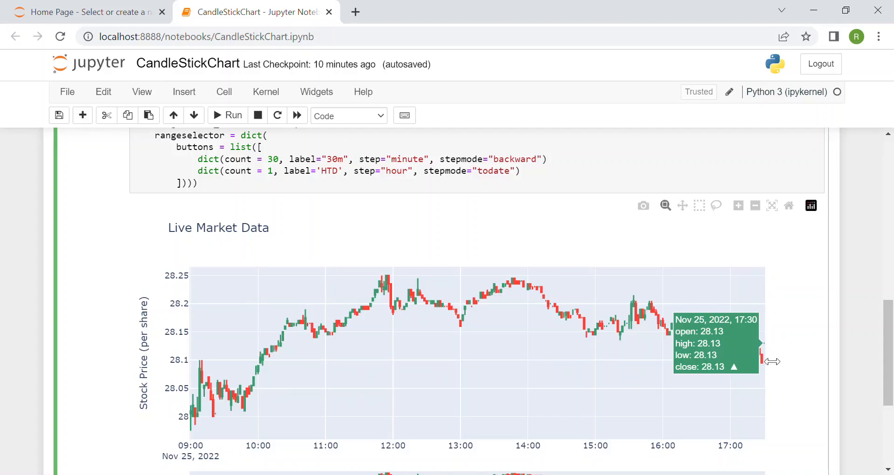
scroll("down", 3)
type("st")
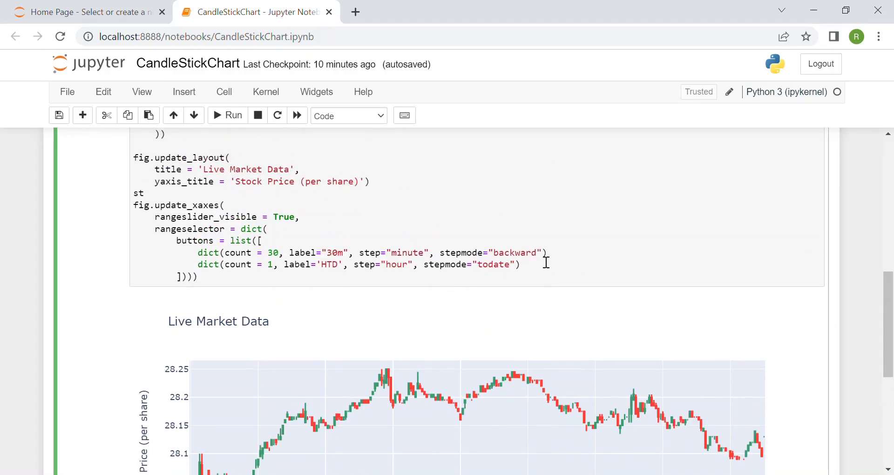
Fix the missing comma, rerun the chart, and select HTD to show the current hour's candles.
type(",")
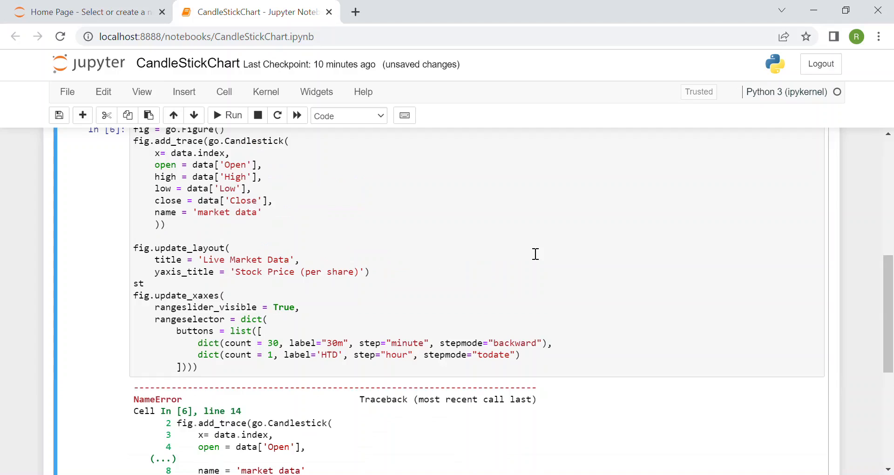
scroll("down", 3)
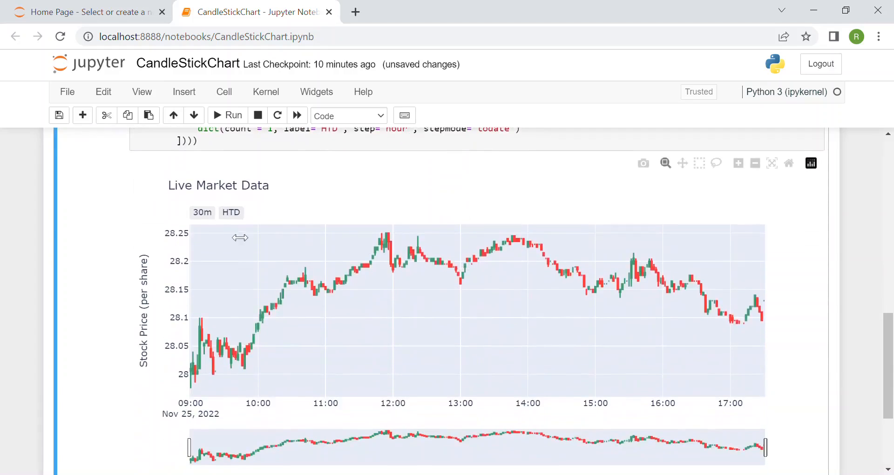
scroll("down", 3)
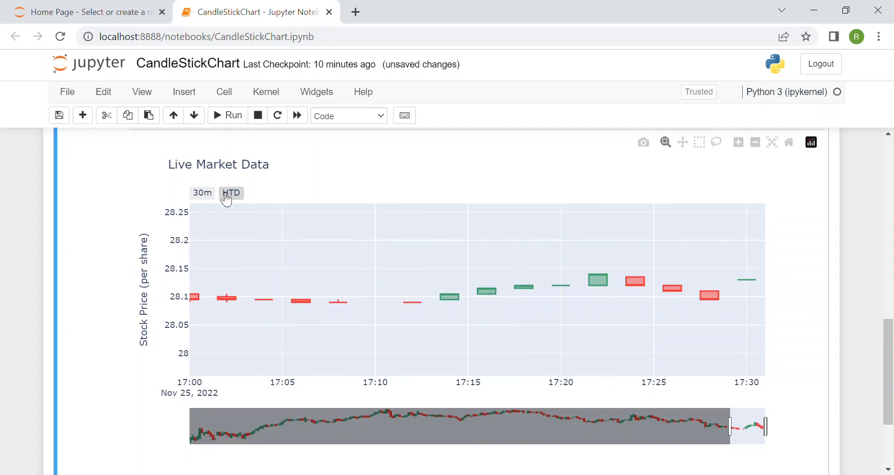
left_click(201, 193)
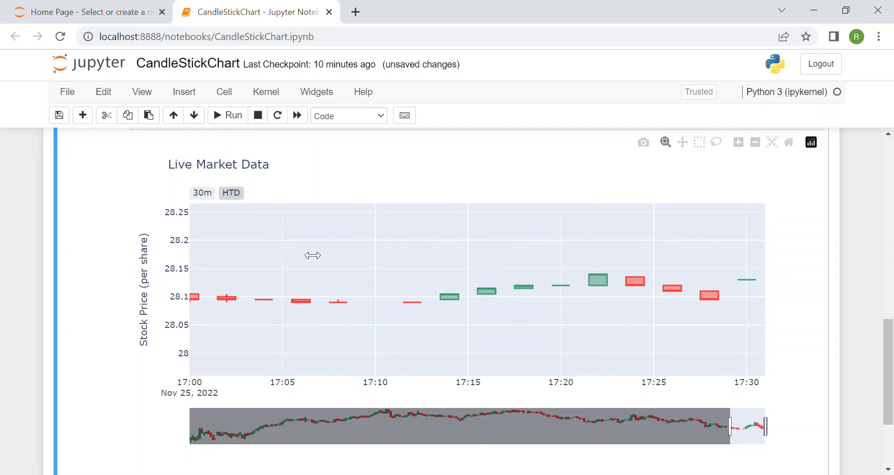
mouse_move(231, 278)
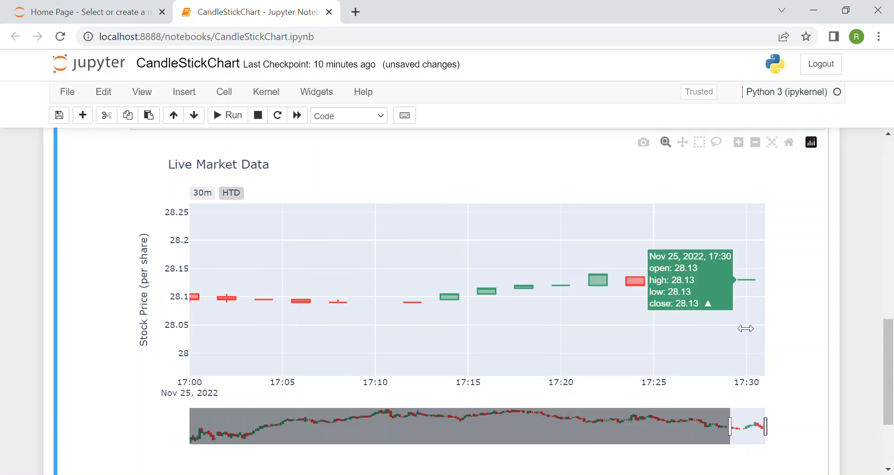
mouse_move(749, 349)
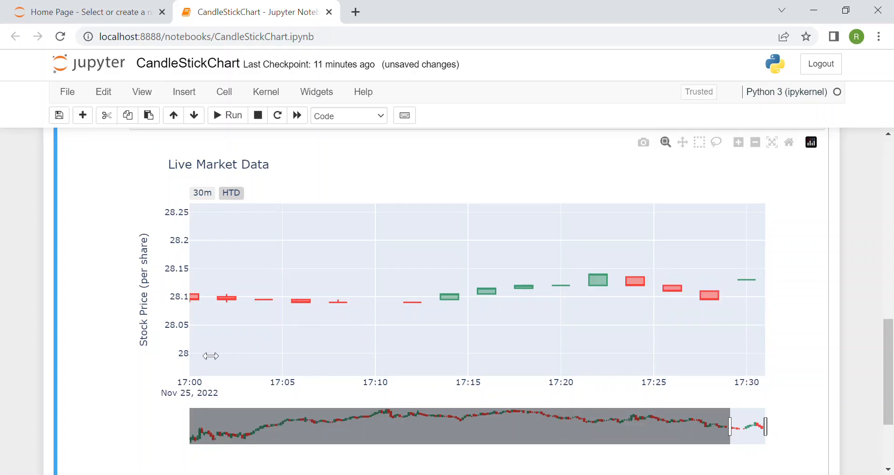
mouse_move(242, 301)
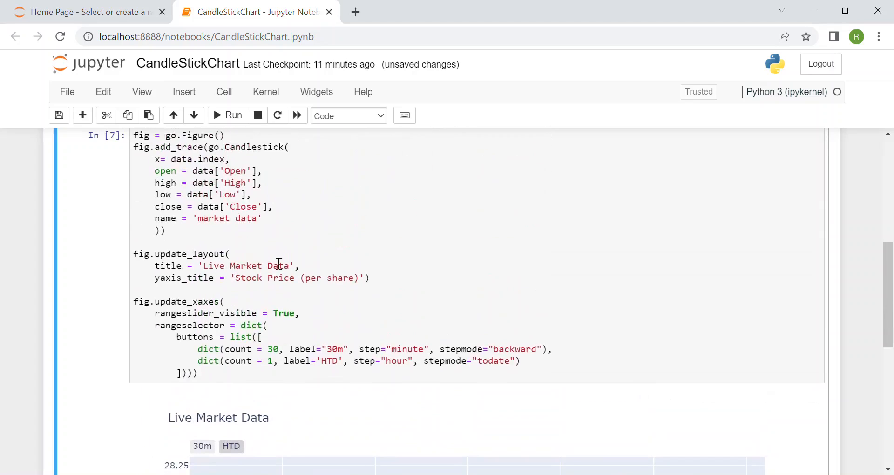
Edit the HTD button to count 60, step "minute", stepmode "backward" and rerun the chart.
scroll("down", 3)
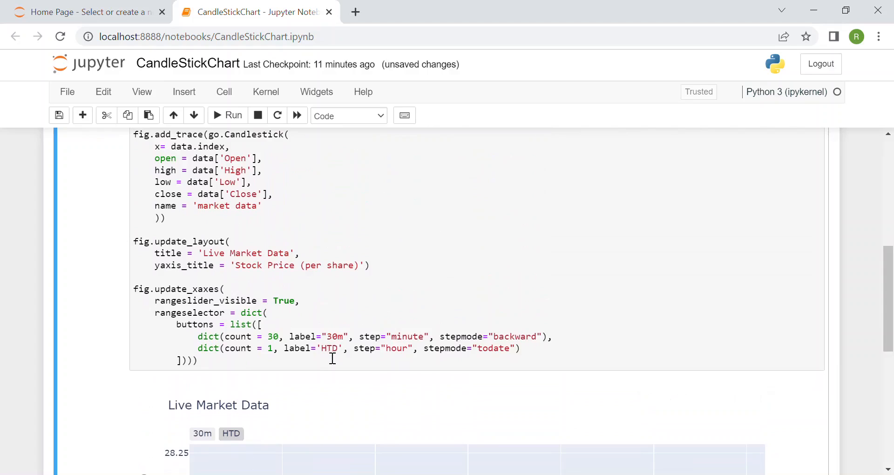
key("Backspace")
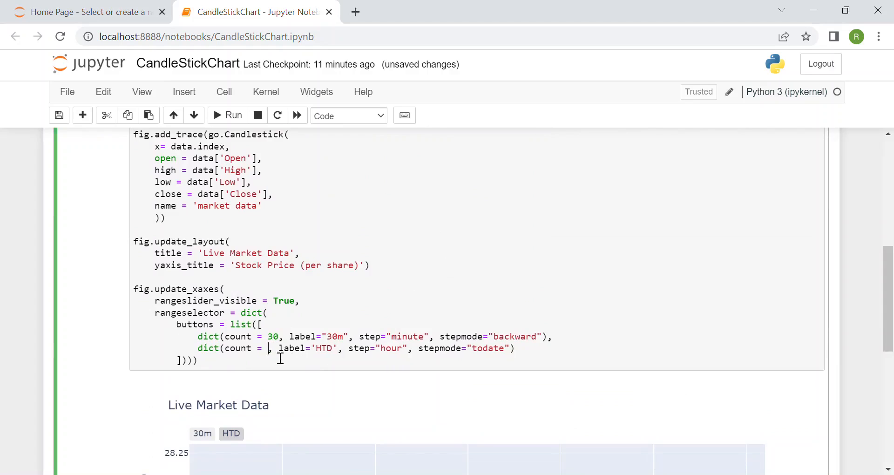
type("60")
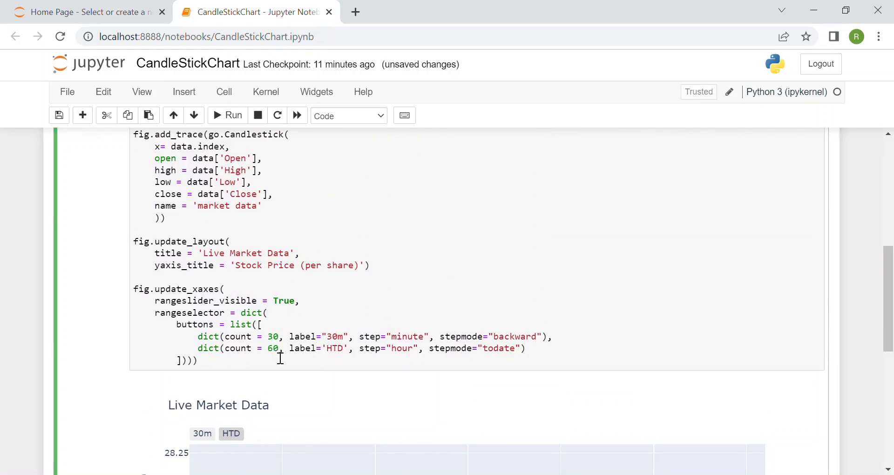
double_click(335, 348)
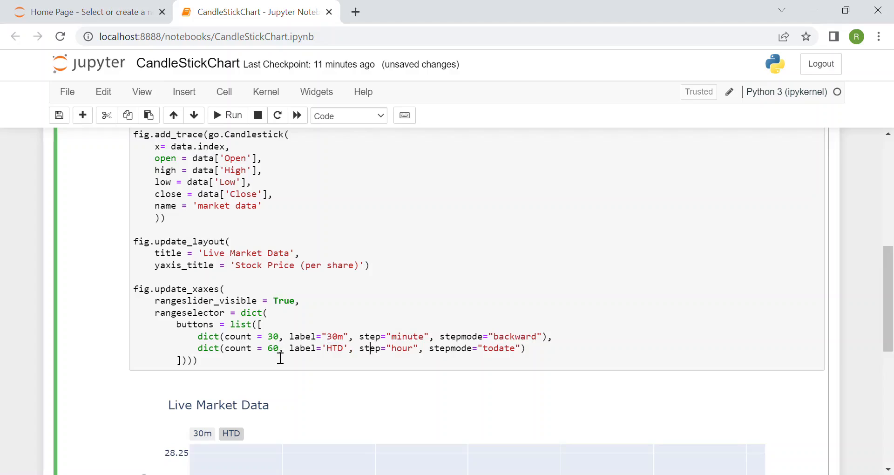
type("minute")
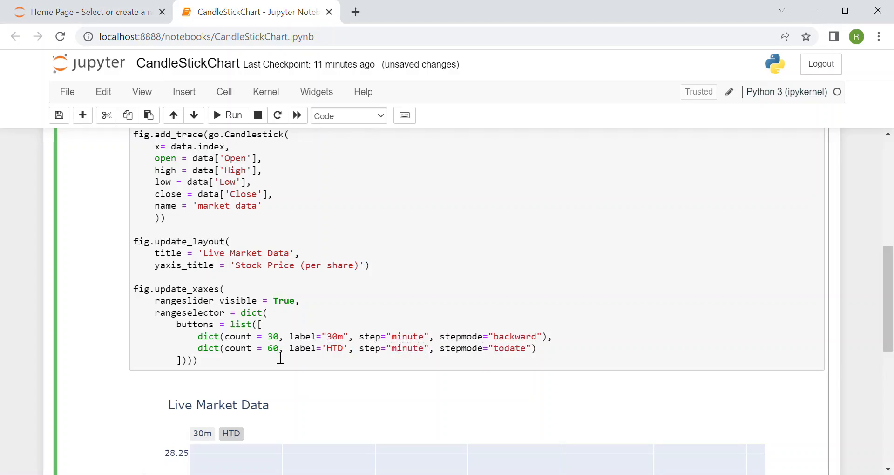
type("backward")
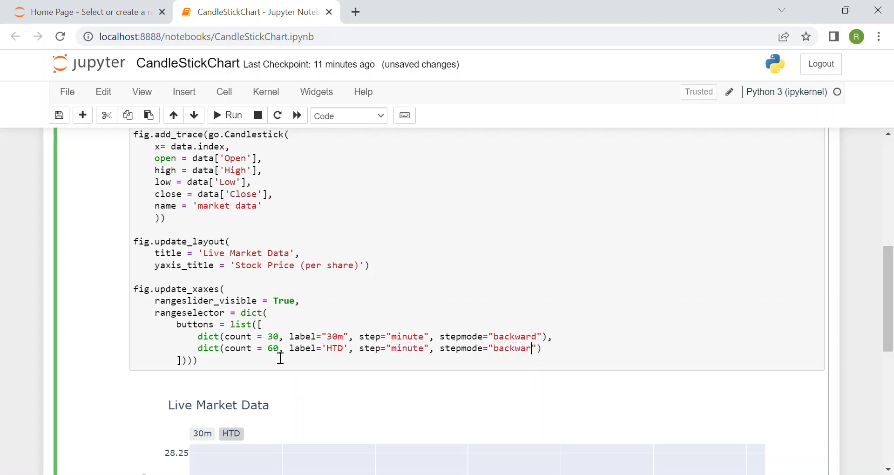
scroll("down", 3)
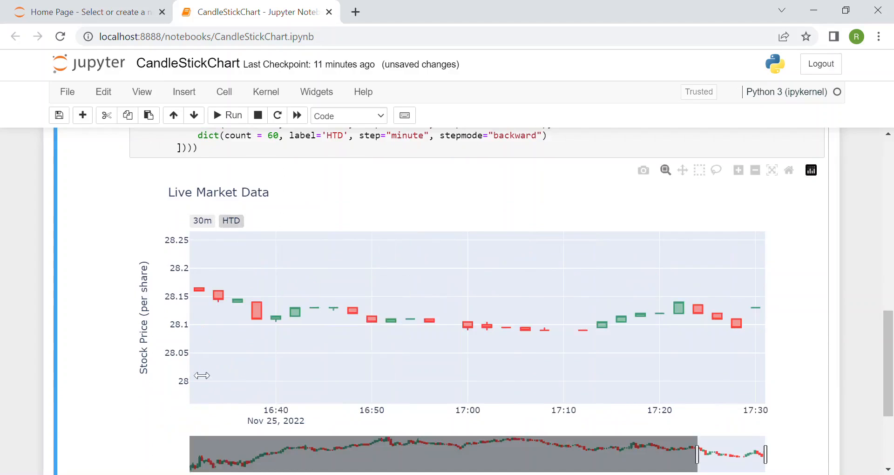
mouse_move(742, 376)
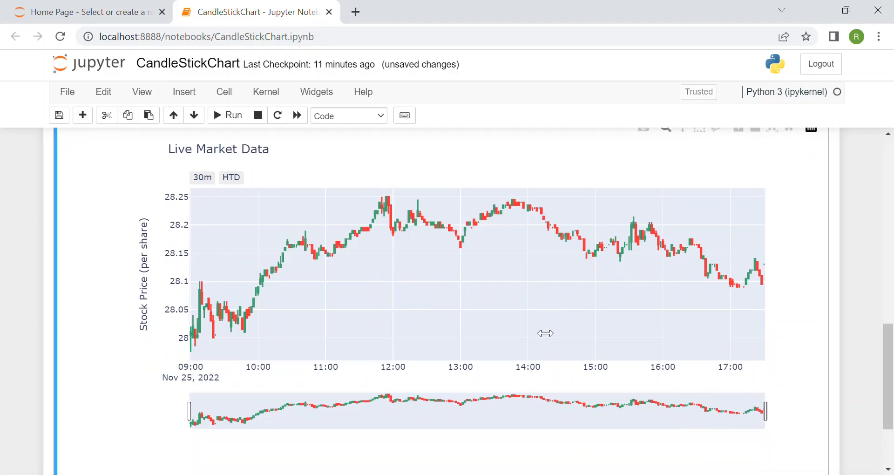
mouse_move(581, 335)
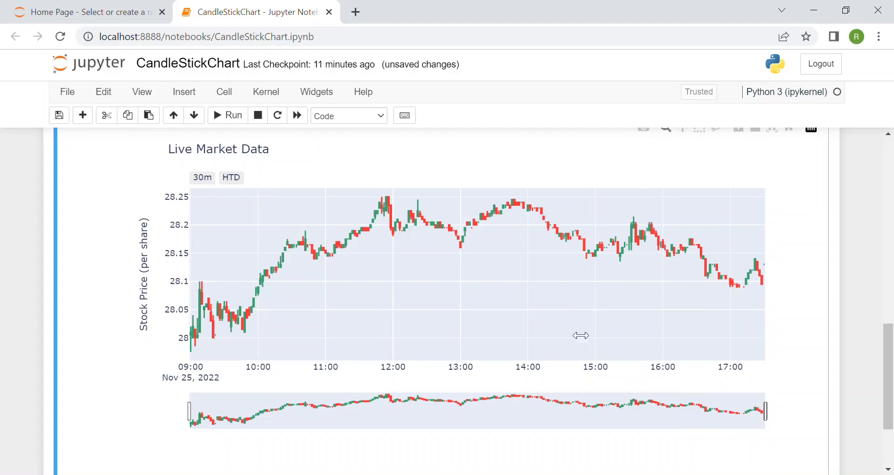
mouse_move(792, 352)
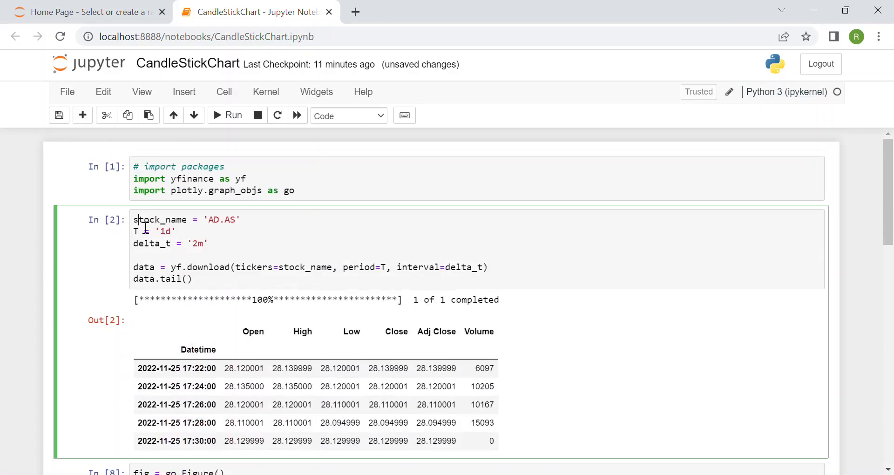
scroll("down", 3)
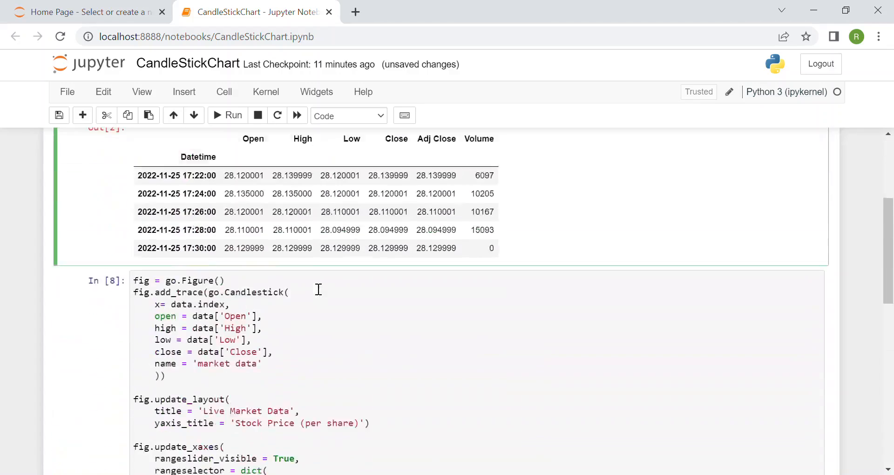
scroll("down", 3)
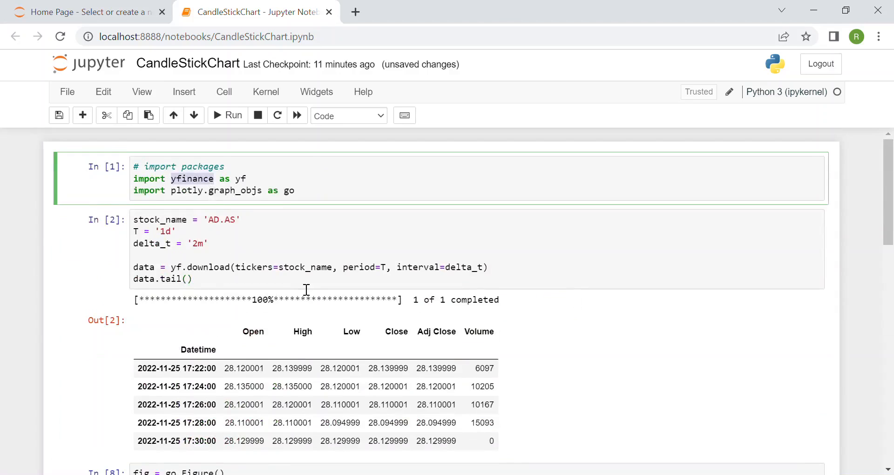
scroll("down", 3)
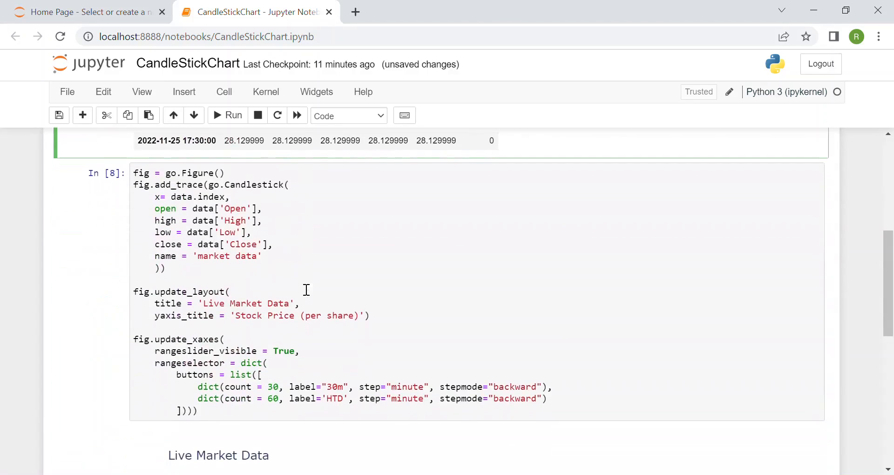